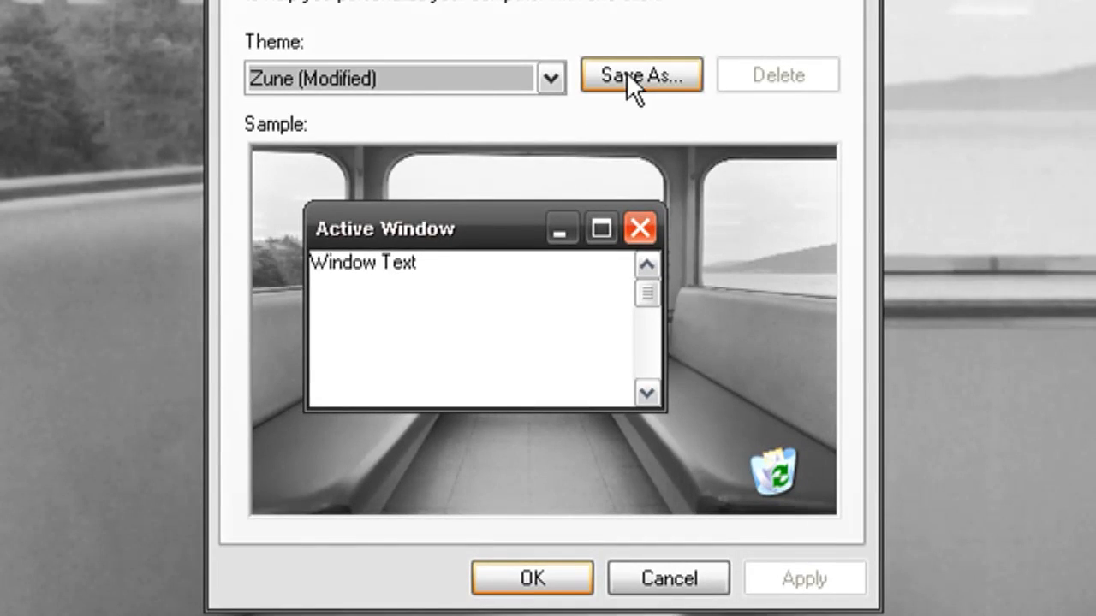
- Save the modified Zune theme as 'My Favorite Theme' and close Display Properties
{"action": "left_click", "coordinate": [643, 75]}
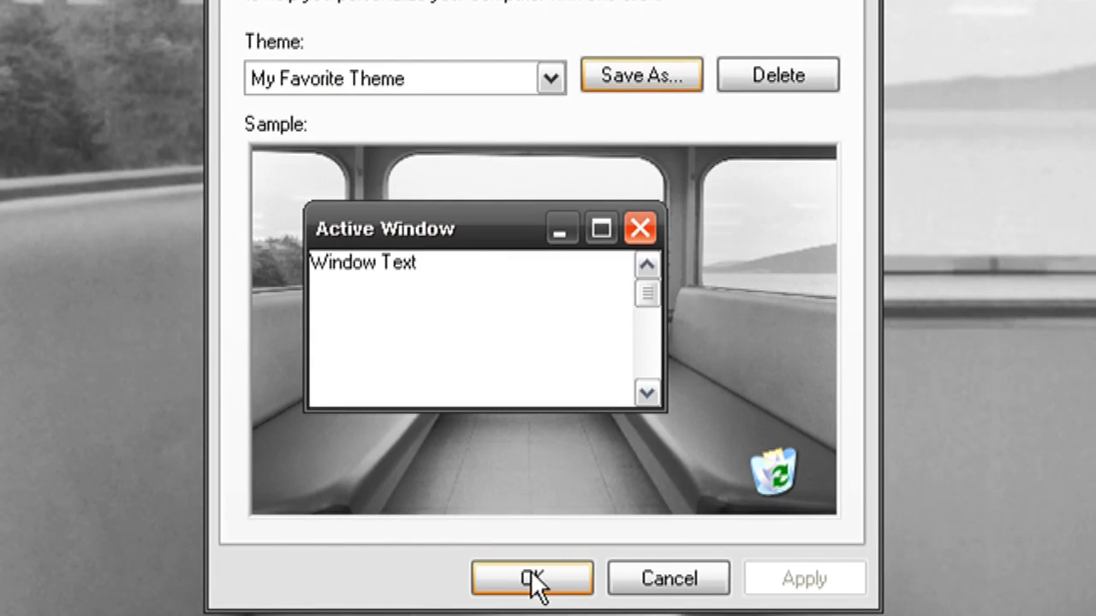
{"action": "left_click", "coordinate": [526, 579]}
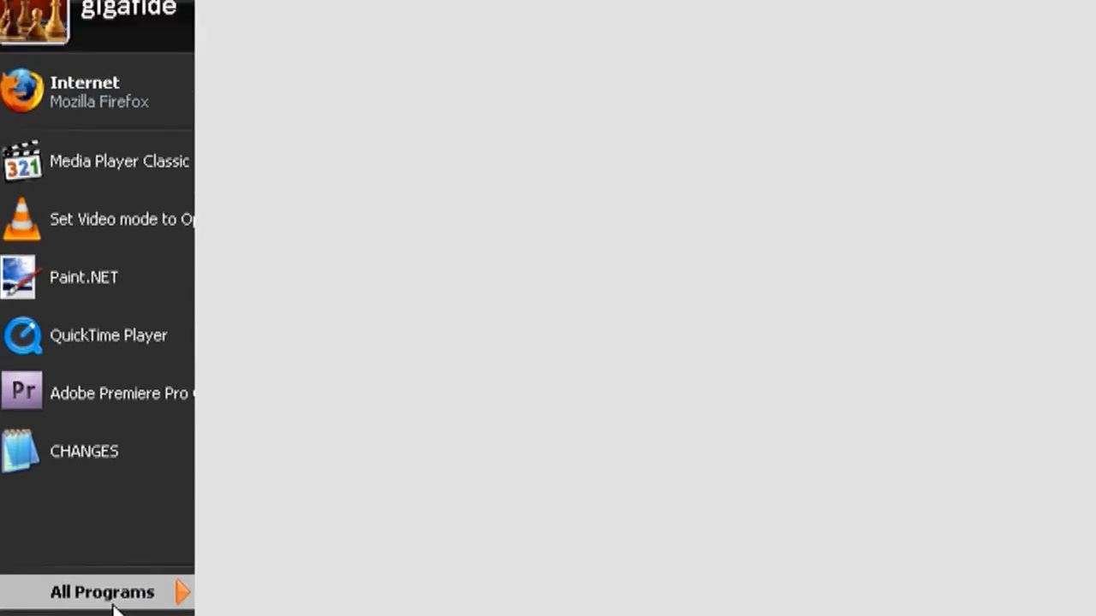
- Launch System Restore from System Tools and choose Create a restore point
{"action": "left_click", "coordinate": [100, 592]}
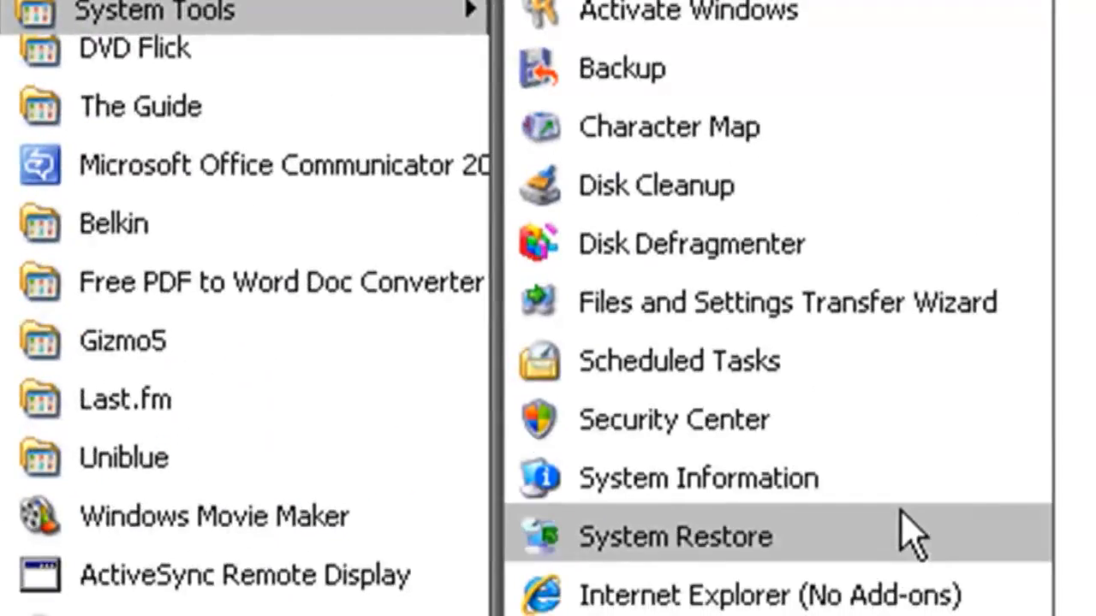
{"action": "left_click", "coordinate": [669, 536]}
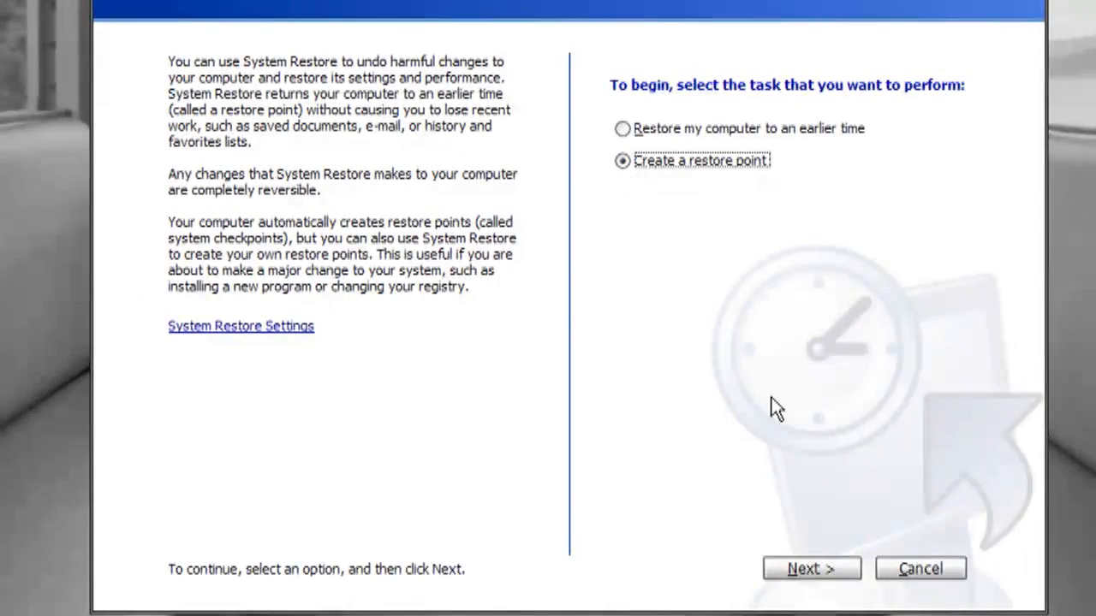
{"action": "left_click", "coordinate": [811, 568]}
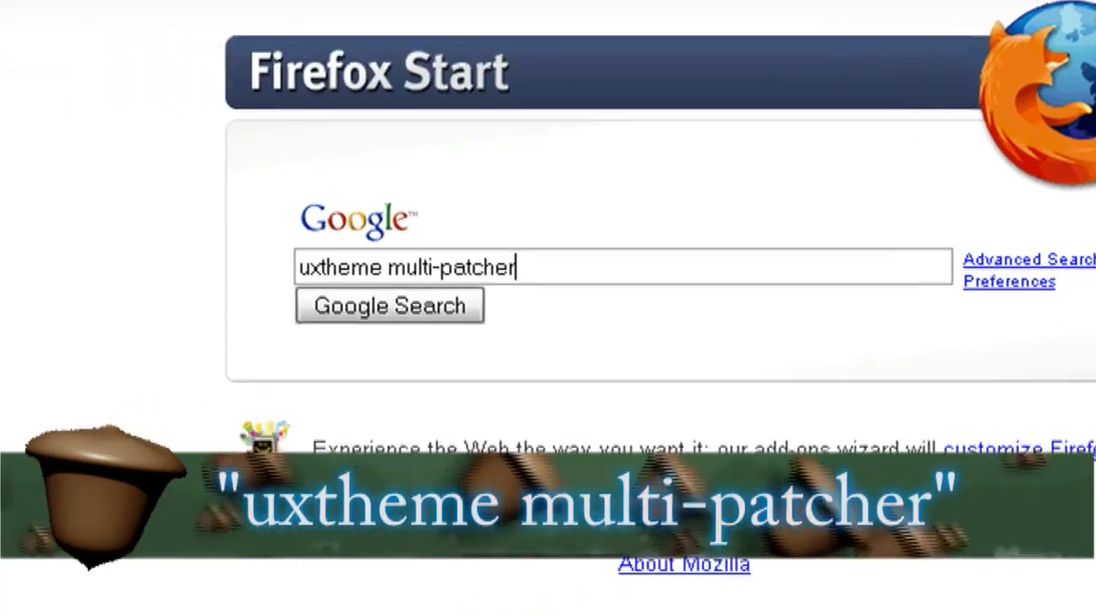
- Search for uxtheme multi-patcher and save uxpatcher.zip from Softpedia's US mirror
{"action": "left_click", "coordinate": [389, 305]}
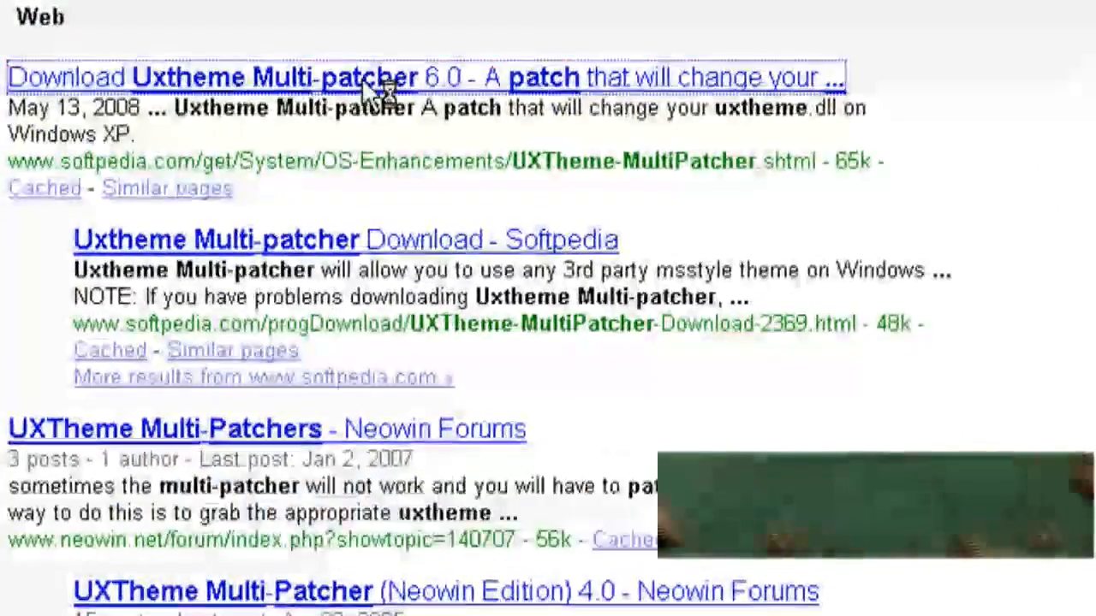
{"action": "left_click", "coordinate": [257, 76]}
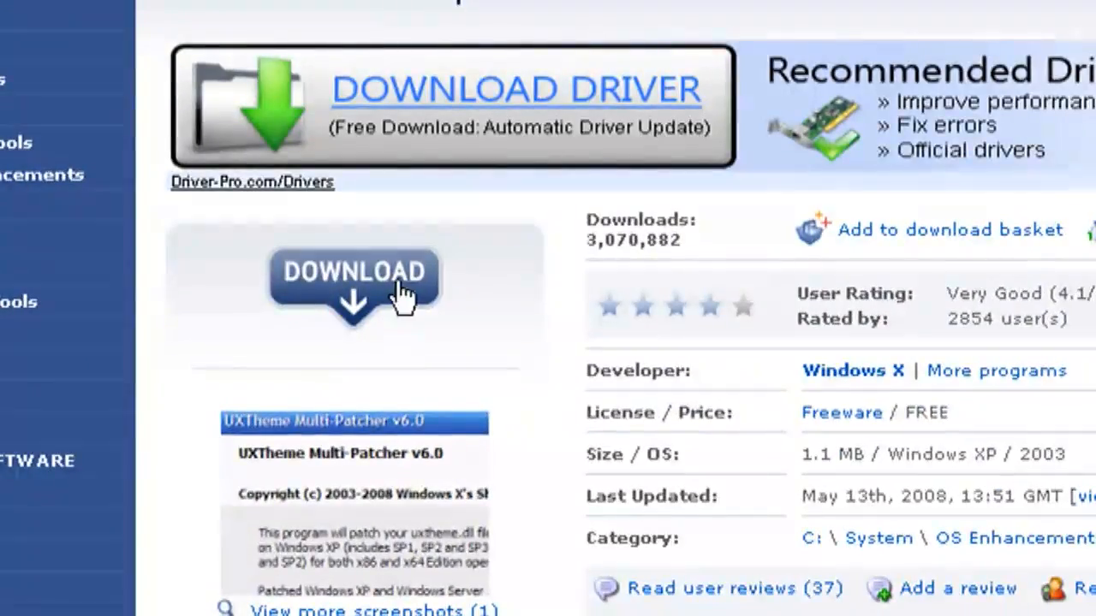
{"action": "left_click", "coordinate": [357, 279]}
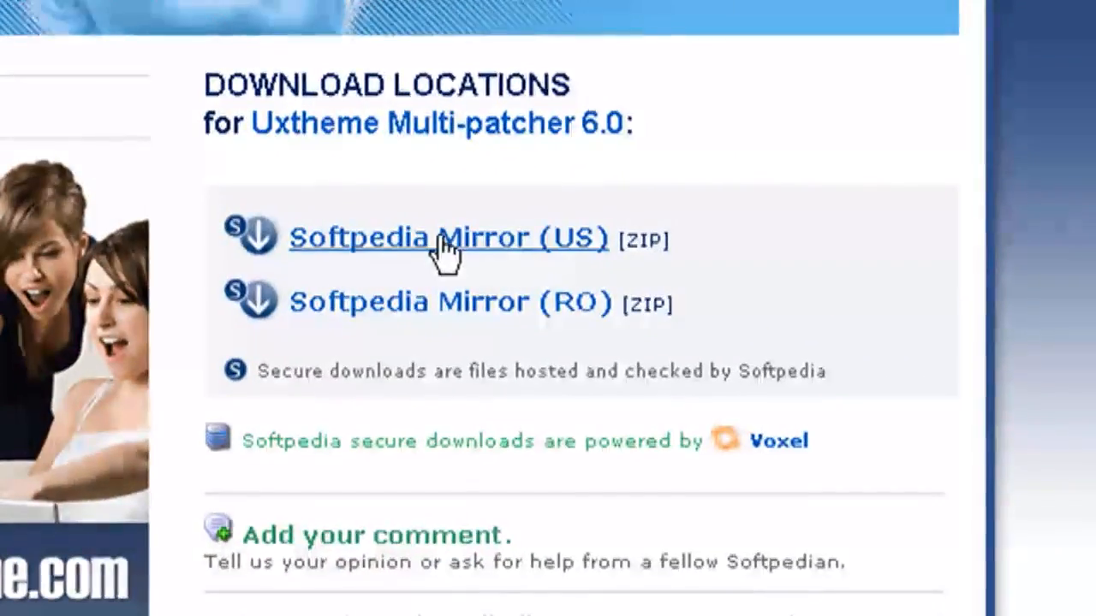
{"action": "left_click", "coordinate": [445, 238]}
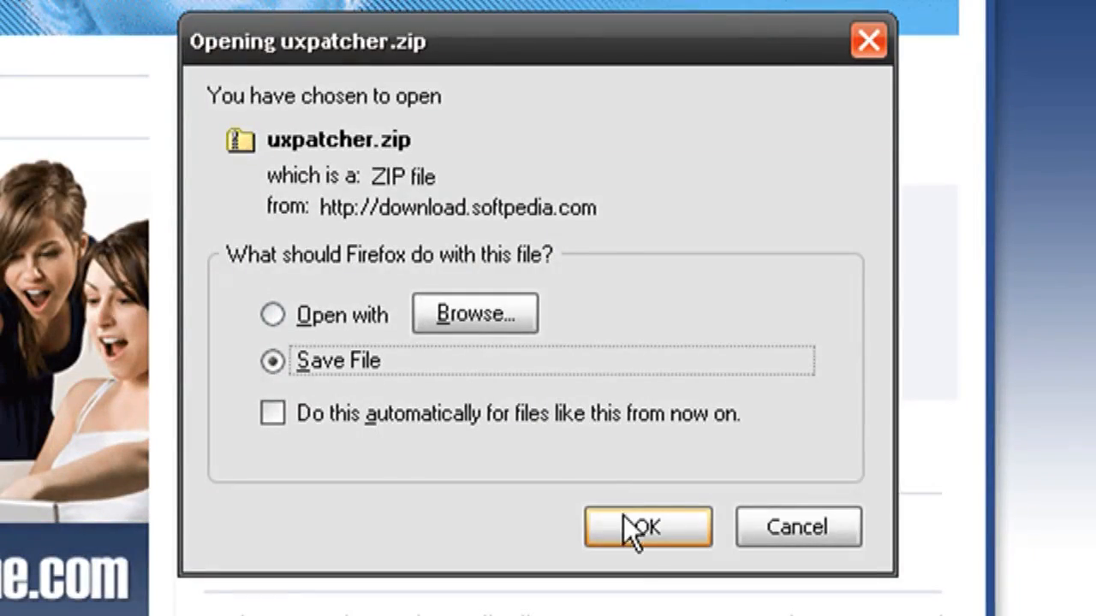
{"action": "left_click", "coordinate": [643, 527]}
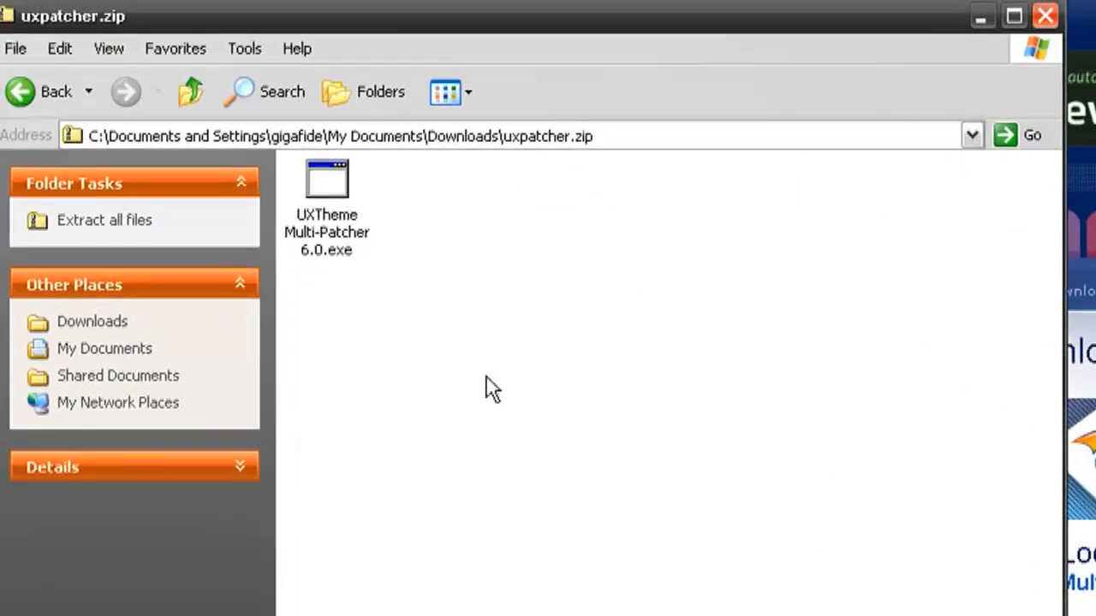
- Run UXTheme Multi-Patcher 6.0.exe from the archive and acknowledge both notices
{"action": "double_click", "coordinate": [326, 180]}
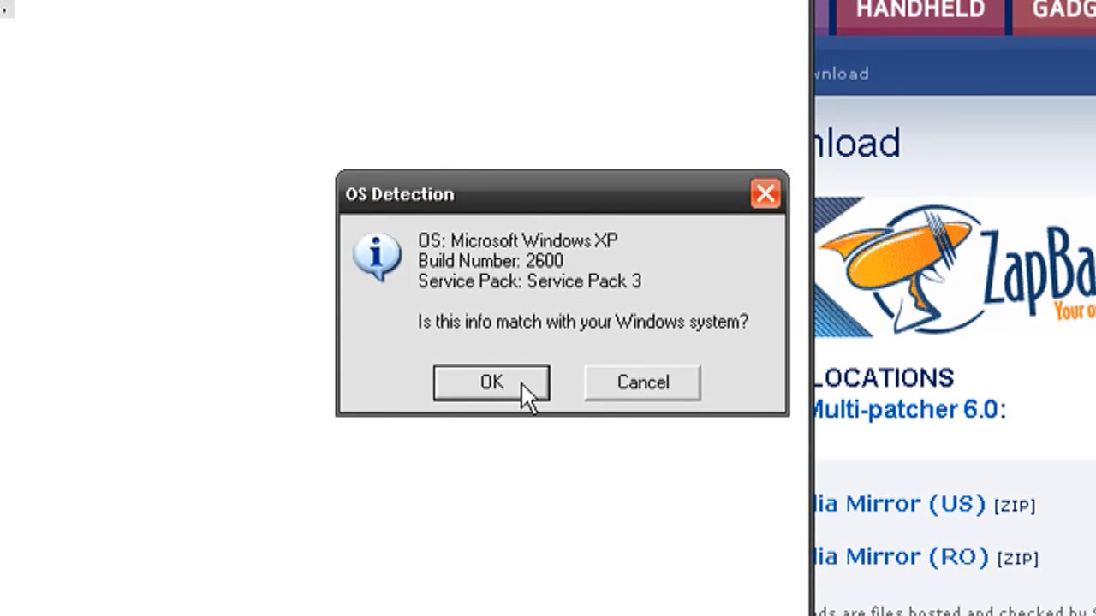
{"action": "left_click", "coordinate": [488, 383]}
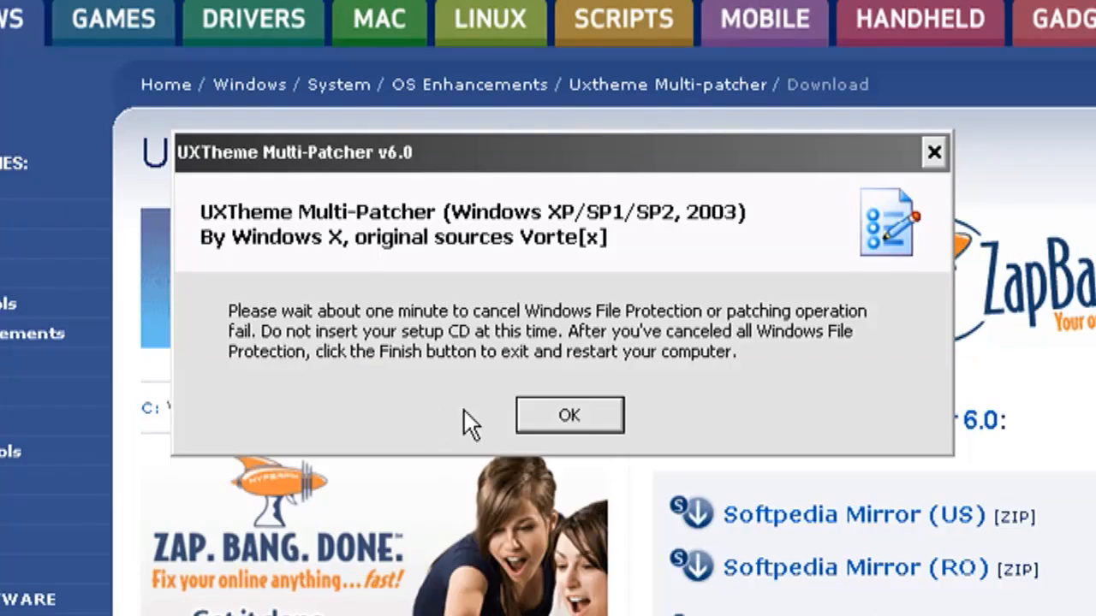
{"action": "left_click", "coordinate": [570, 414]}
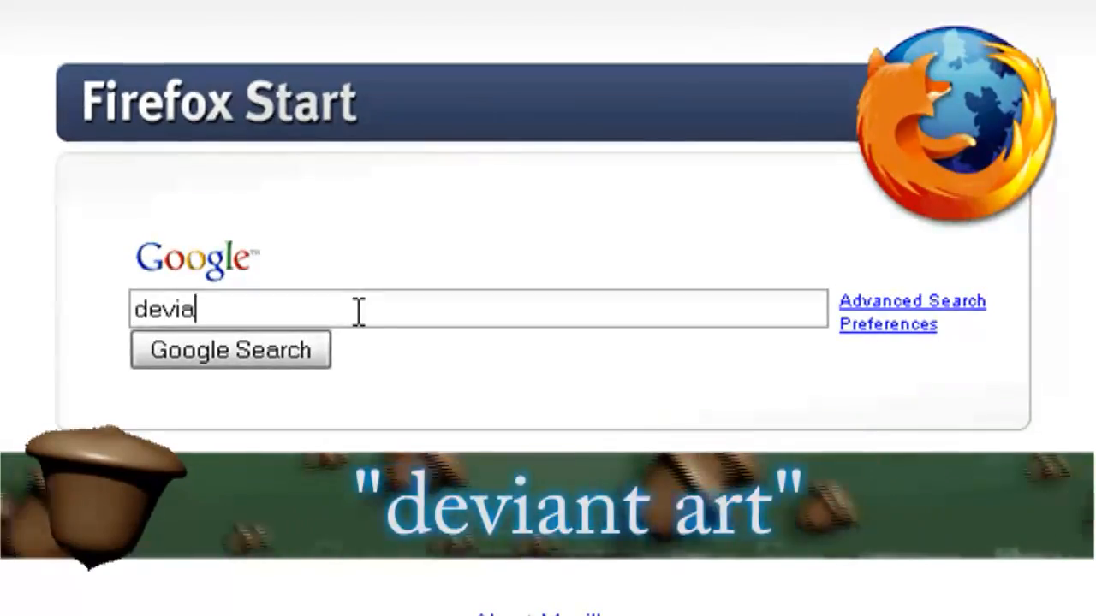
- Find Ashen II under deviantART's Skins & Themes > Windows Utilities > Visual Styles and download it
{"action": "left_click", "coordinate": [230, 349]}
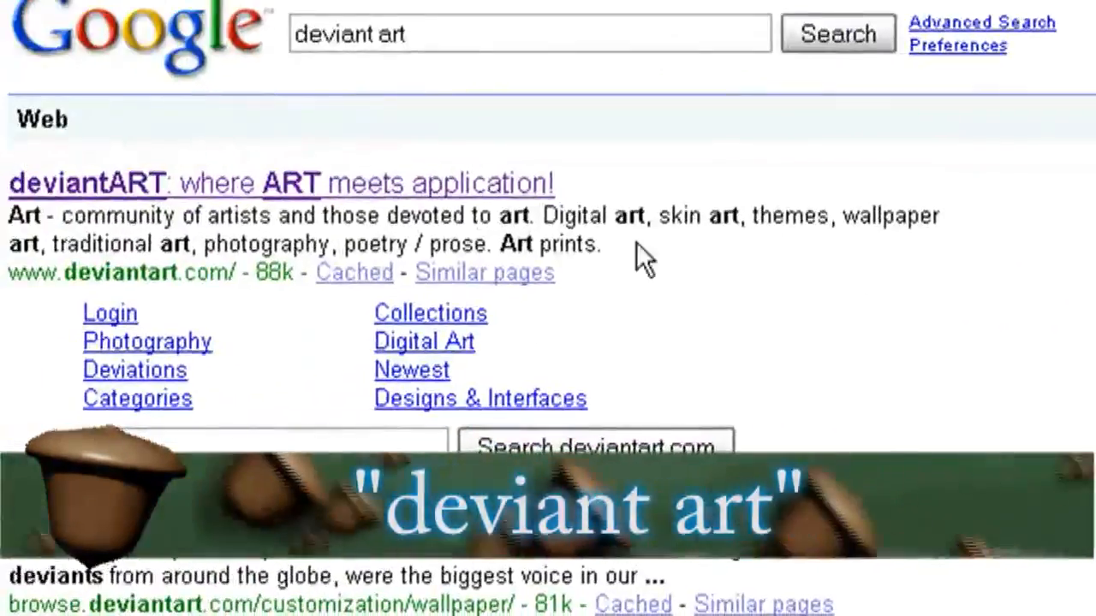
{"action": "left_click", "coordinate": [85, 183]}
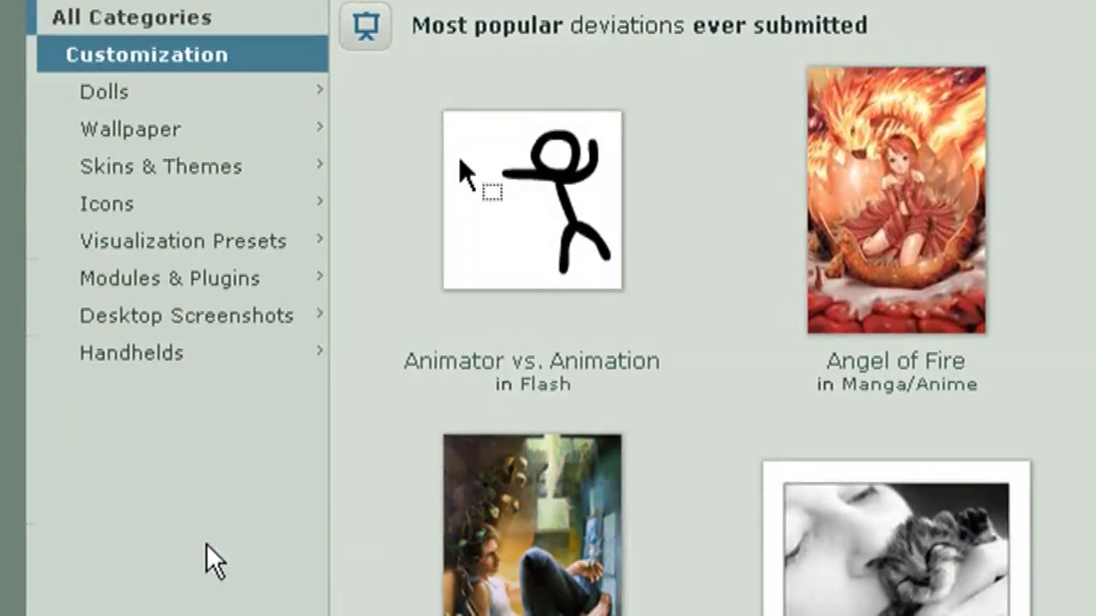
{"action": "left_click", "coordinate": [160, 166]}
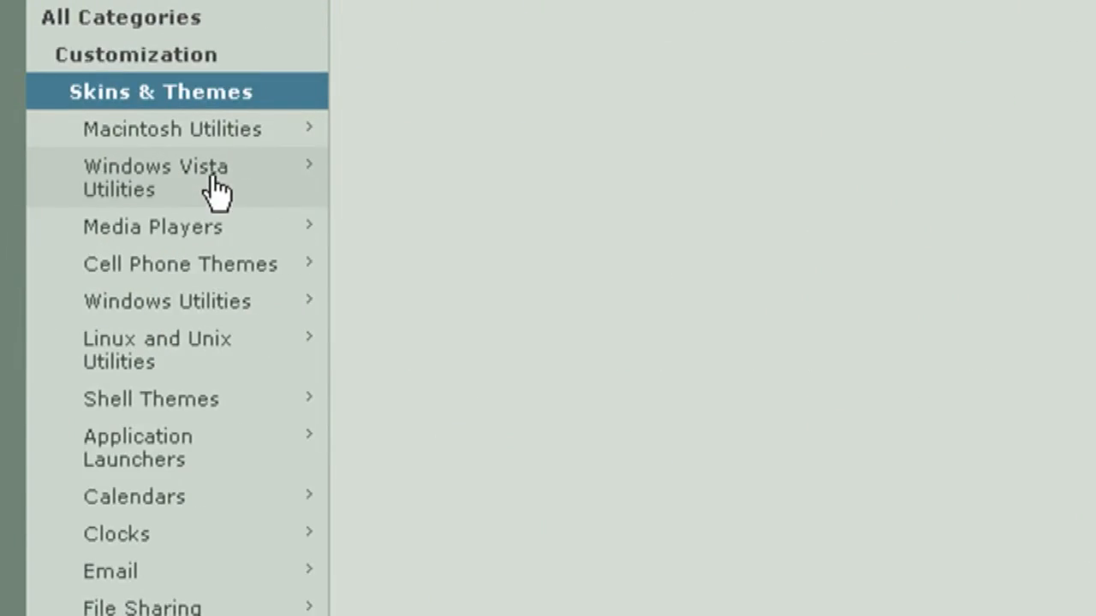
{"action": "left_click", "coordinate": [166, 302]}
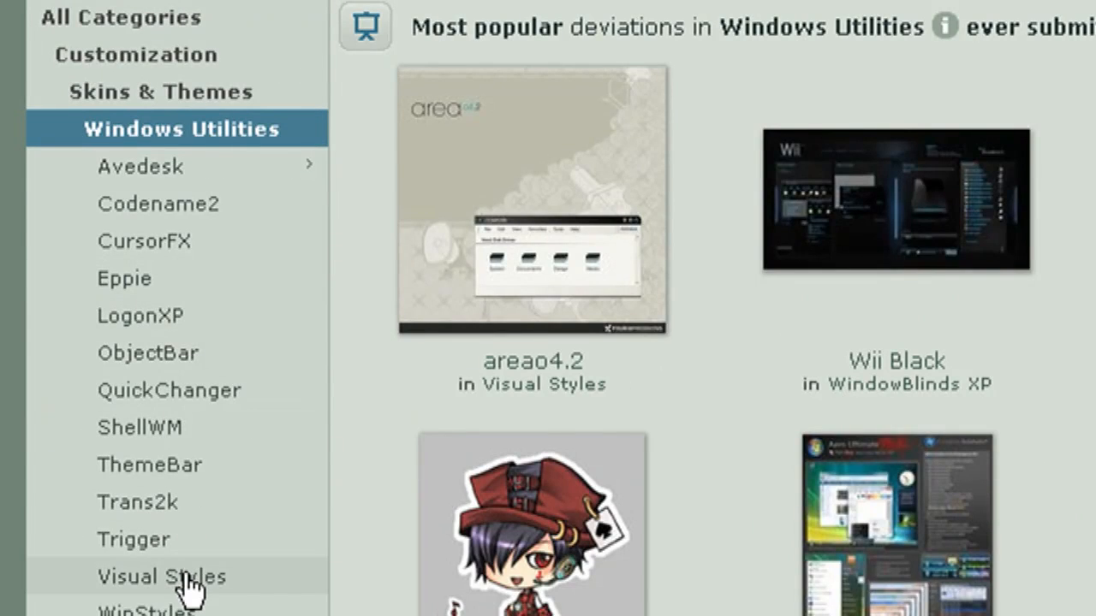
{"action": "left_click", "coordinate": [161, 575]}
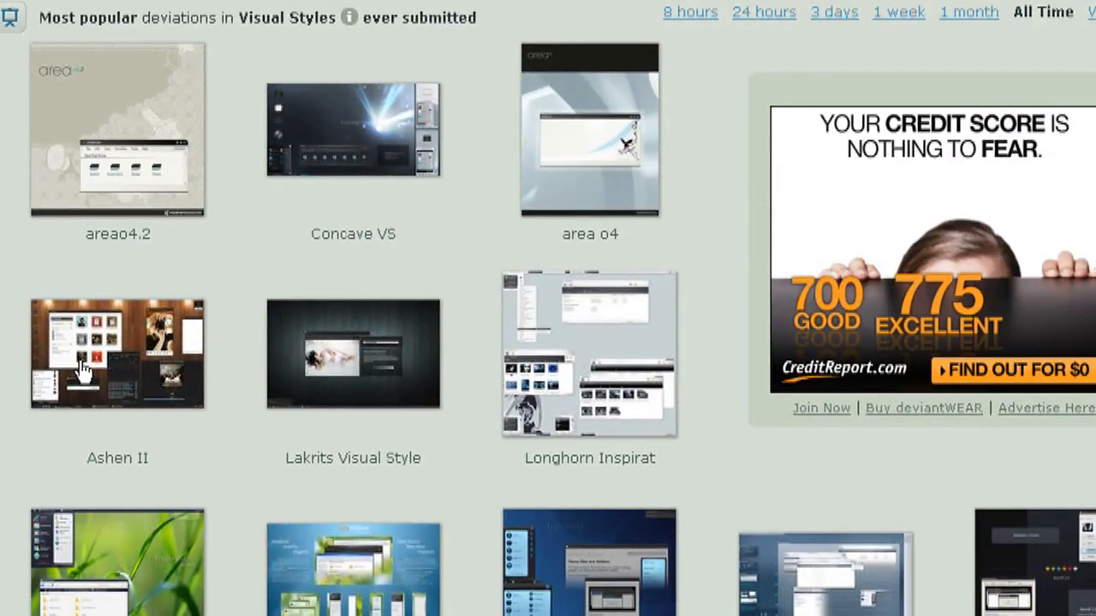
{"action": "left_click", "coordinate": [117, 354]}
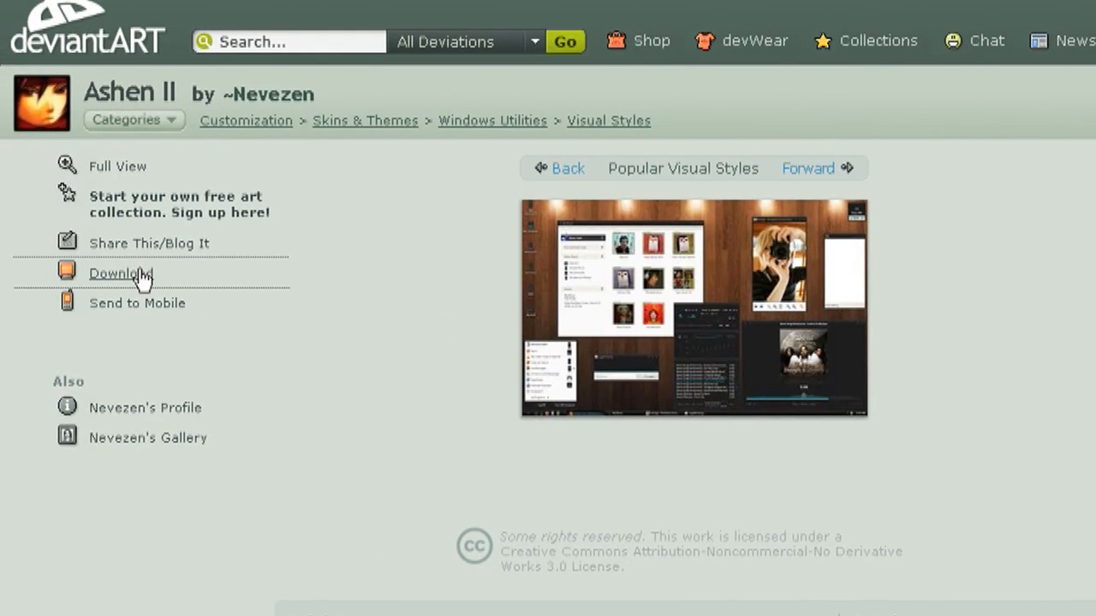
{"action": "left_click", "coordinate": [120, 274]}
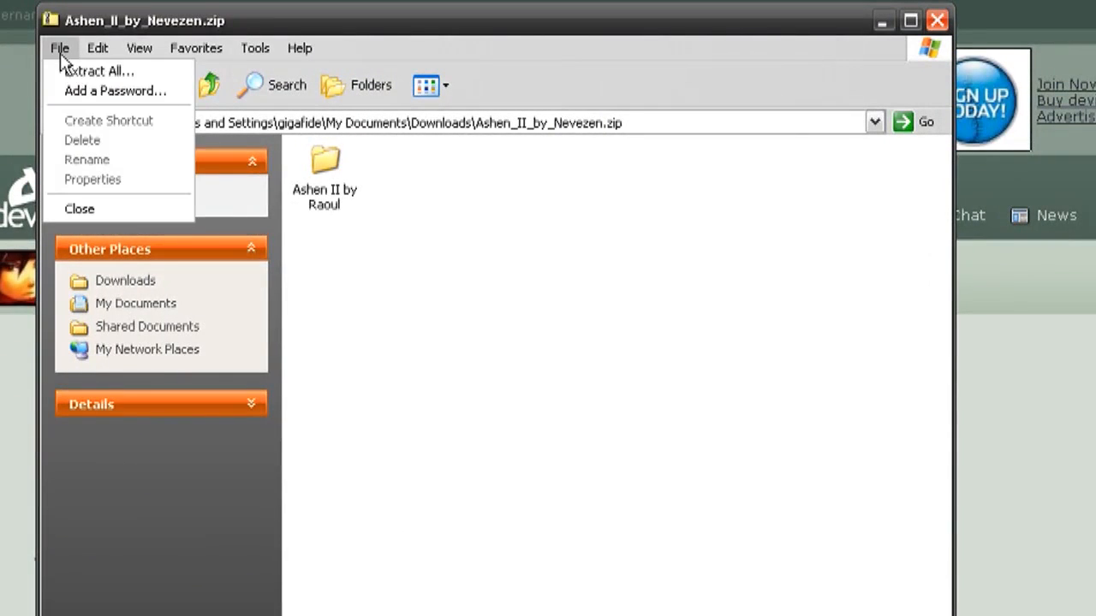
- Extract the Ashen II zip into C:\WINDOWS\Resources\Themes and open the extracted folder
{"action": "left_click", "coordinate": [106, 71]}
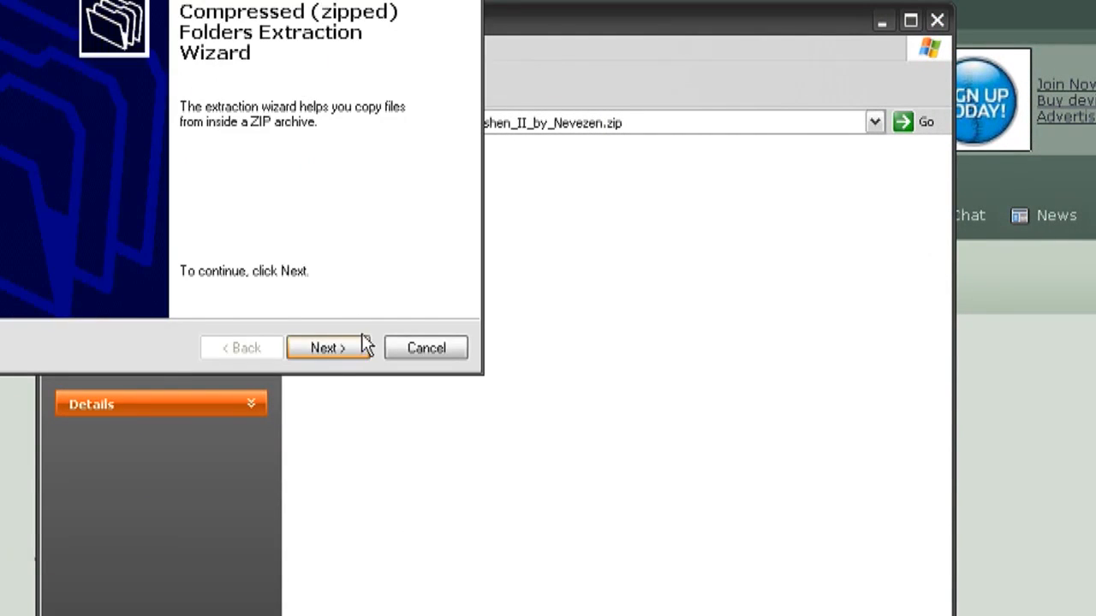
{"action": "left_click", "coordinate": [389, 144]}
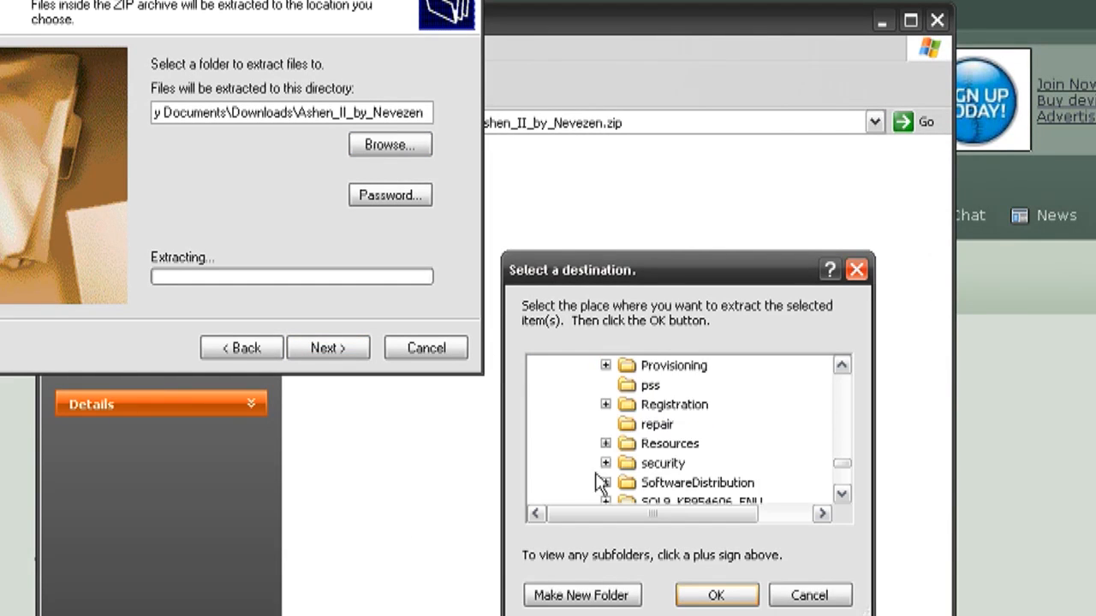
{"action": "left_click", "coordinate": [718, 595]}
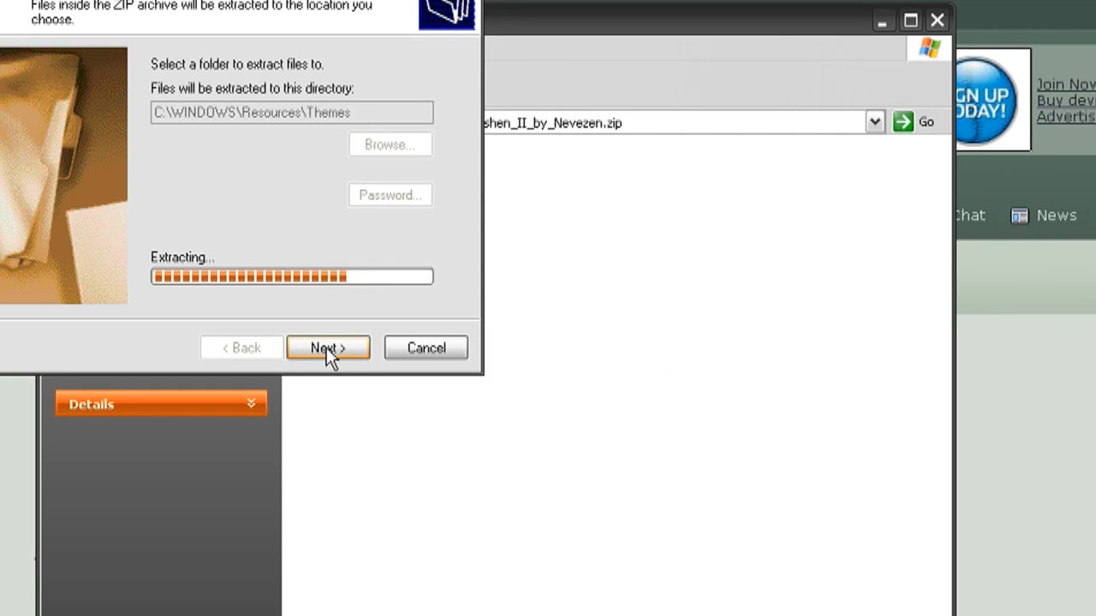
{"action": "left_click", "coordinate": [328, 347]}
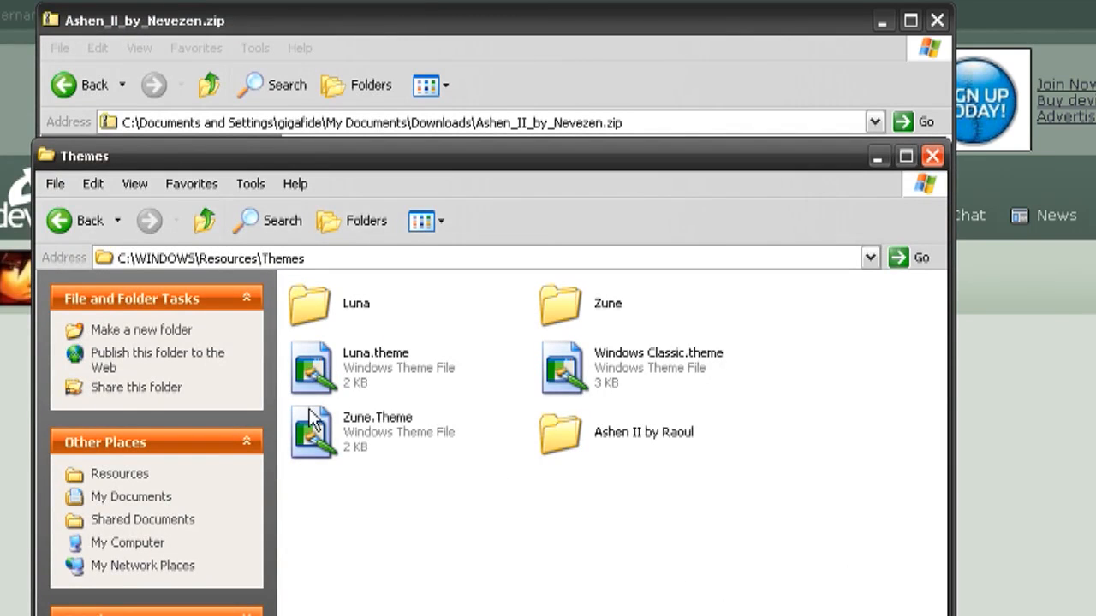
{"action": "double_click", "coordinate": [561, 432]}
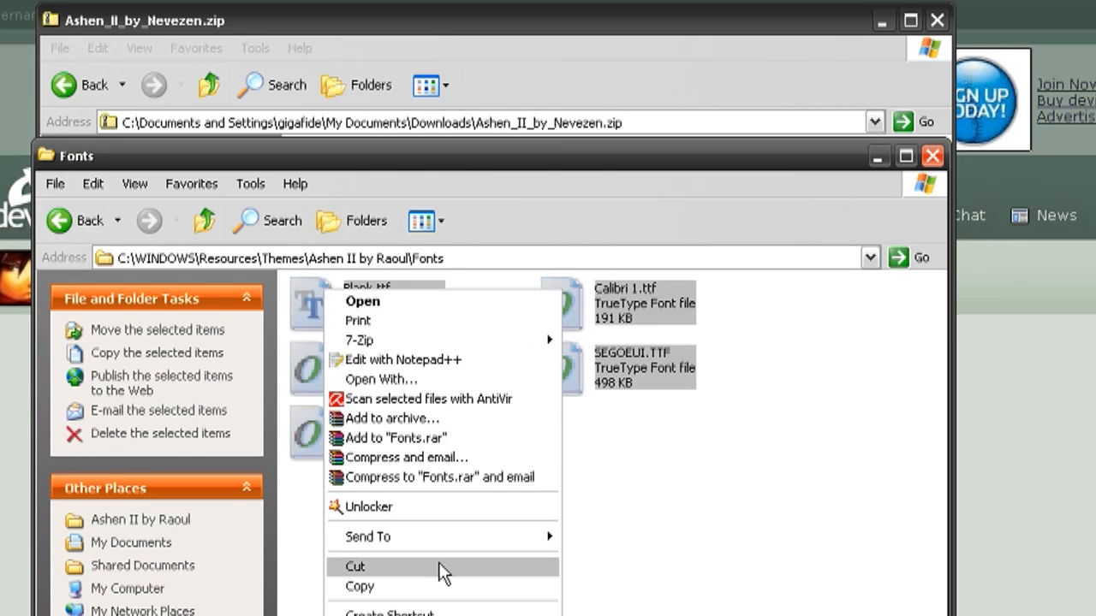
- Cut the Ashen II font files into C:\WINDOWS\Fonts and return to the Ashen II by Raoul folder
{"action": "left_click", "coordinate": [202, 220]}
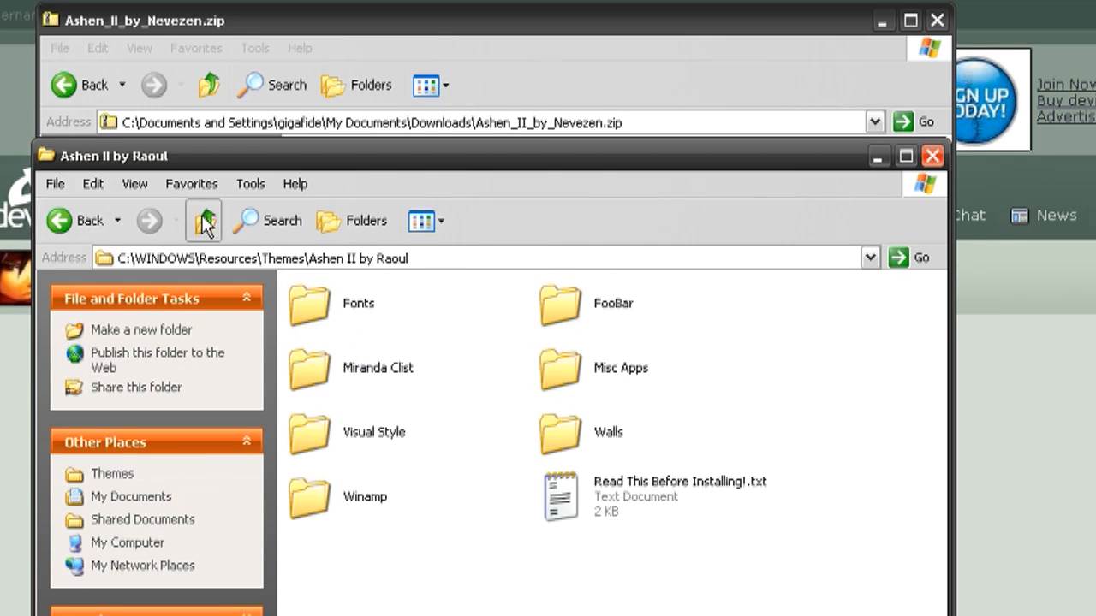
{"action": "left_click", "coordinate": [203, 220]}
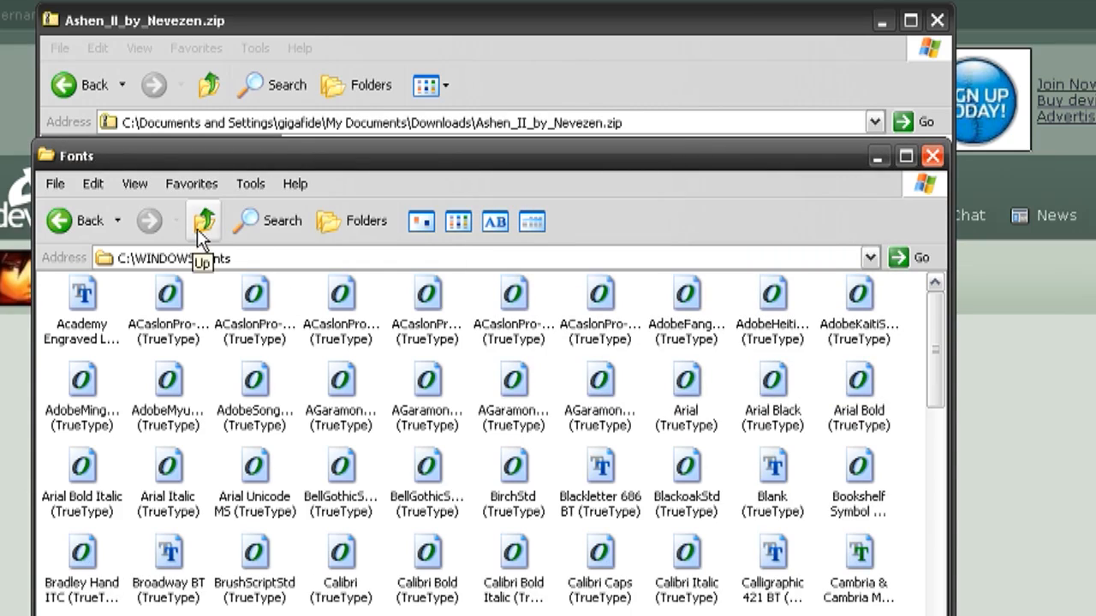
{"action": "left_click", "coordinate": [204, 221]}
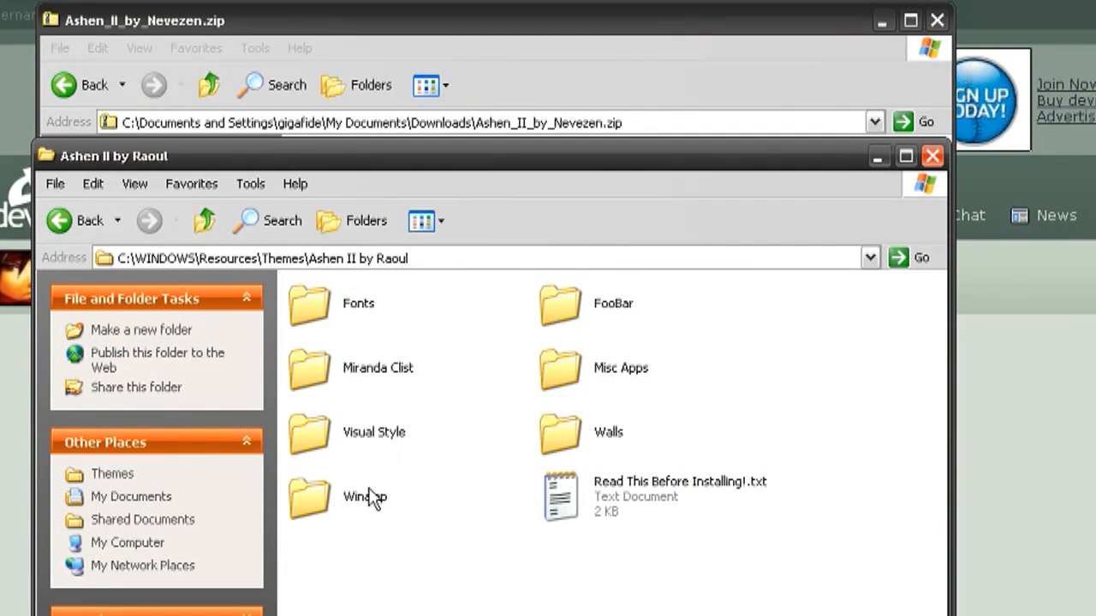
{"action": "mouse_move", "coordinate": [419, 456]}
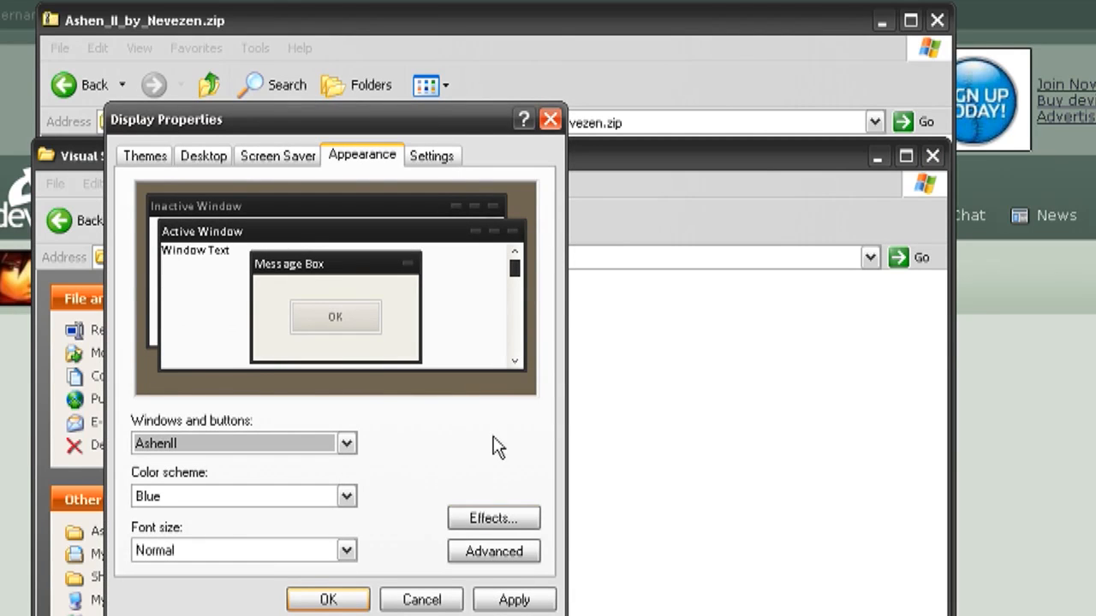
- Confirm AshenII under Windows and buttons with OK to apply it
{"action": "left_click", "coordinate": [517, 599]}
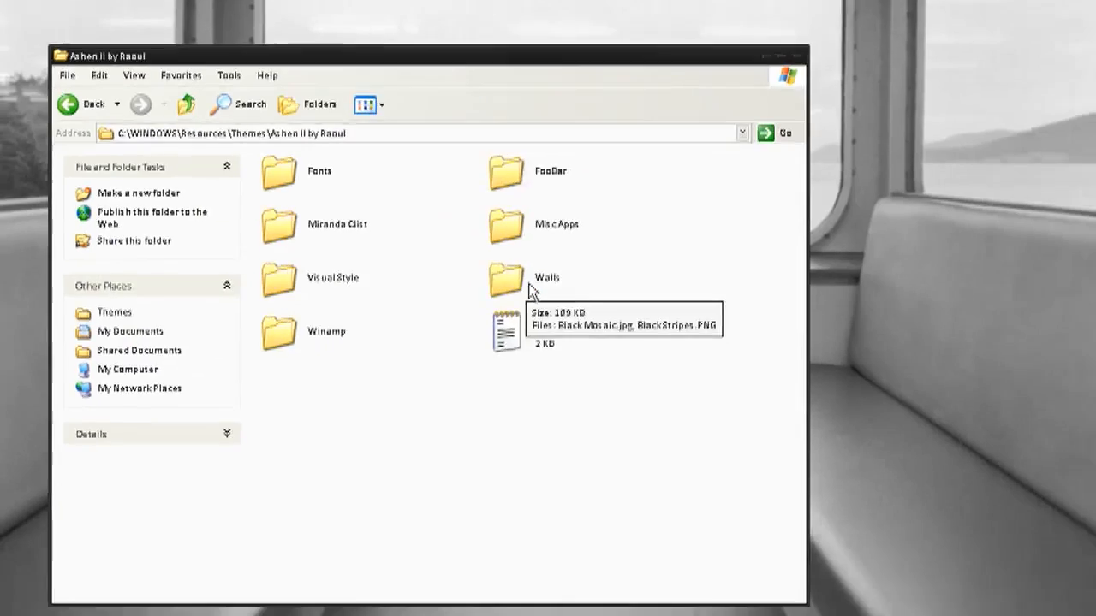
- Set Black Mosaic.jpg from the Walls folder as the desktop background
{"action": "double_click", "coordinate": [507, 278]}
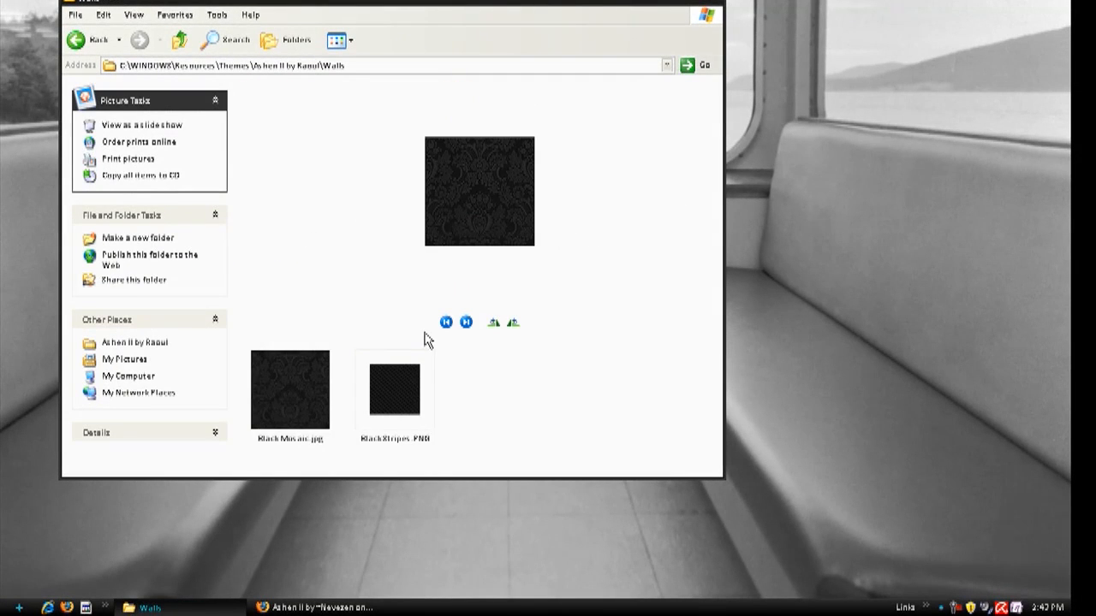
{"action": "right_click", "coordinate": [289, 390]}
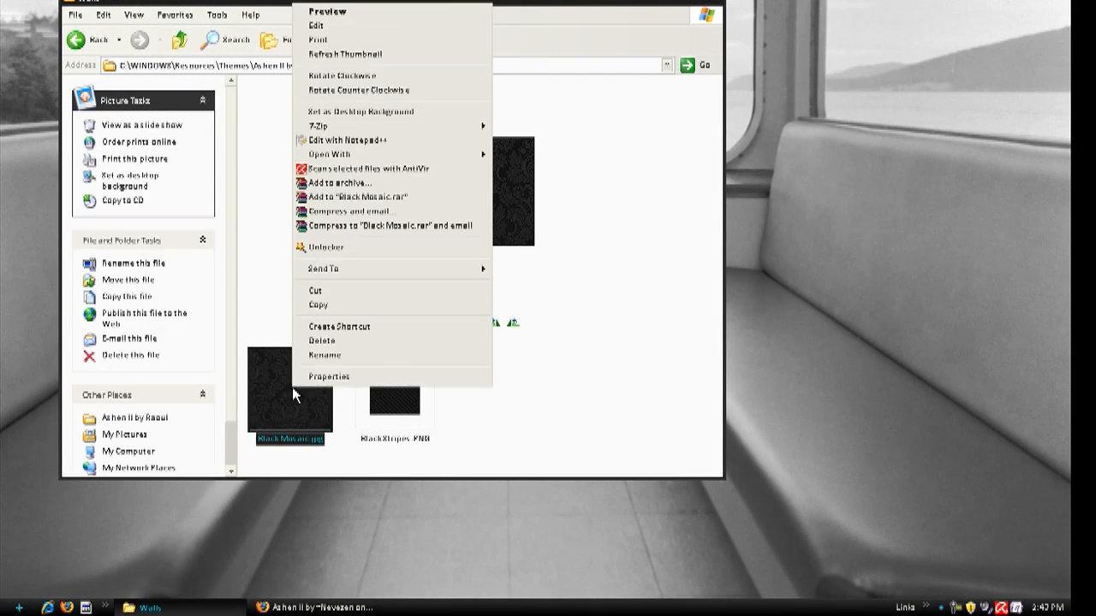
{"action": "left_click", "coordinate": [360, 112]}
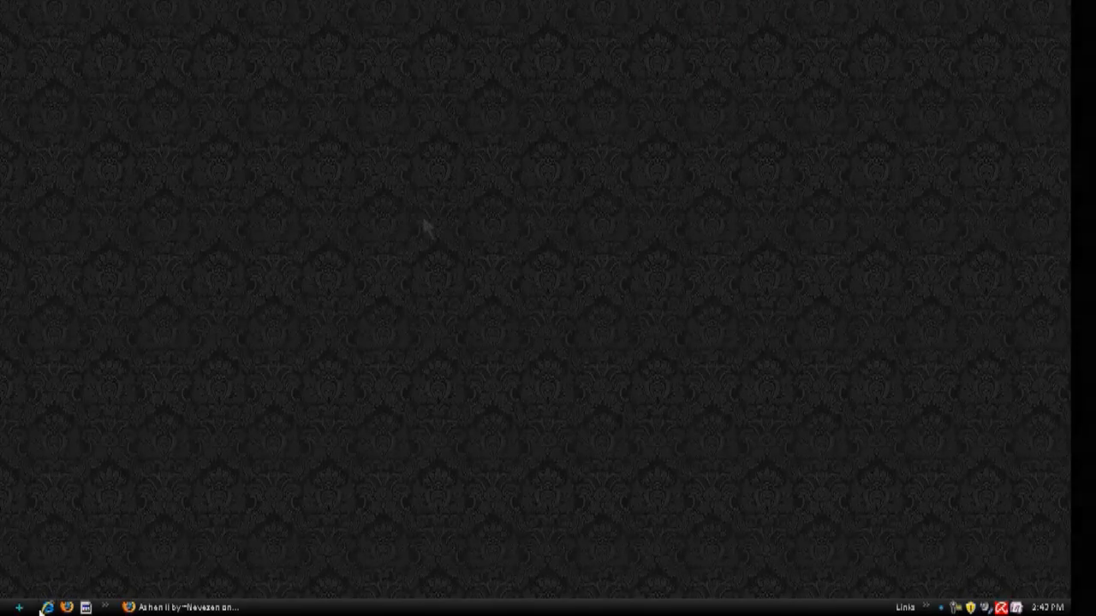
{"action": "left_click", "coordinate": [232, 180]}
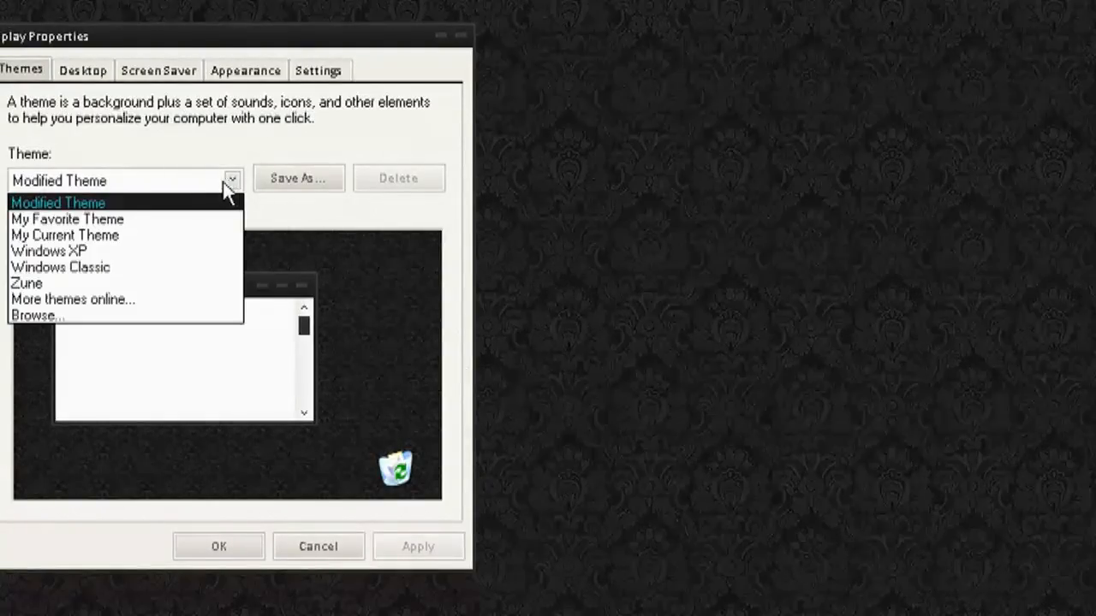
- Bring up the Display Properties Themes list showing the current setup as Modified Theme
{"action": "left_click", "coordinate": [68, 219]}
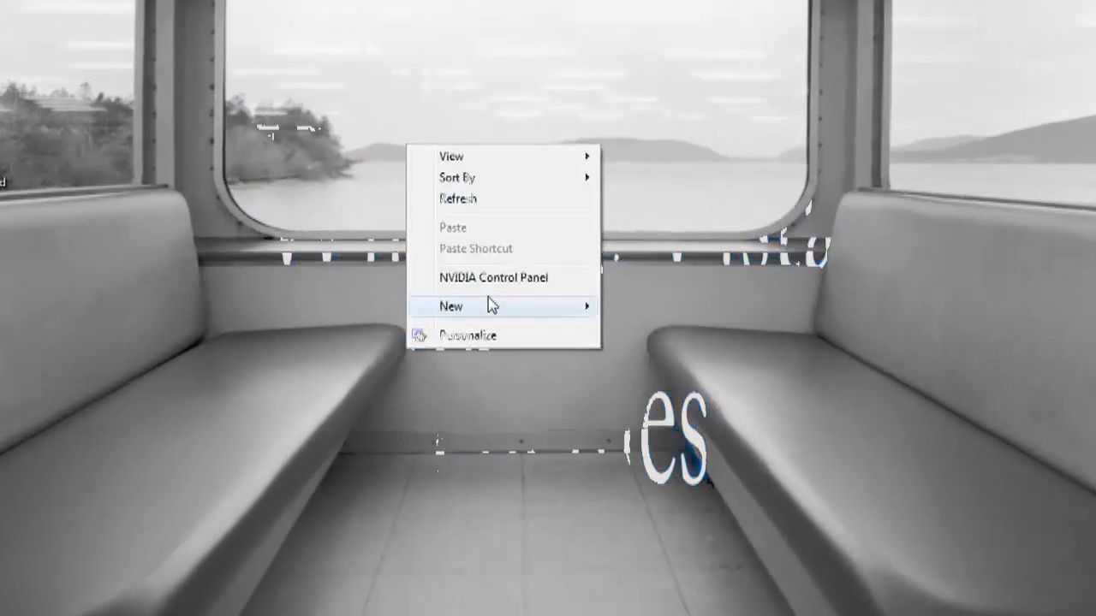
- Open Vista Personalization, save a copy of the current theme, and bring up the Start menu
{"action": "left_click", "coordinate": [467, 334]}
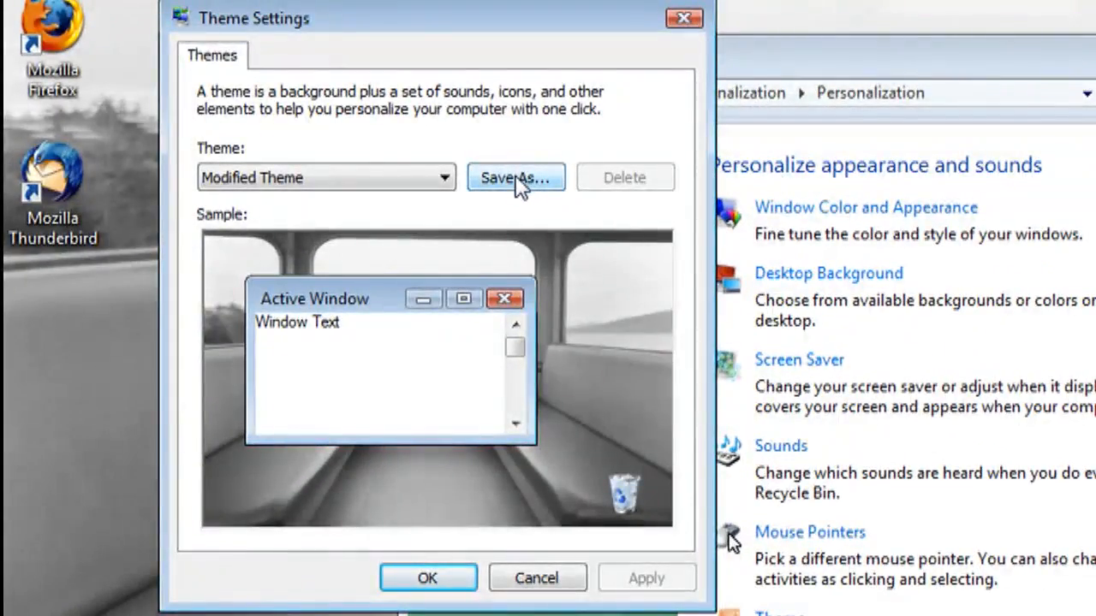
{"action": "left_click", "coordinate": [515, 177]}
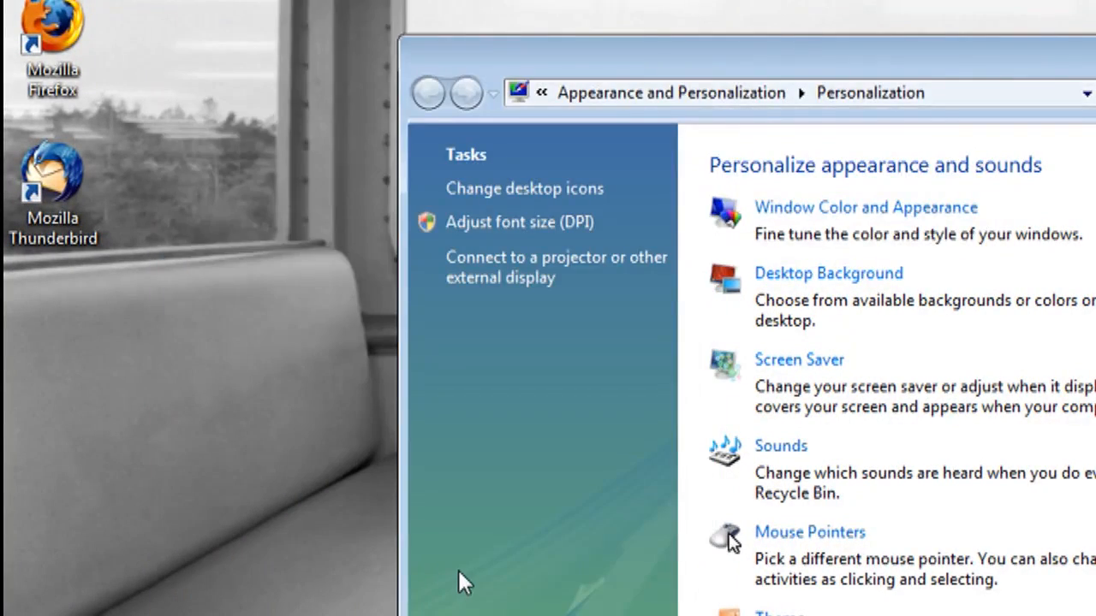
{"action": "left_click", "coordinate": [41, 604]}
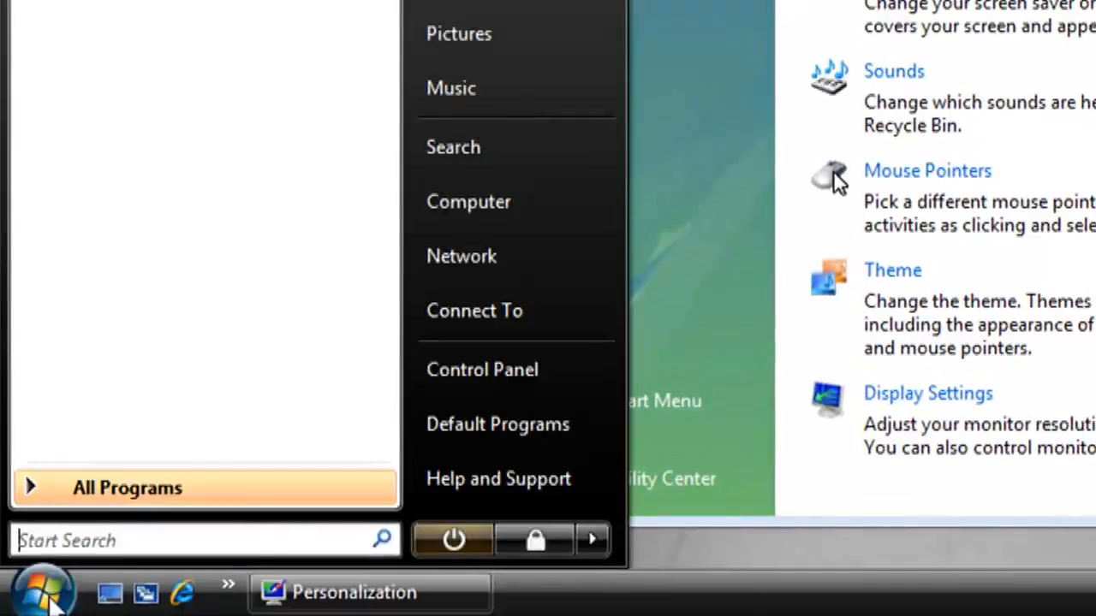
- Open the Create restore point dialog for Local Disk (C:) via System Properties' System Protection tab
{"action": "right_click", "coordinate": [469, 201]}
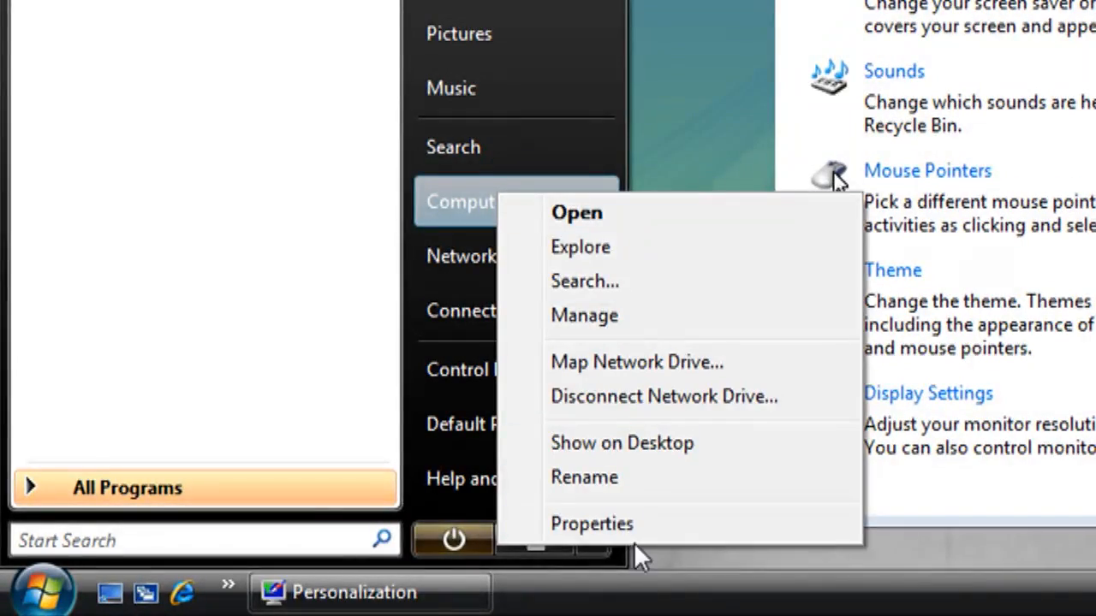
{"action": "left_click", "coordinate": [593, 524]}
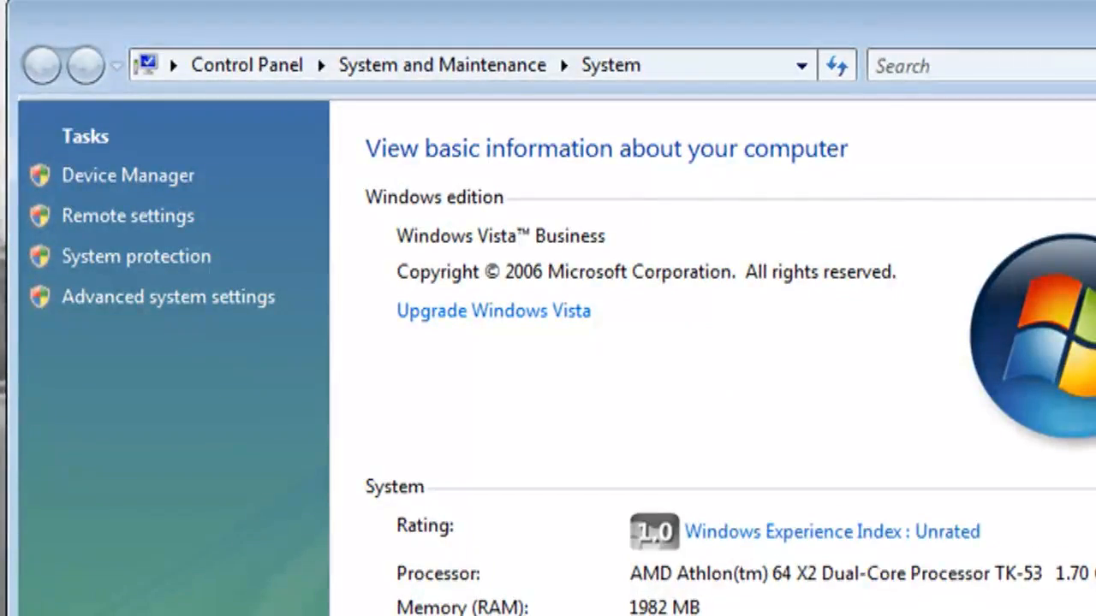
{"action": "left_click", "coordinate": [168, 297]}
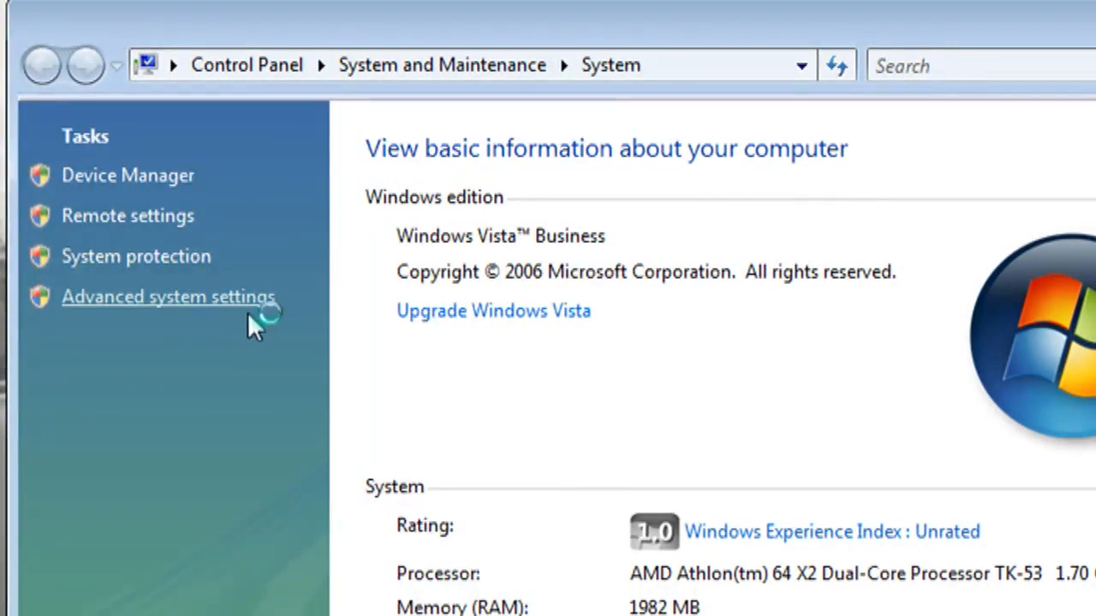
{"action": "left_click", "coordinate": [167, 296]}
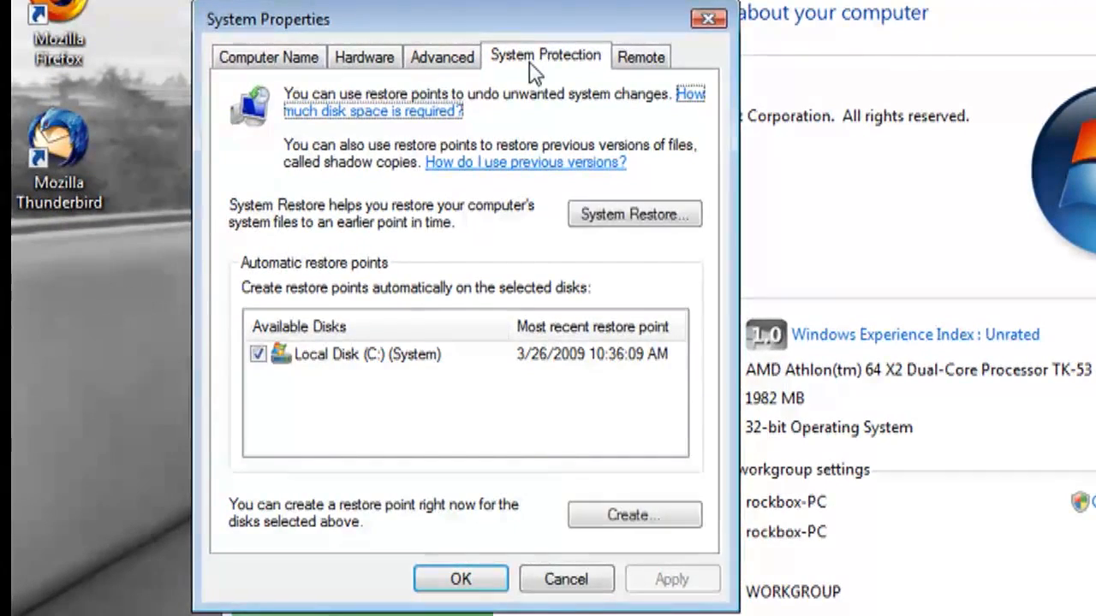
{"action": "left_click", "coordinate": [633, 515]}
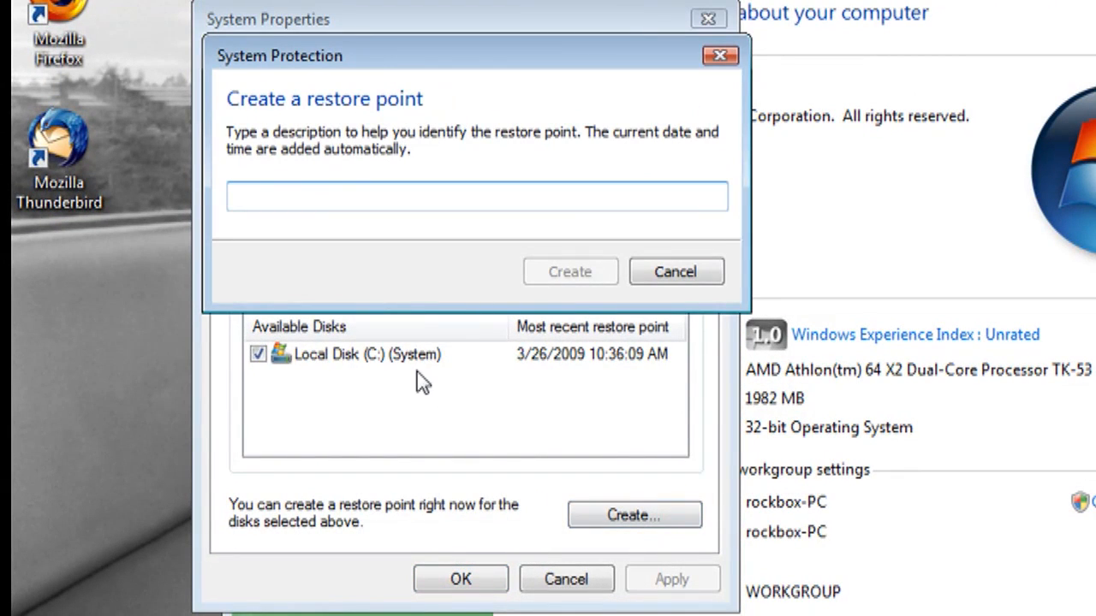
{"action": "left_click", "coordinate": [570, 272]}
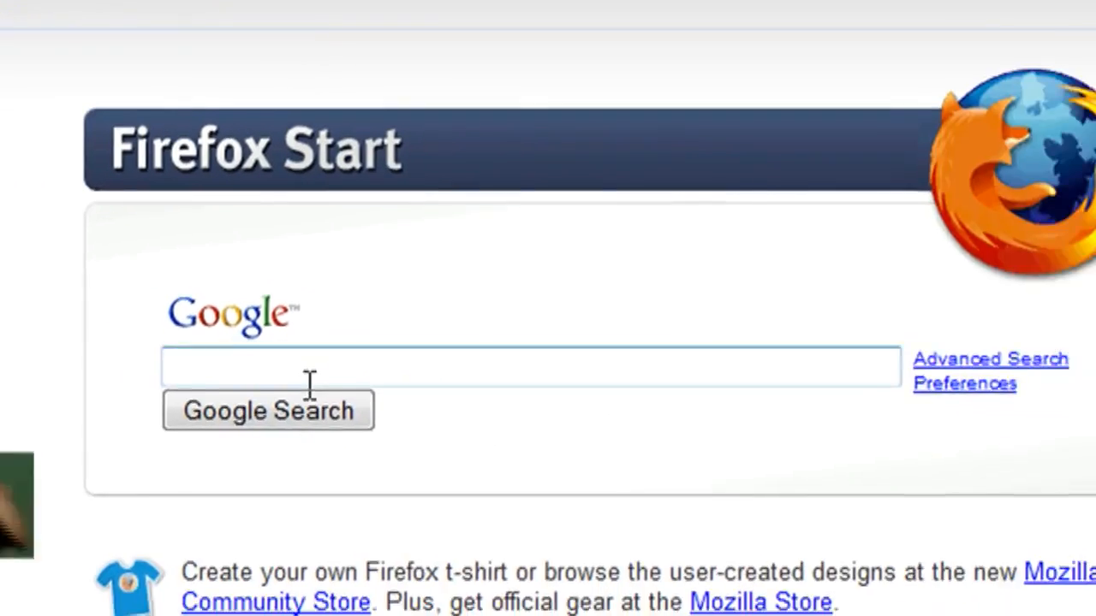
- Search Google from the Firefox Start page for 'vista uxtheme patch'
{"action": "type", "text": "vista uxtheme patch"}
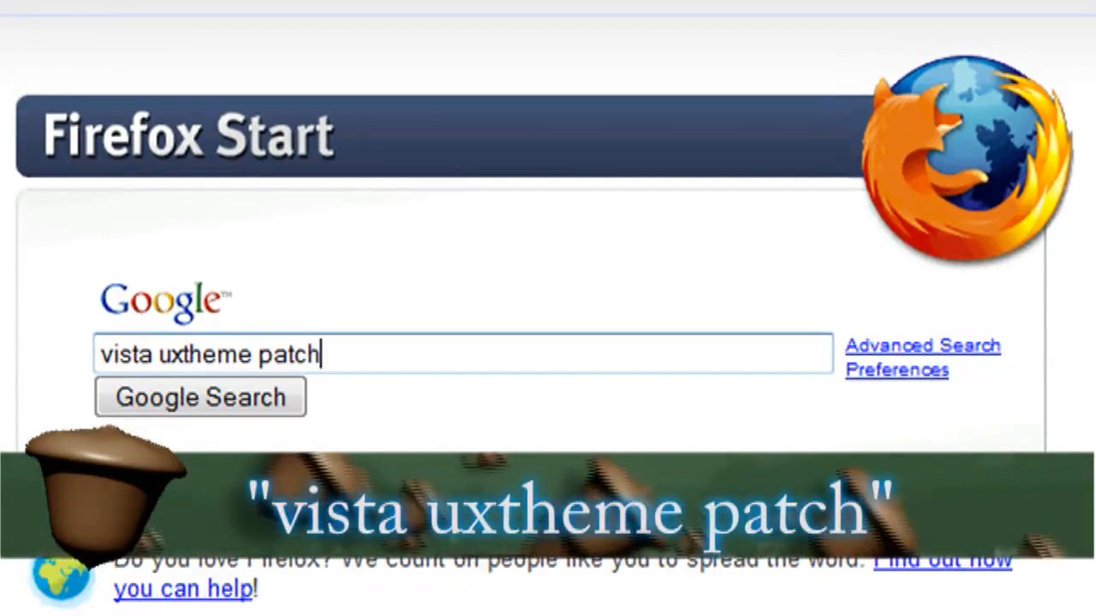
{"action": "left_click", "coordinate": [200, 398]}
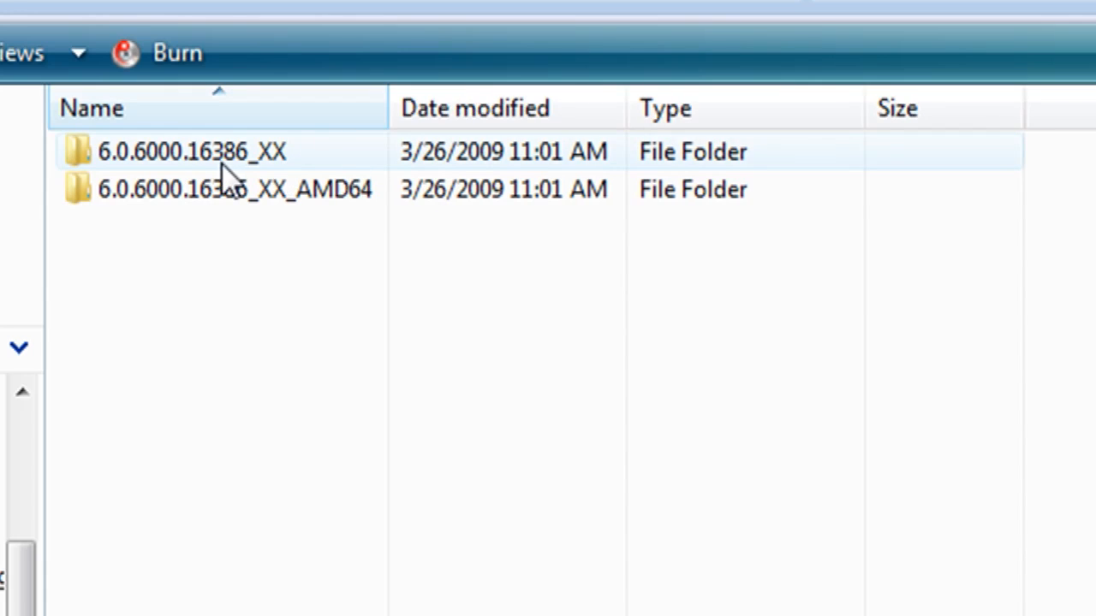
- Open the 6.0.6000.16386_XX patch folder, then browse to C:\Windows\System32
{"action": "double_click", "coordinate": [193, 152]}
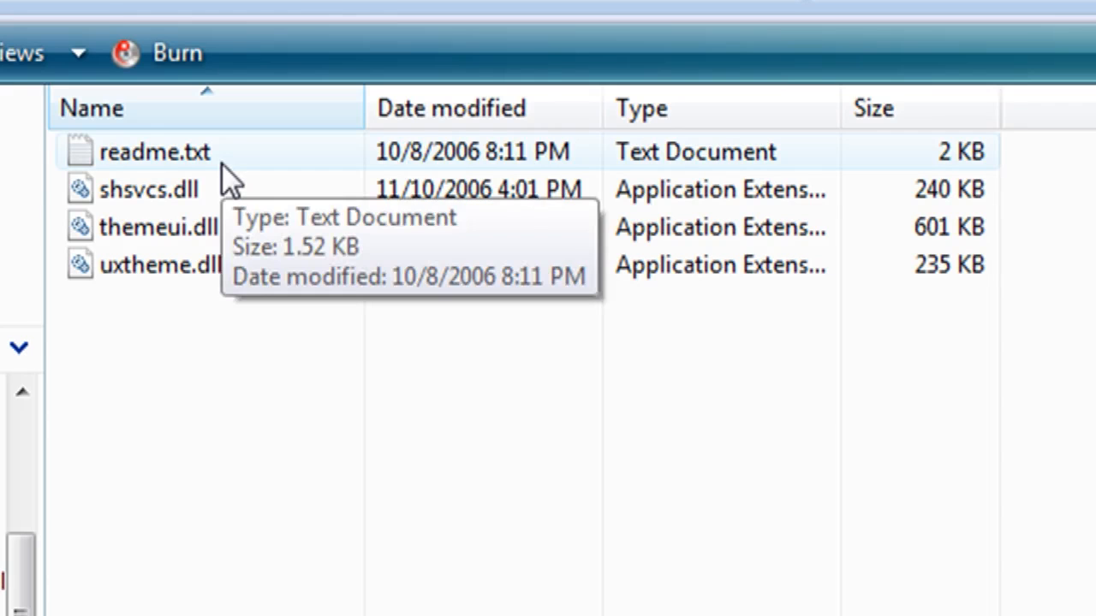
{"action": "mouse_move", "coordinate": [286, 329]}
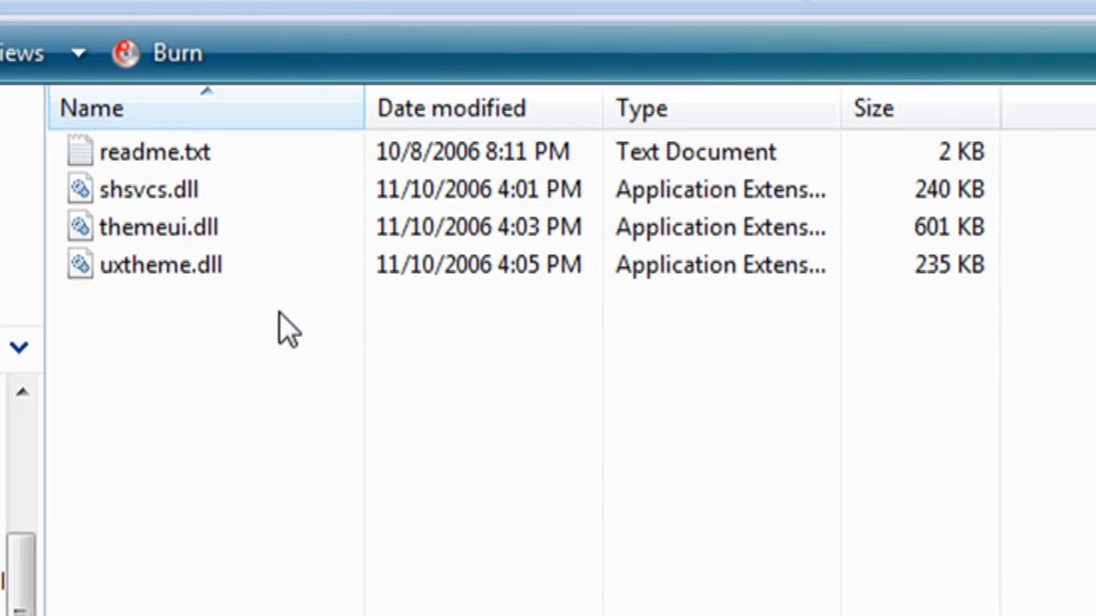
{"action": "mouse_move", "coordinate": [173, 152]}
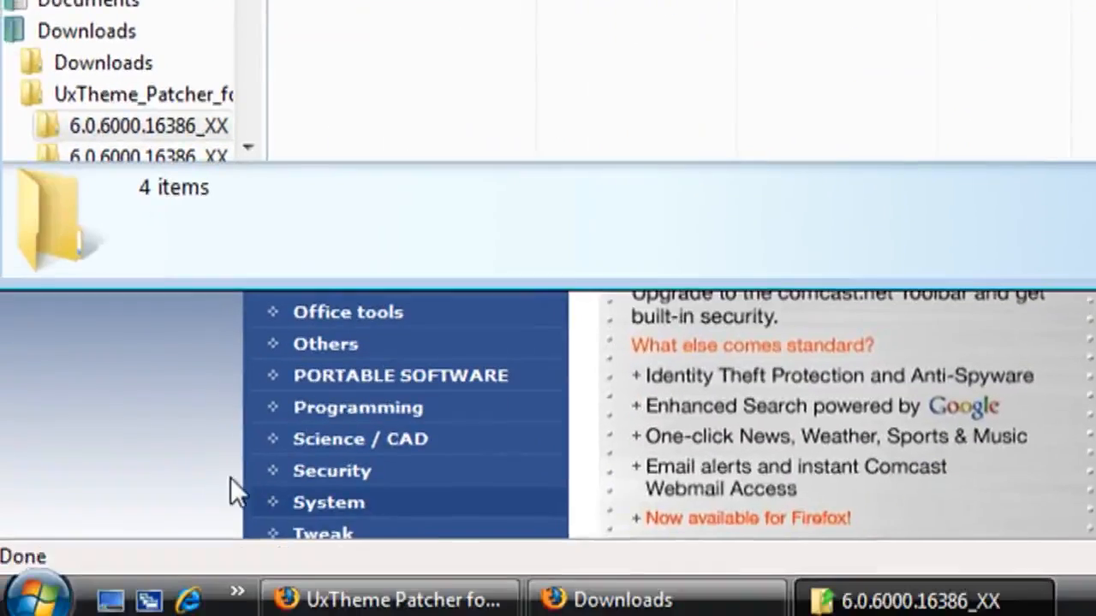
{"action": "left_click", "coordinate": [36, 595]}
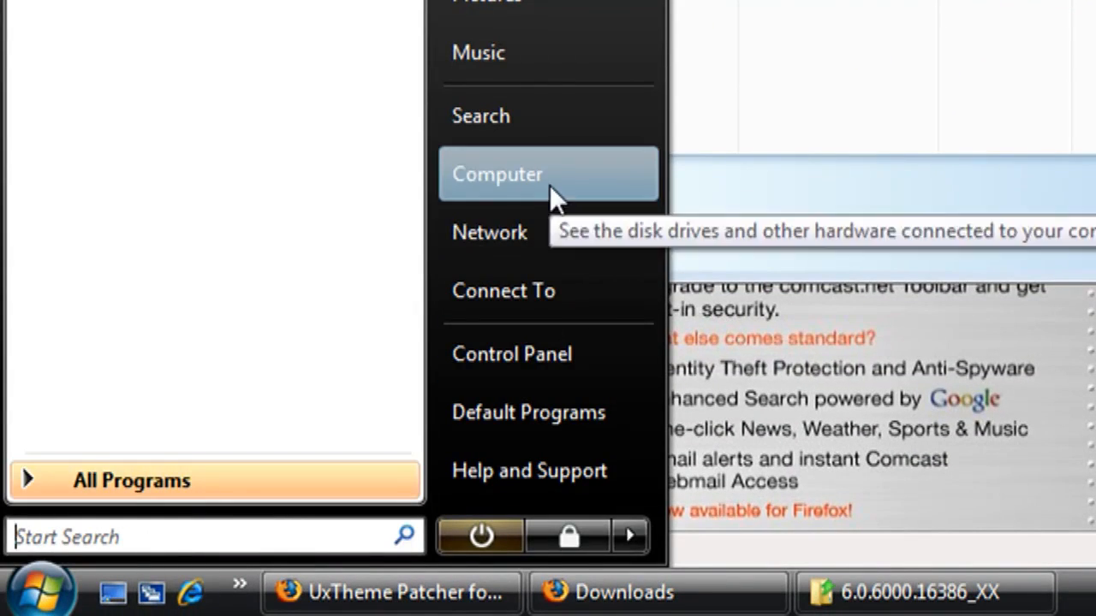
{"action": "left_click", "coordinate": [496, 174]}
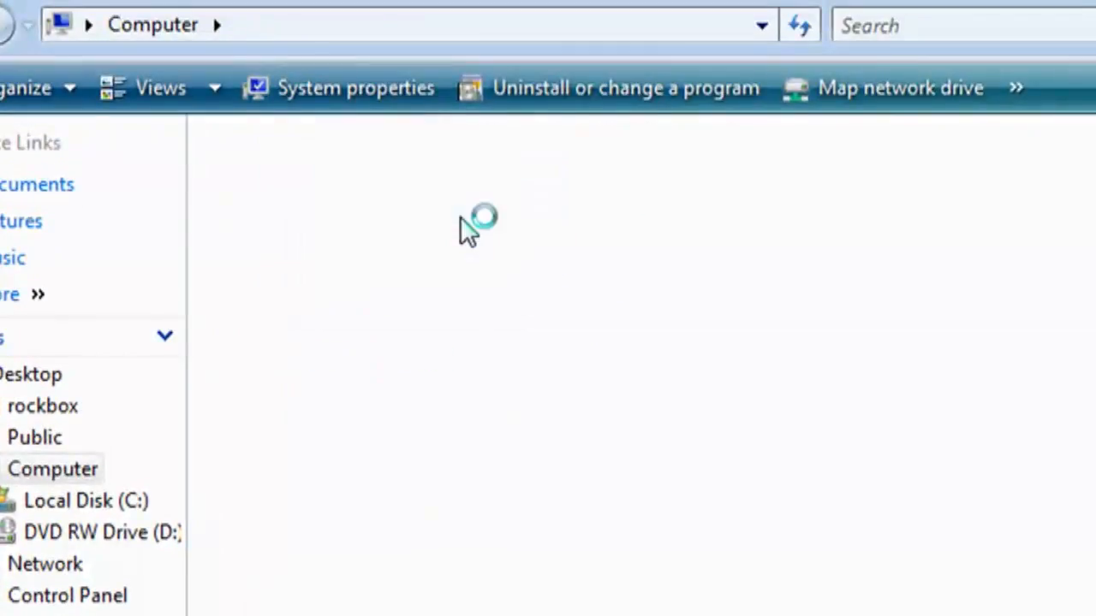
{"action": "double_click", "coordinate": [86, 501]}
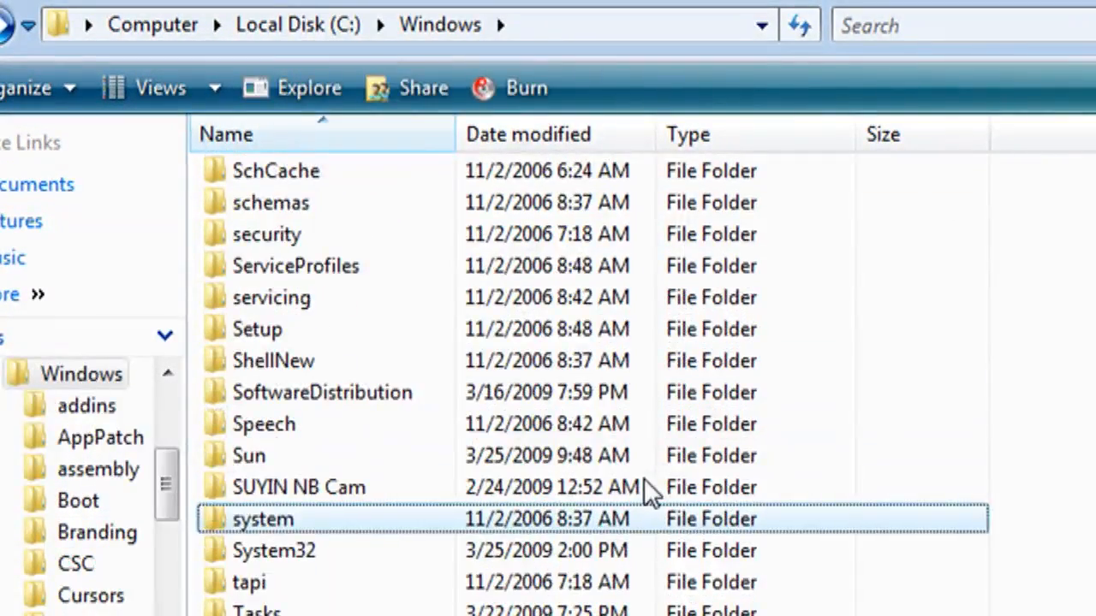
{"action": "double_click", "coordinate": [272, 552]}
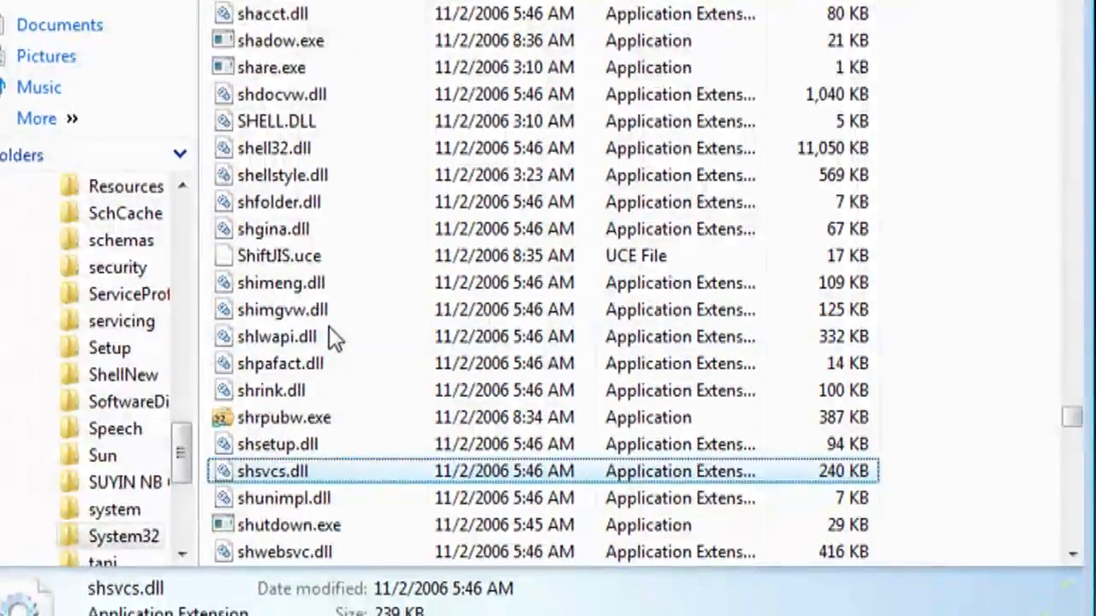
- Open shsvcs.dll's advanced security settings and change the file's owner
{"action": "right_click", "coordinate": [272, 470]}
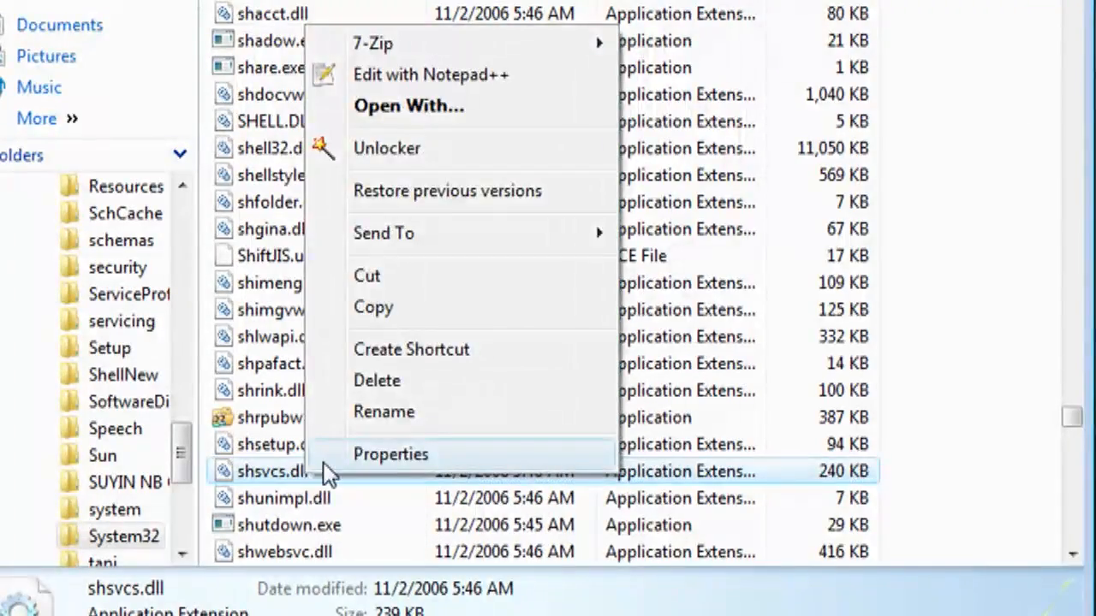
{"action": "left_click", "coordinate": [391, 454]}
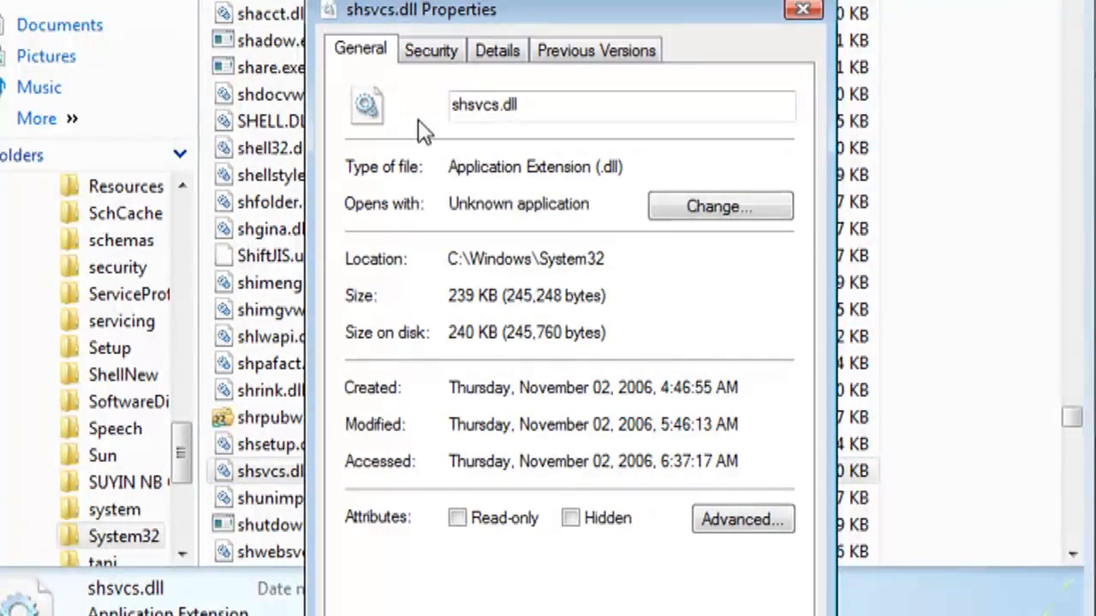
{"action": "left_click", "coordinate": [431, 49]}
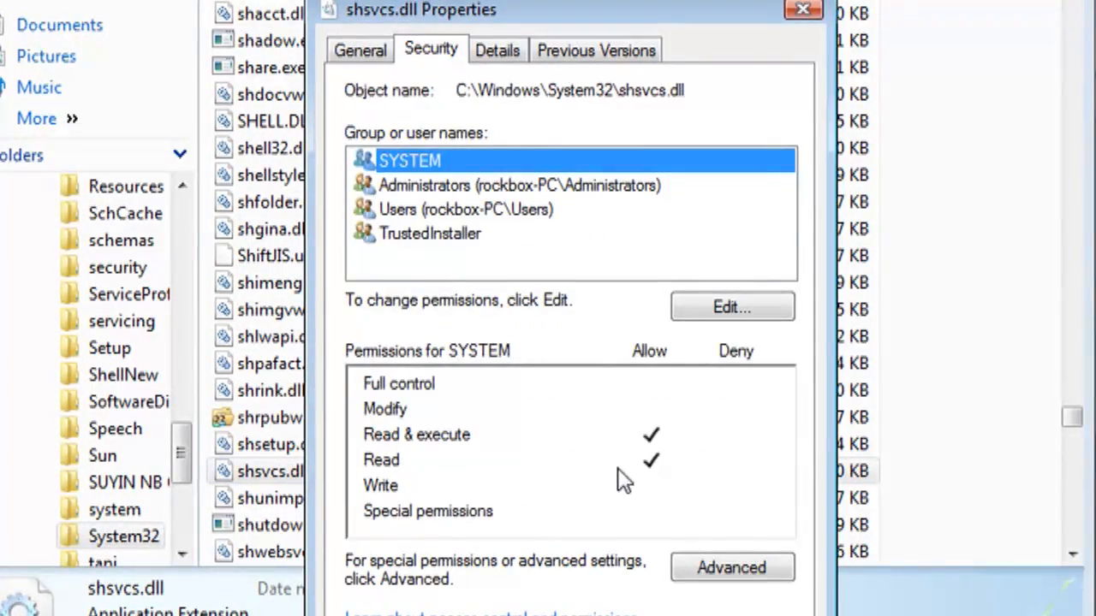
{"action": "left_click", "coordinate": [732, 567]}
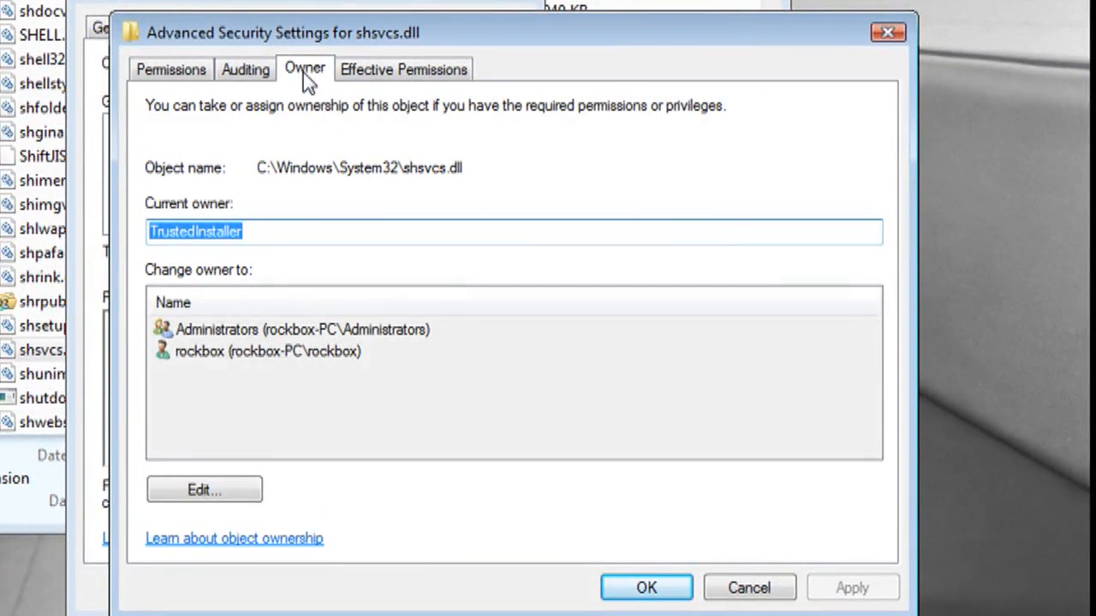
{"action": "left_click", "coordinate": [204, 490]}
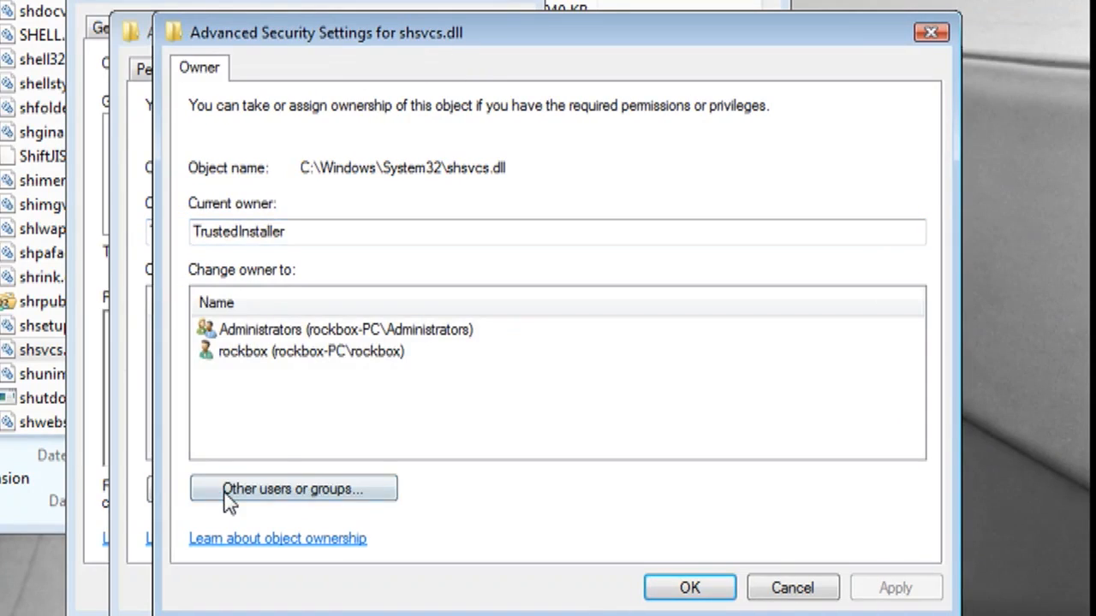
{"action": "mouse_move", "coordinate": [304, 342]}
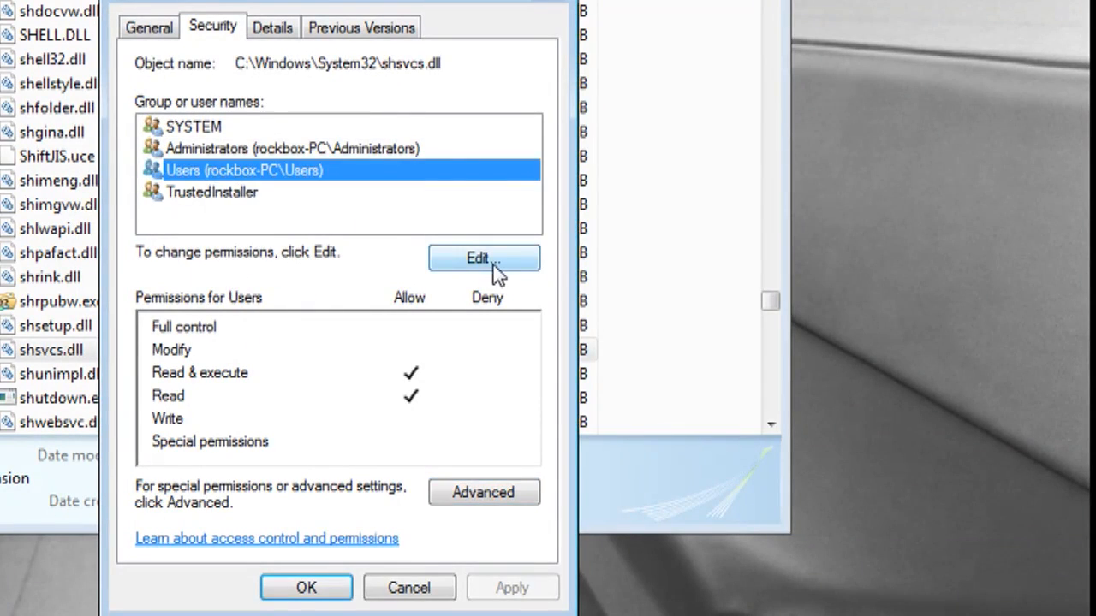
- Allow Modify and Write for the Users group on shsvcs.dll
{"action": "left_click", "coordinate": [483, 258]}
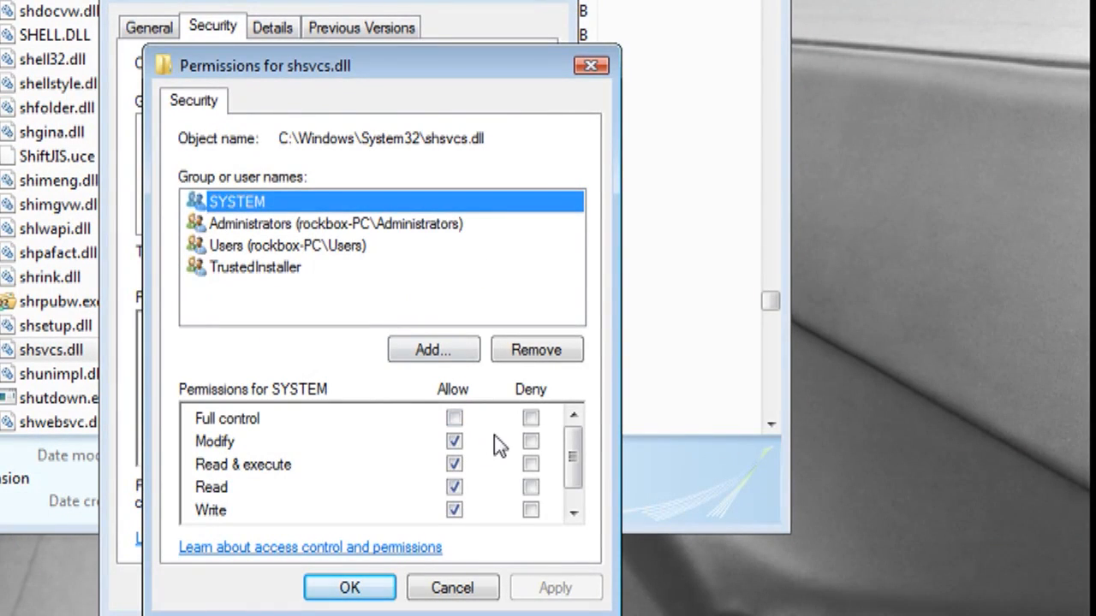
{"action": "left_click", "coordinate": [287, 246]}
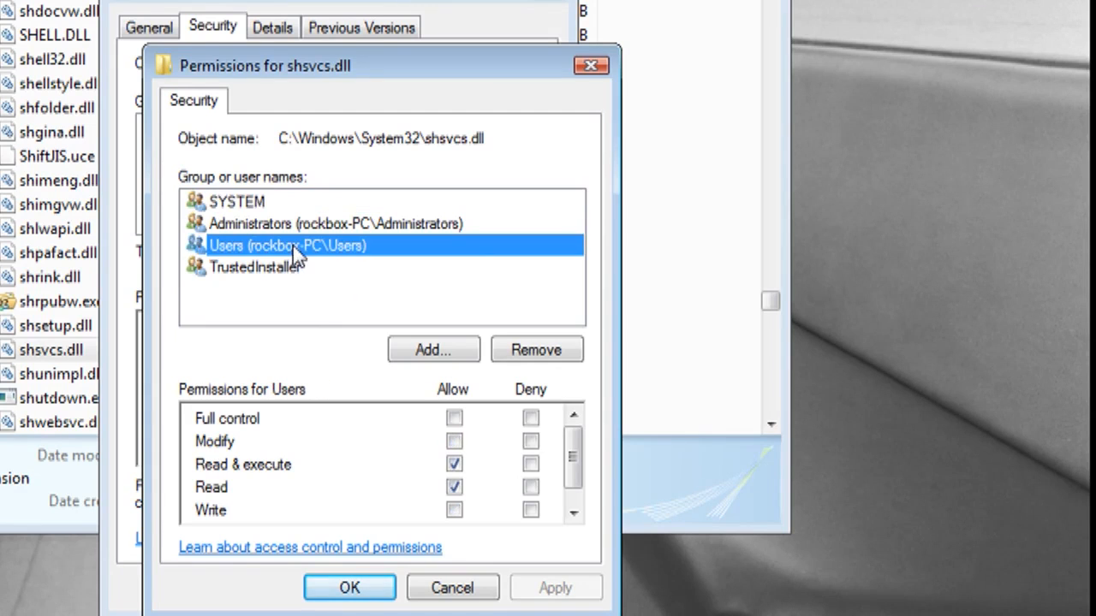
{"action": "left_click", "coordinate": [452, 442]}
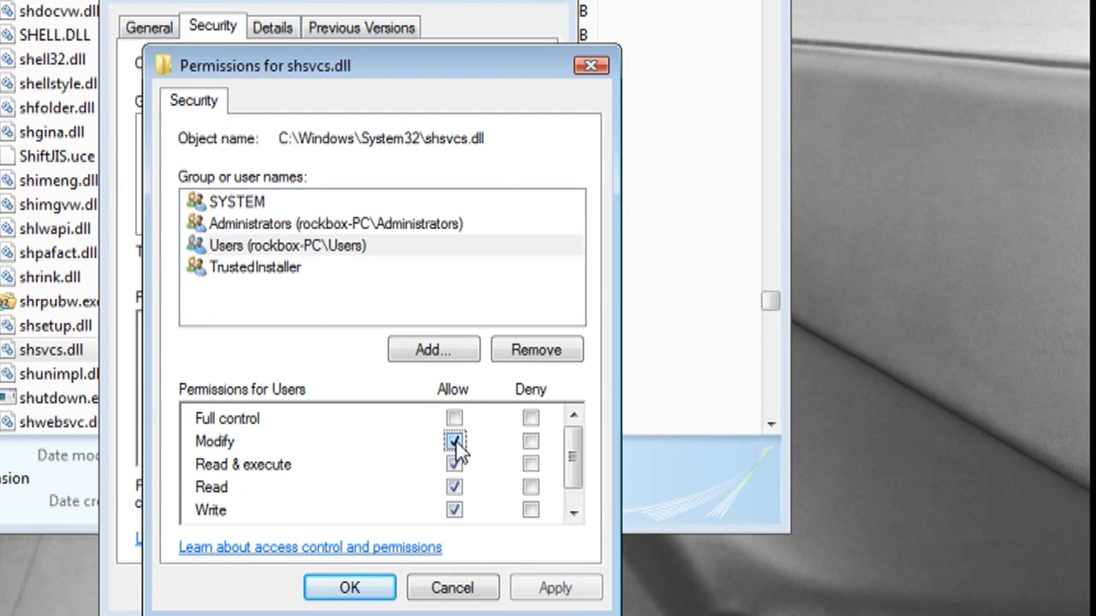
{"action": "left_click", "coordinate": [452, 441]}
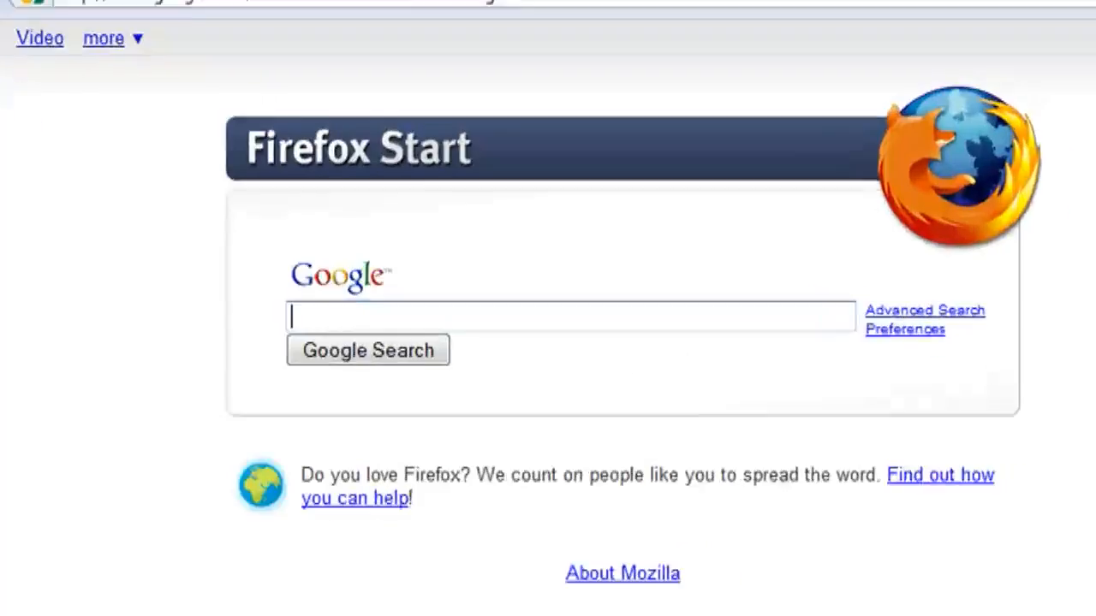
- Search for deviantART and browse to Customization > Skins & Themes > Windows Vista Utilities > Visual Styles
{"action": "type", "text": "deviantart"}
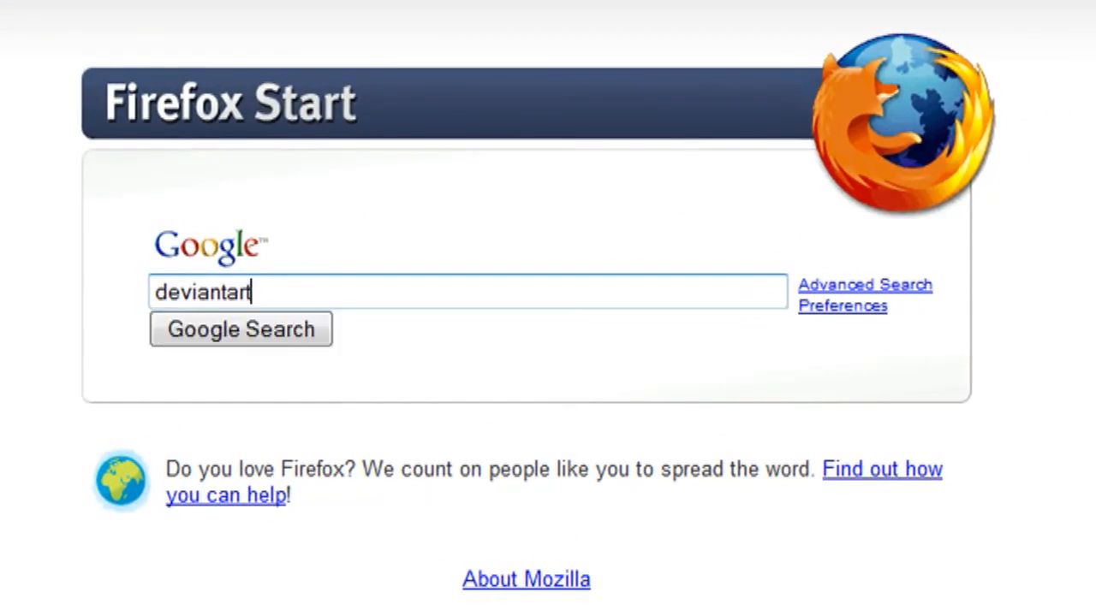
{"action": "left_click", "coordinate": [240, 329]}
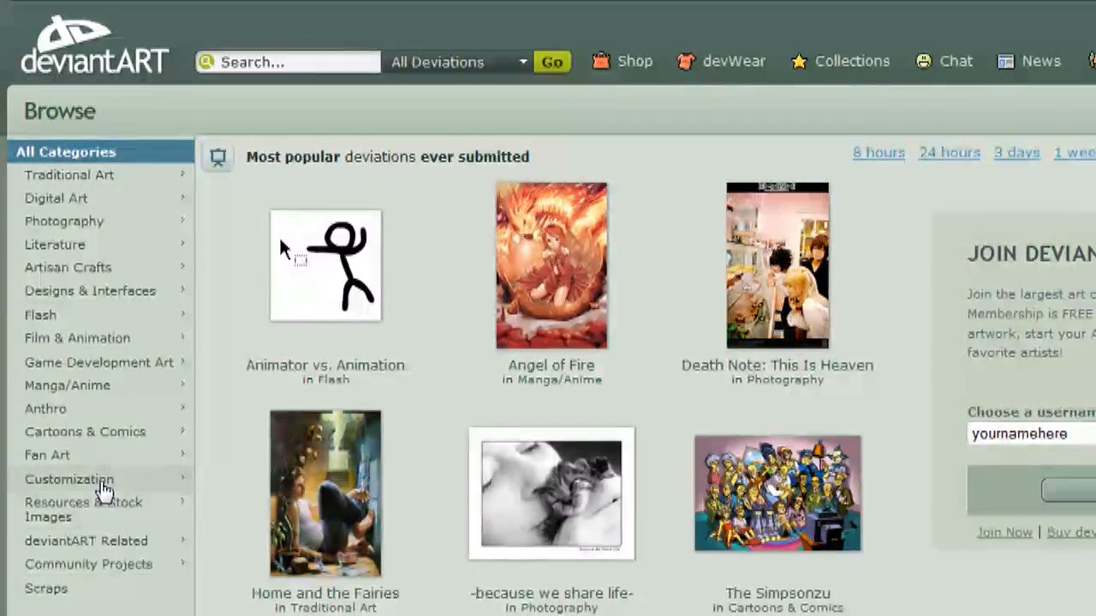
{"action": "left_click", "coordinate": [69, 478]}
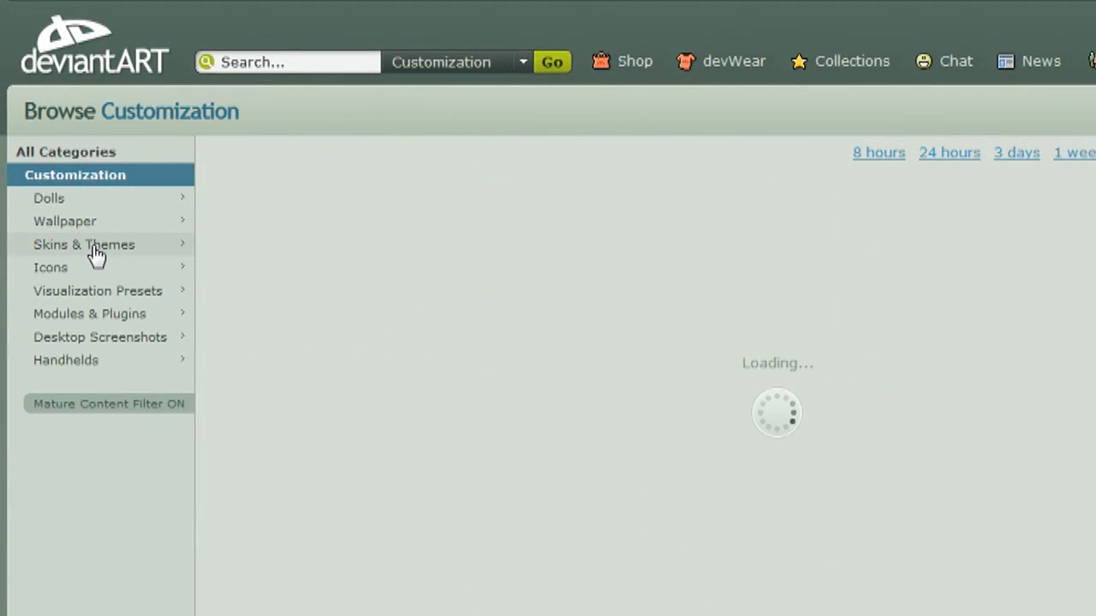
{"action": "left_click", "coordinate": [84, 244]}
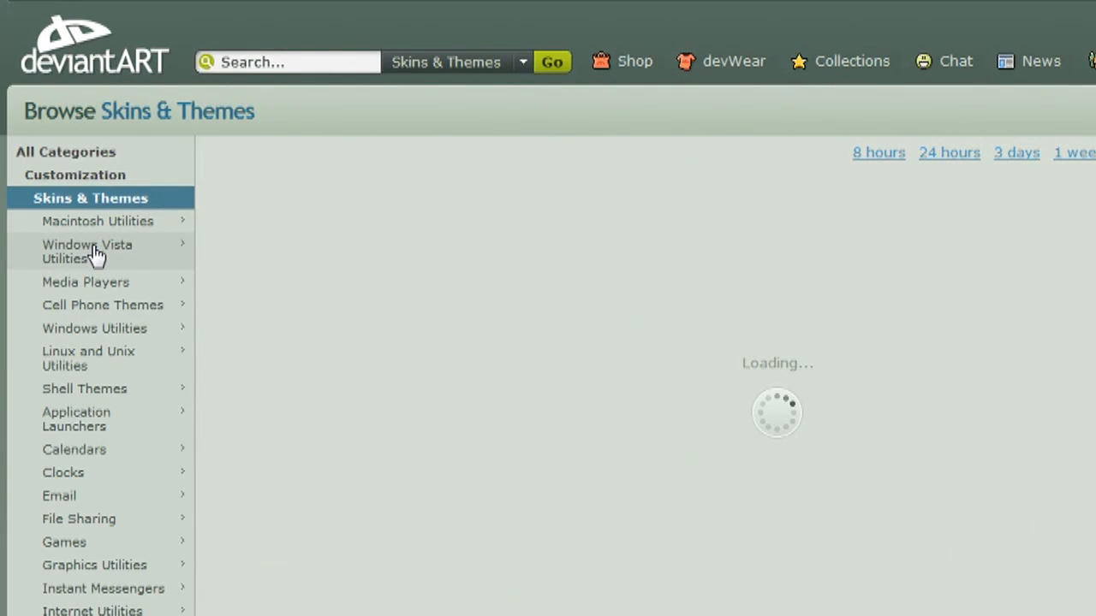
{"action": "left_click", "coordinate": [87, 252]}
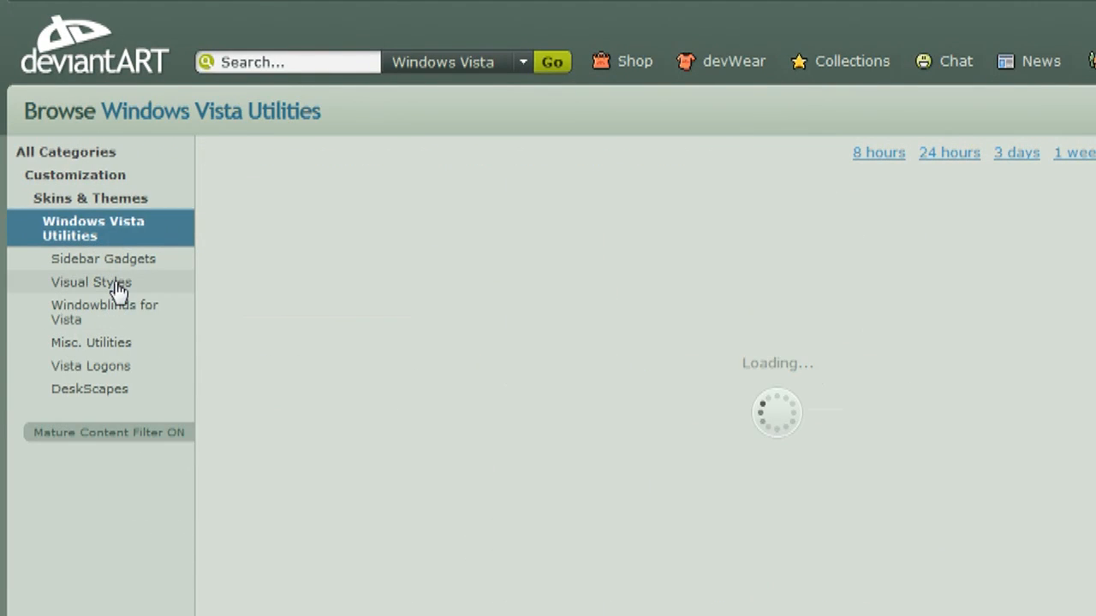
{"action": "left_click", "coordinate": [91, 281]}
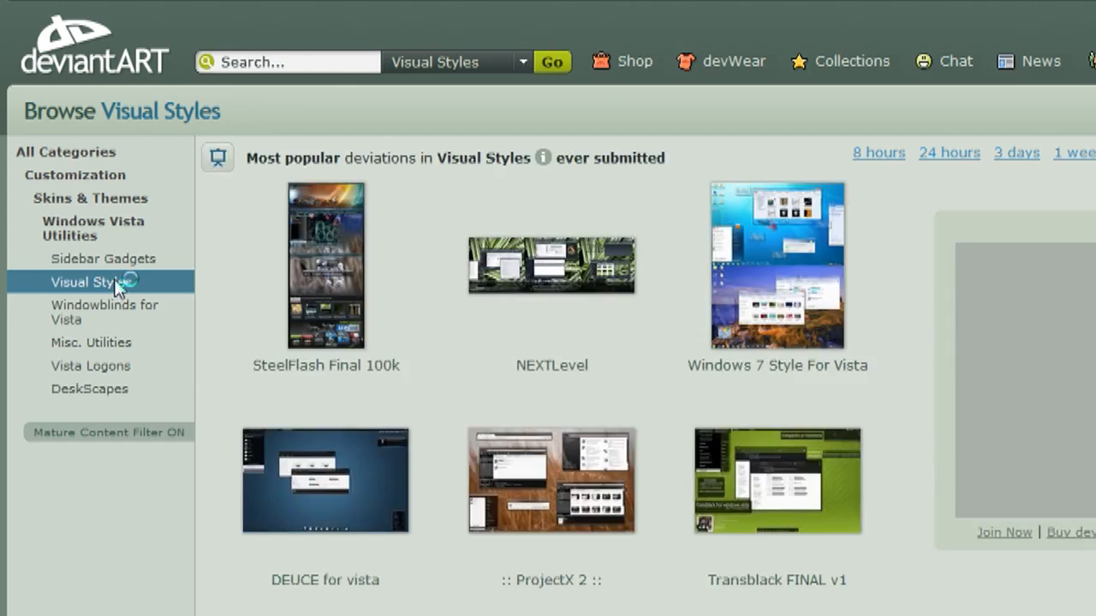
- Find the Fleur de lys style and save Fleur_de_lys_by_dynacord.rar
{"action": "scroll", "scroll_direction": "down", "scroll_amount": 3}
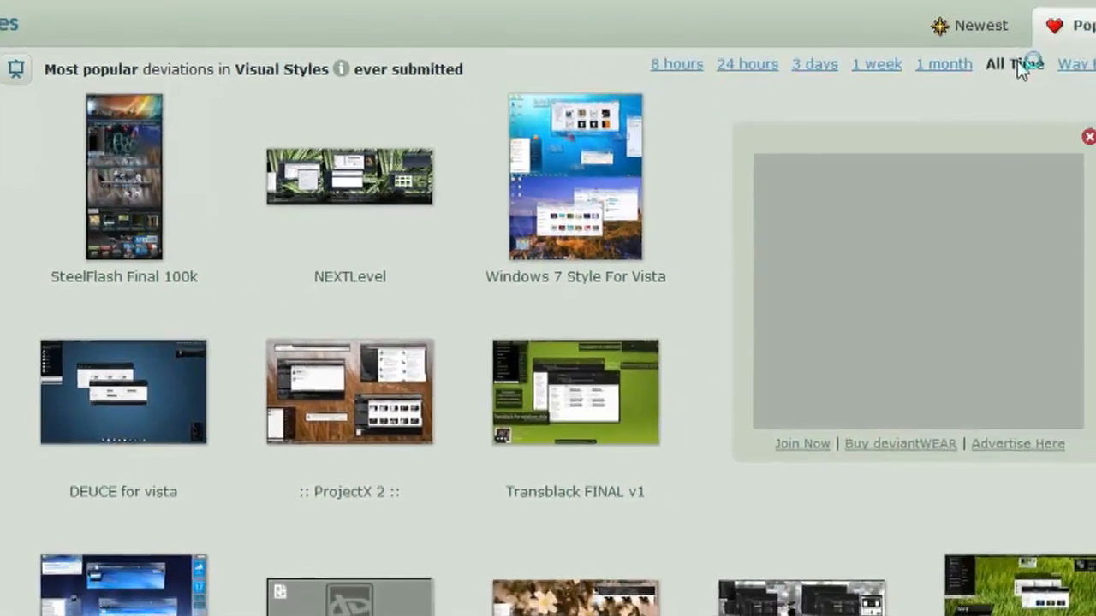
{"action": "scroll", "scroll_direction": "down", "scroll_amount": 3}
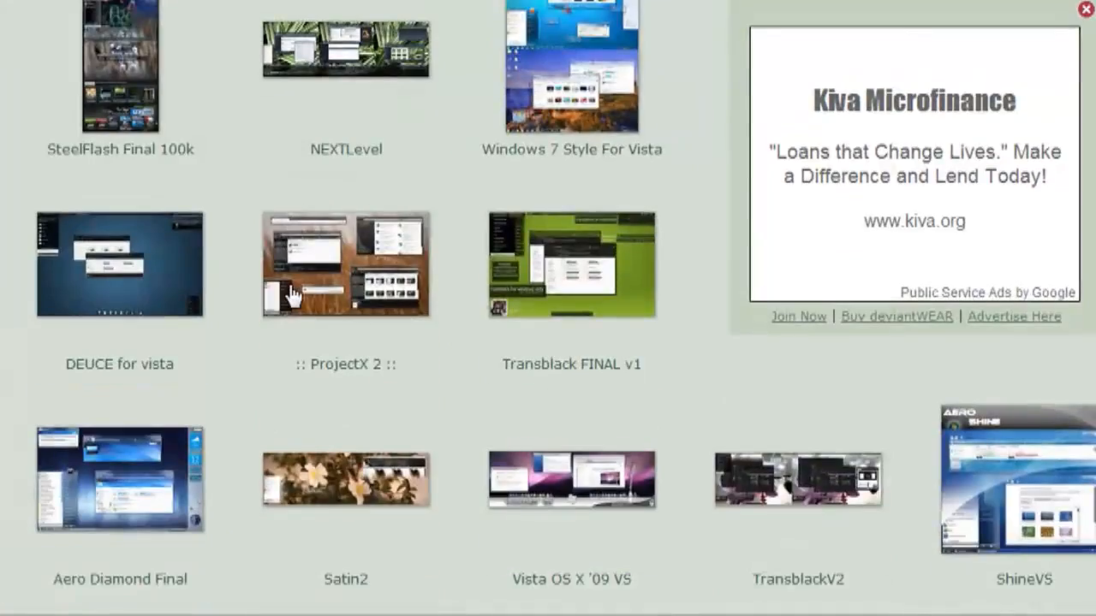
{"action": "scroll", "scroll_direction": "down", "scroll_amount": 3}
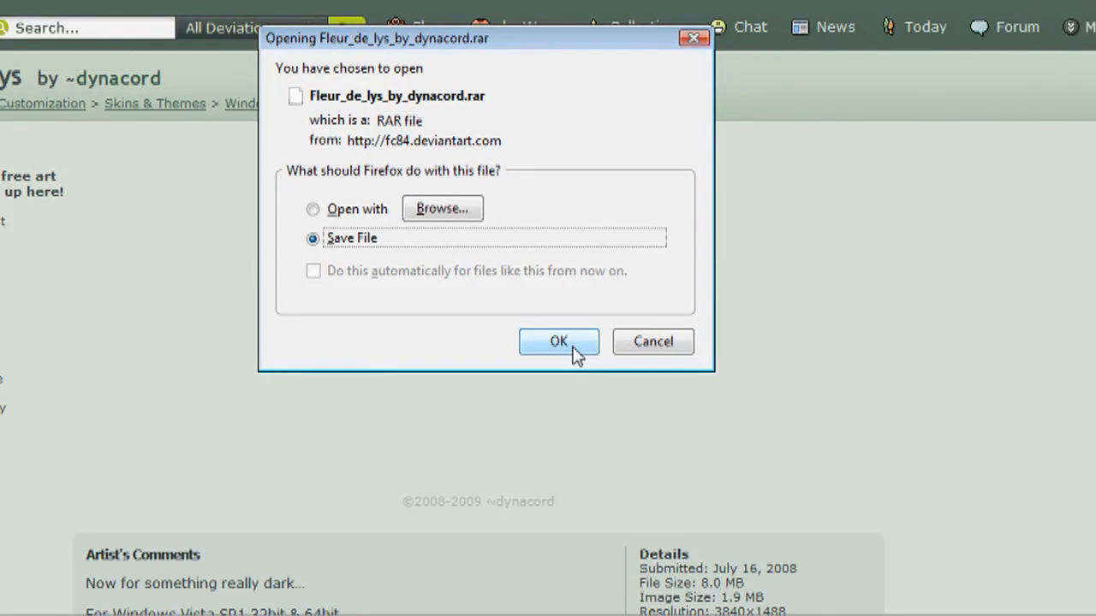
{"action": "left_click", "coordinate": [559, 342]}
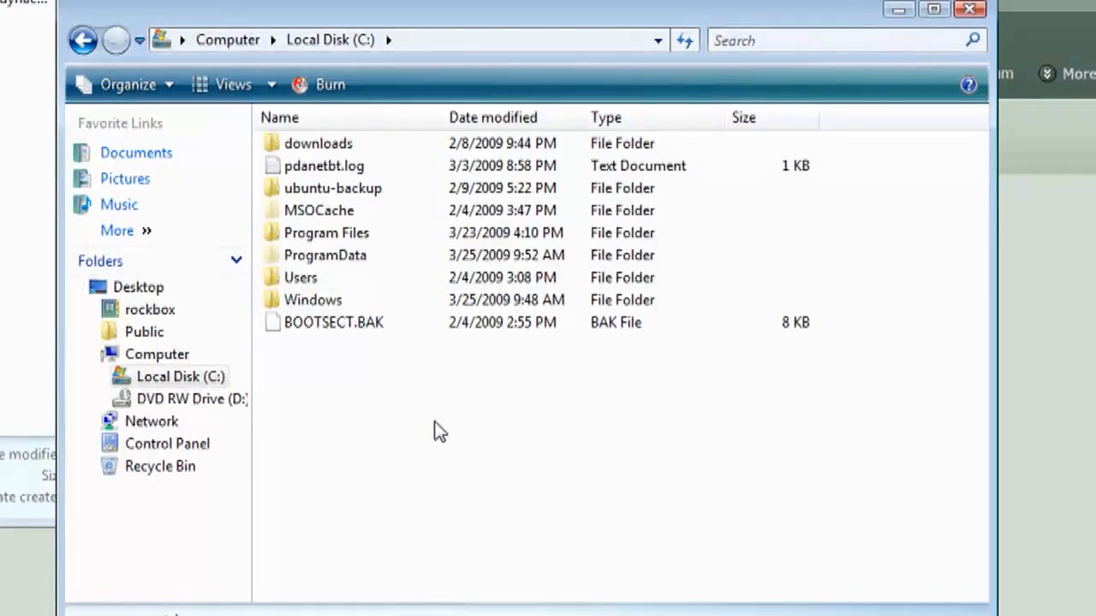
- Paste the Fleur-de-lys folder into C:\Windows\Resources\Themes, then open System32
{"action": "double_click", "coordinate": [313, 300]}
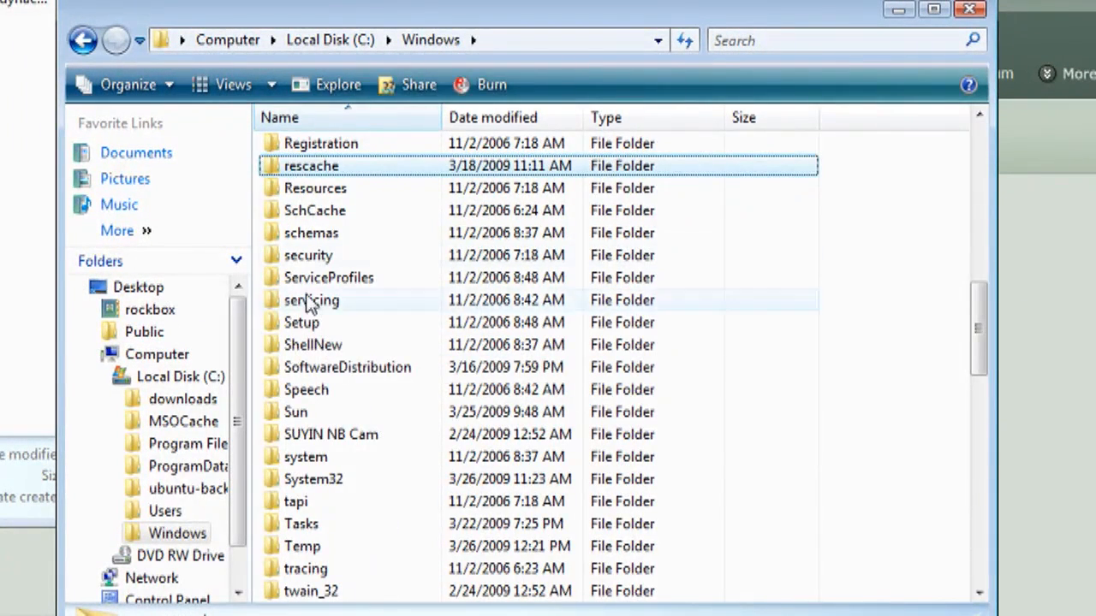
{"action": "double_click", "coordinate": [313, 188]}
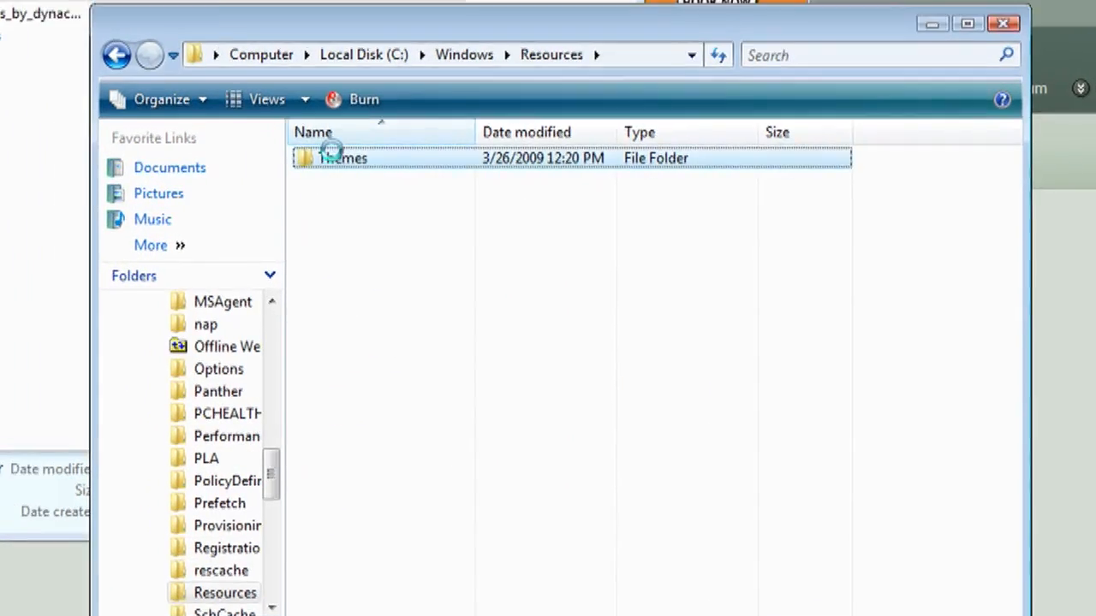
{"action": "double_click", "coordinate": [342, 158]}
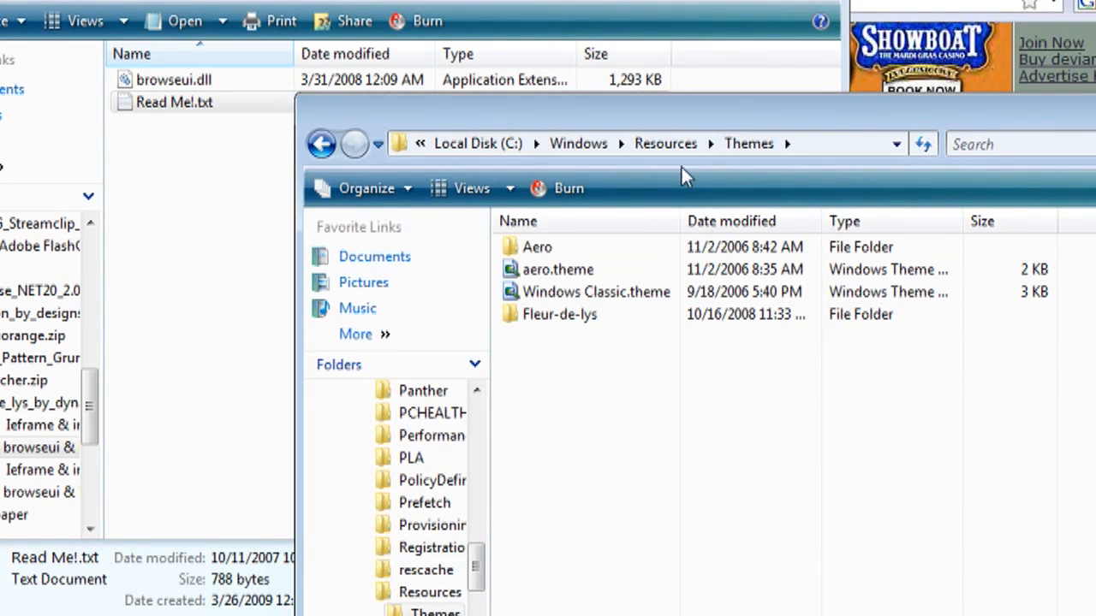
{"action": "mouse_move", "coordinate": [578, 150]}
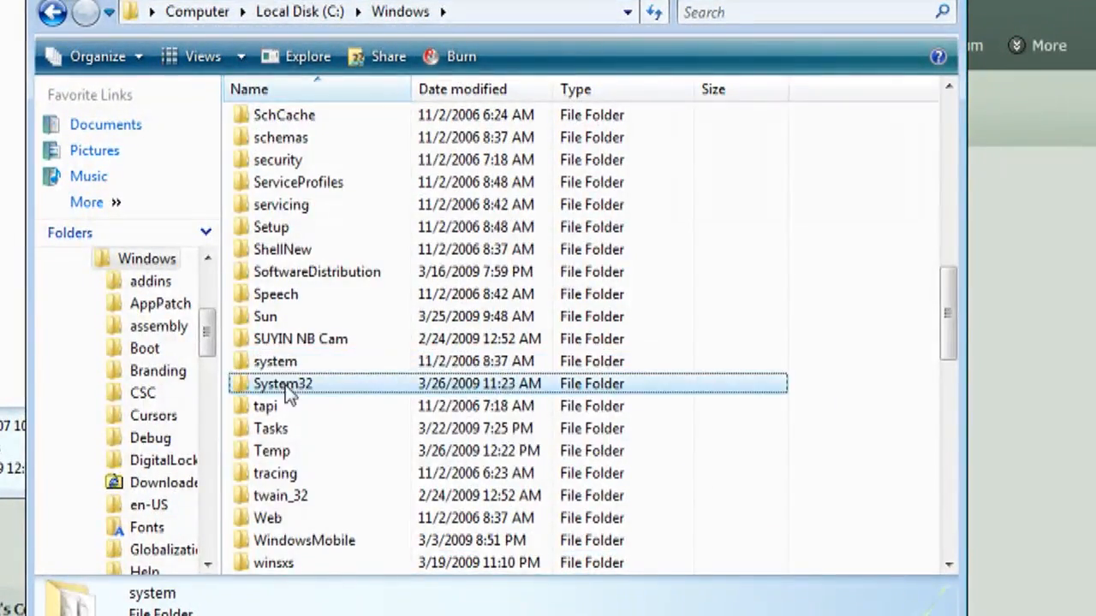
{"action": "double_click", "coordinate": [283, 382]}
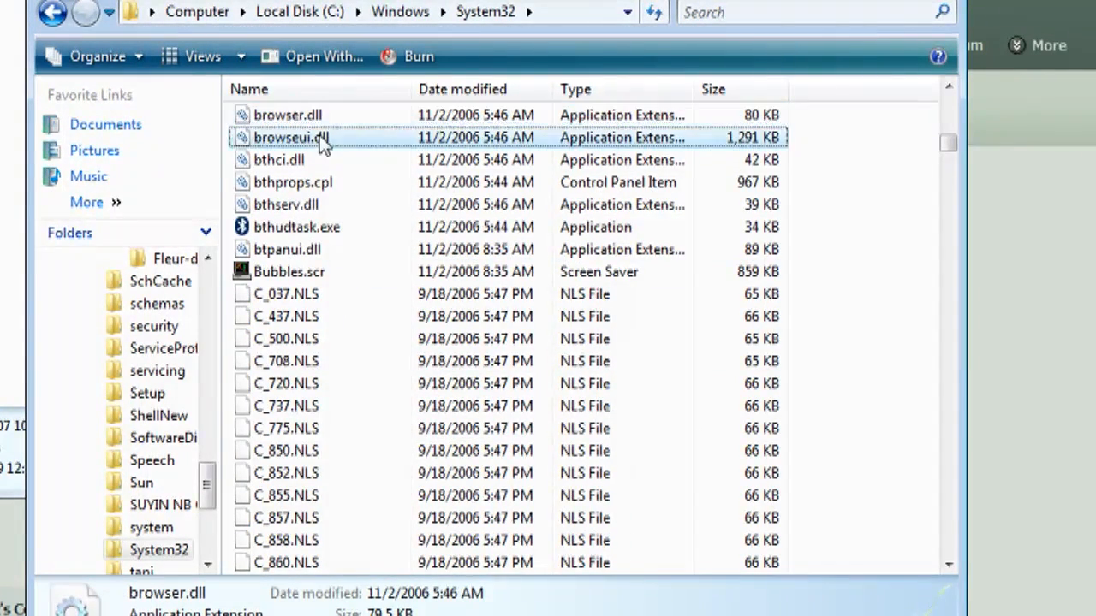
- Make the rockbox account the owner of browseui.dll
{"action": "right_click", "coordinate": [291, 137]}
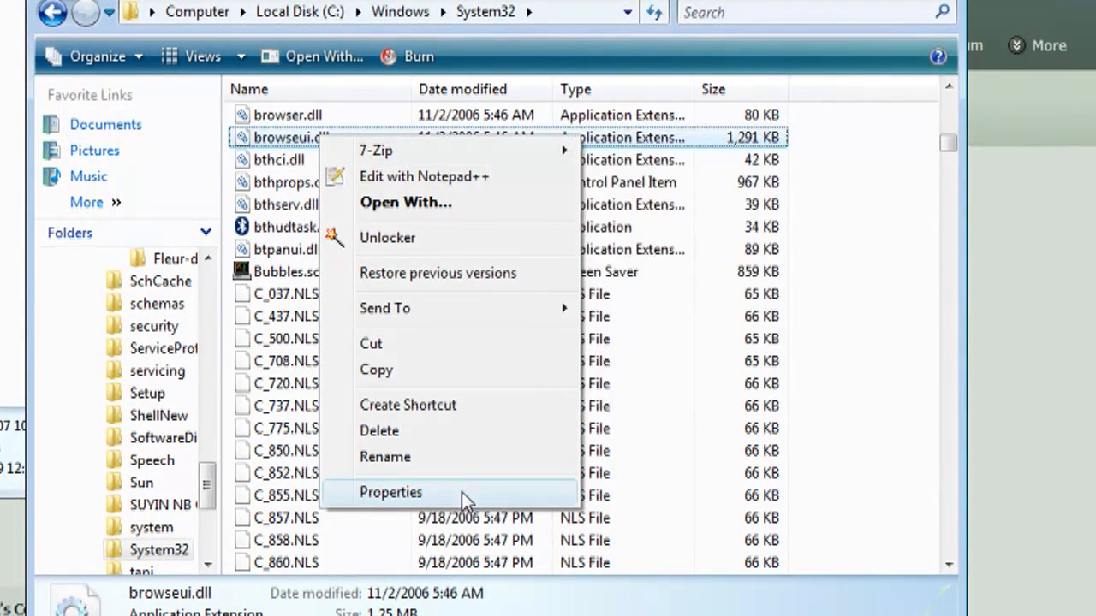
{"action": "left_click", "coordinate": [390, 492]}
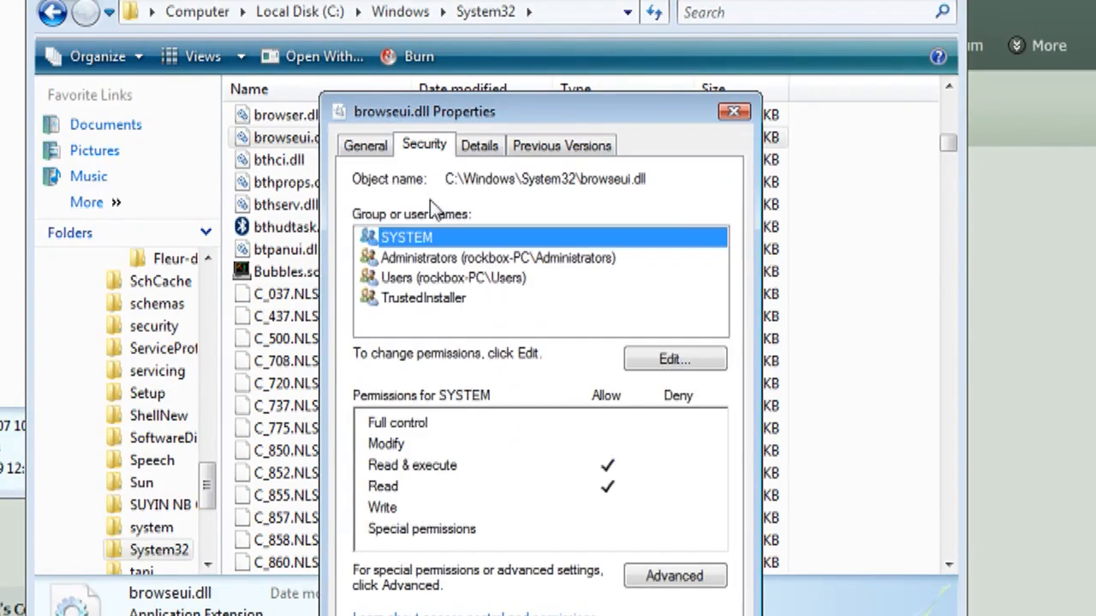
{"action": "left_click", "coordinate": [674, 576]}
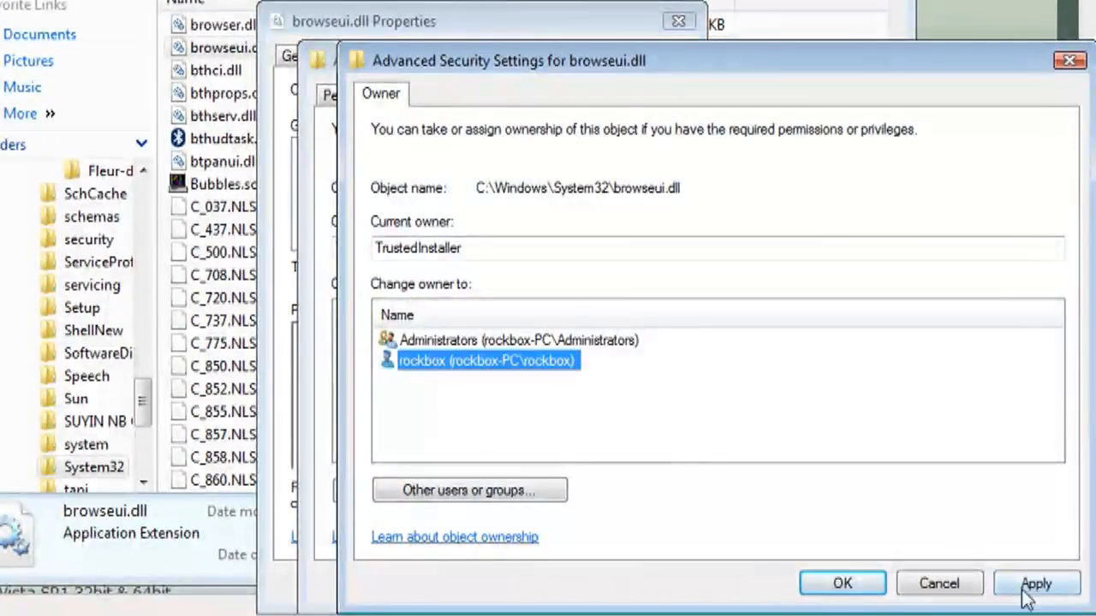
{"action": "left_click", "coordinate": [1040, 583]}
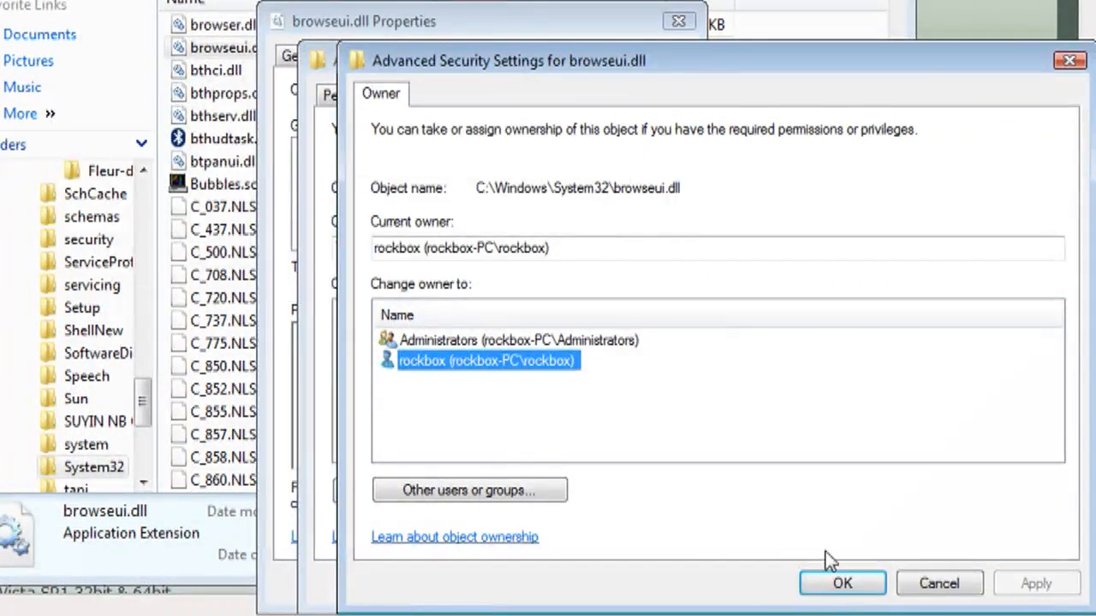
{"action": "left_click", "coordinate": [843, 583]}
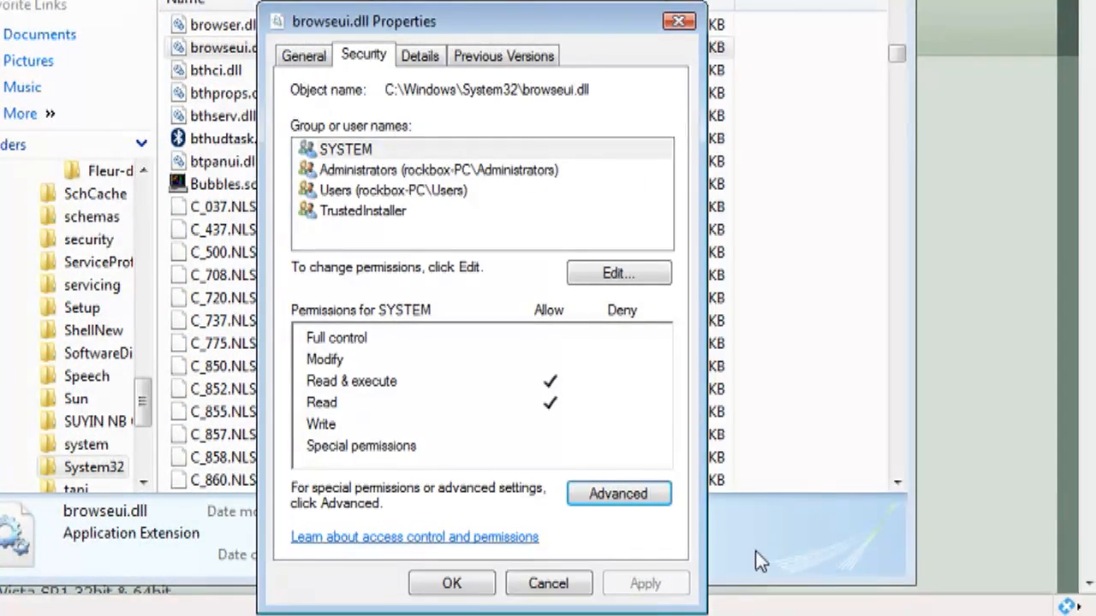
- Allow Modify and Write for Users on browseui.dll and open the Themes folder
{"action": "left_click", "coordinate": [618, 272]}
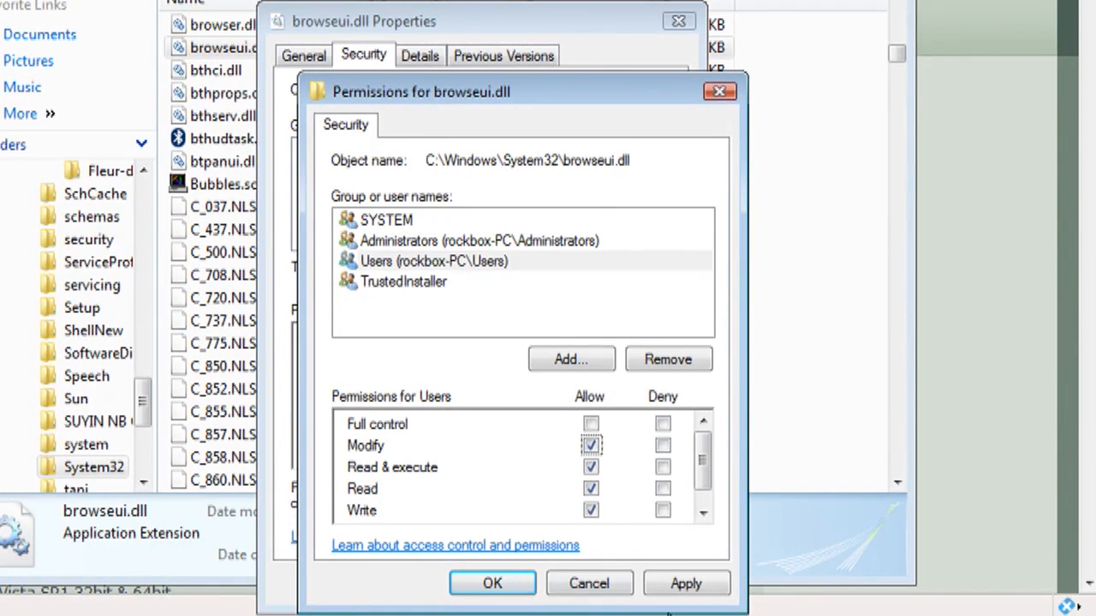
{"action": "left_click", "coordinate": [424, 261]}
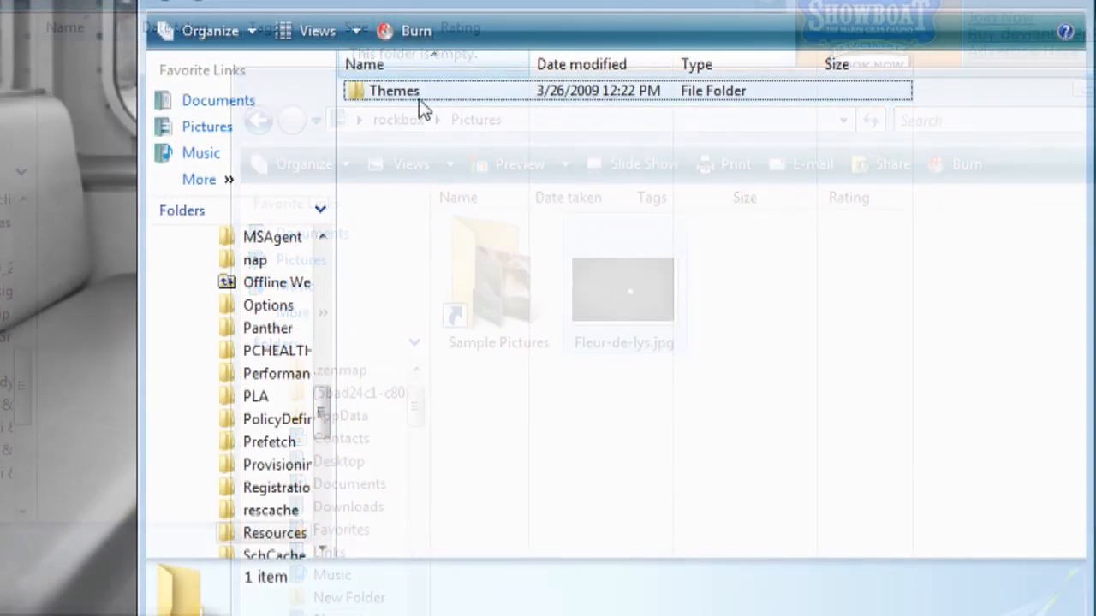
{"action": "double_click", "coordinate": [388, 90]}
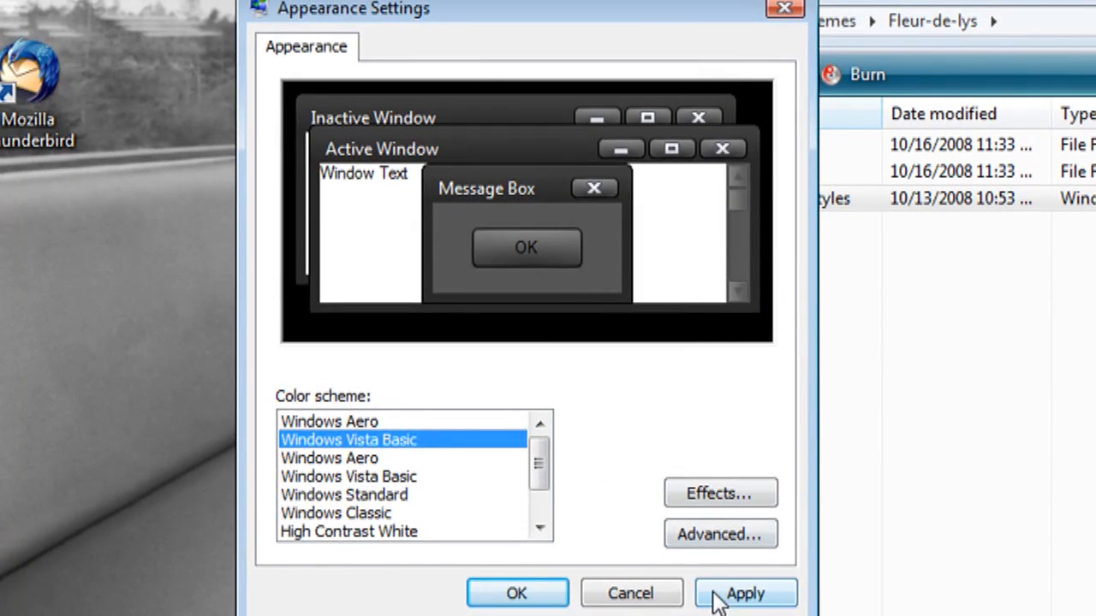
- Apply the Fleur-de-lys visual style and set the Fleur-de-lys picture as wallpaper
{"action": "left_click", "coordinate": [746, 592]}
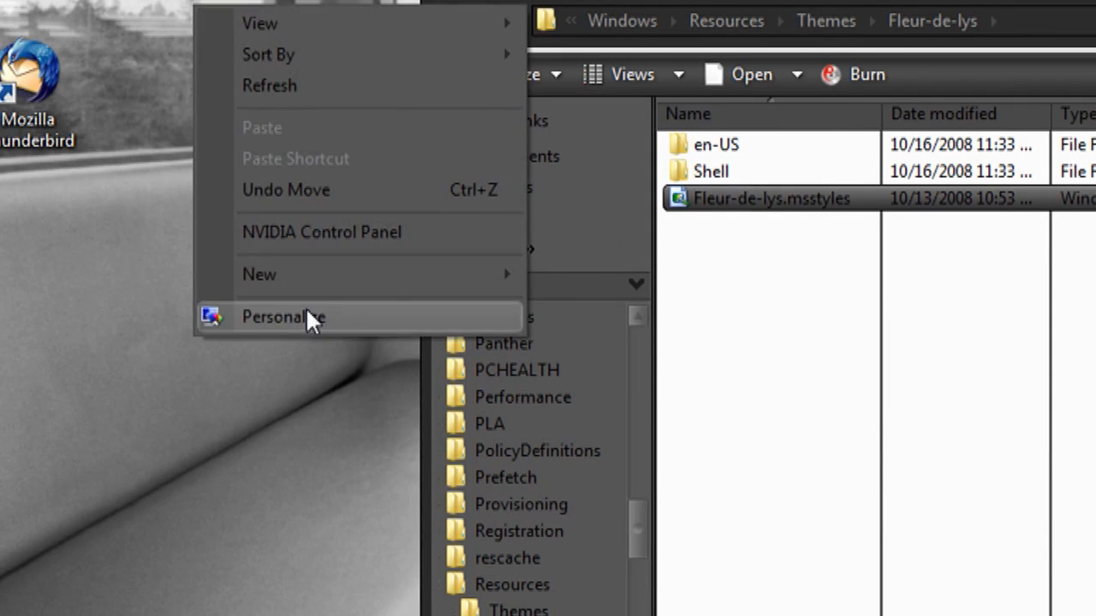
{"action": "left_click", "coordinate": [311, 317]}
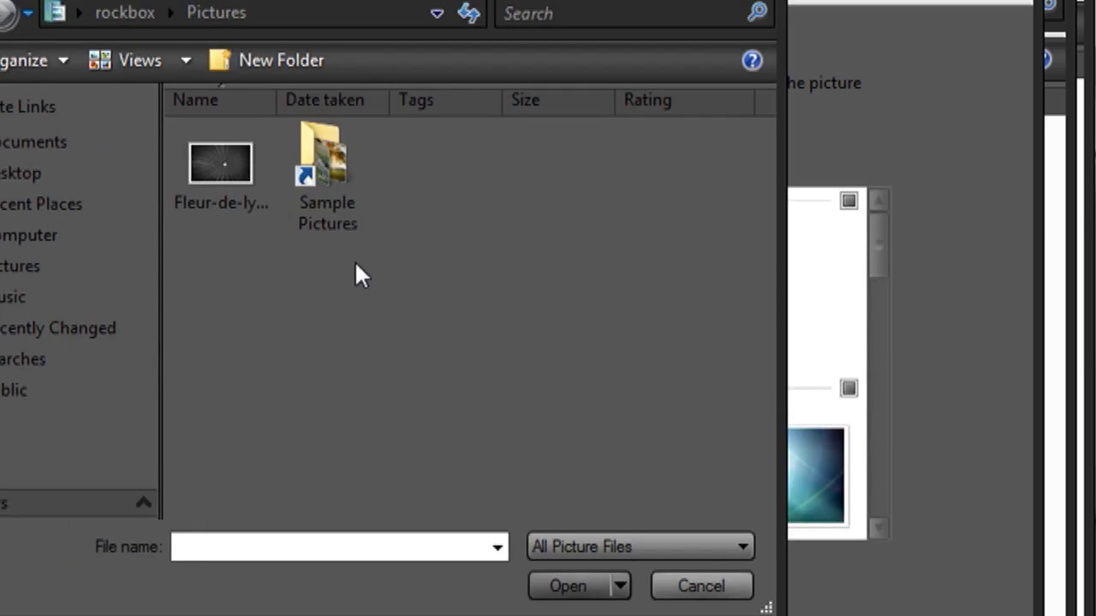
{"action": "double_click", "coordinate": [220, 161]}
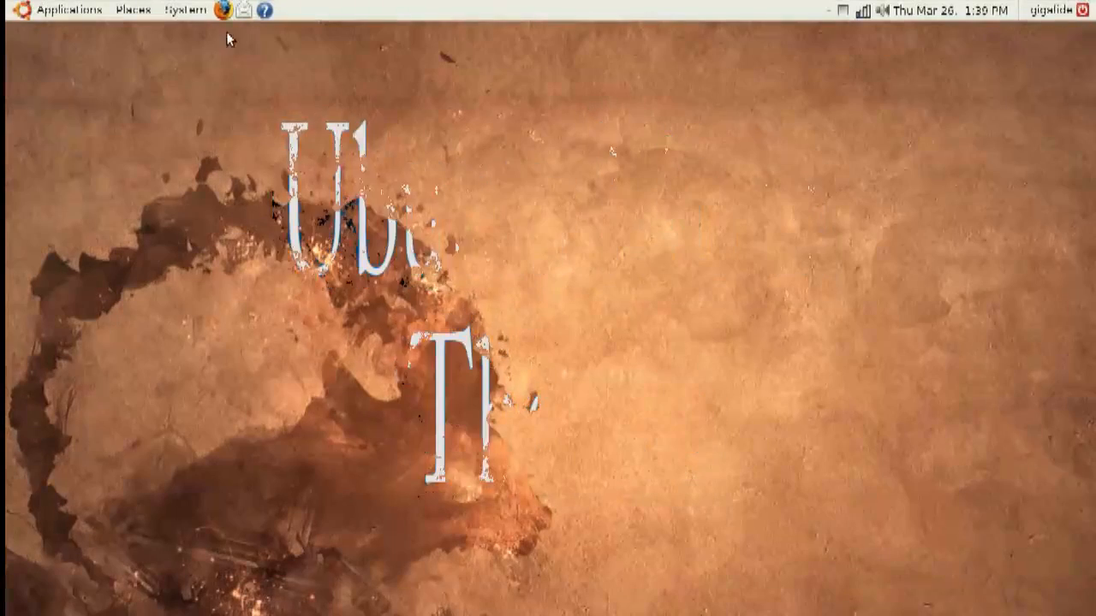
- Google 'ubuntu guide' and find the Compiz Fusion install command in the Ubuntu Intrepid Guide
{"action": "left_click", "coordinate": [229, 11]}
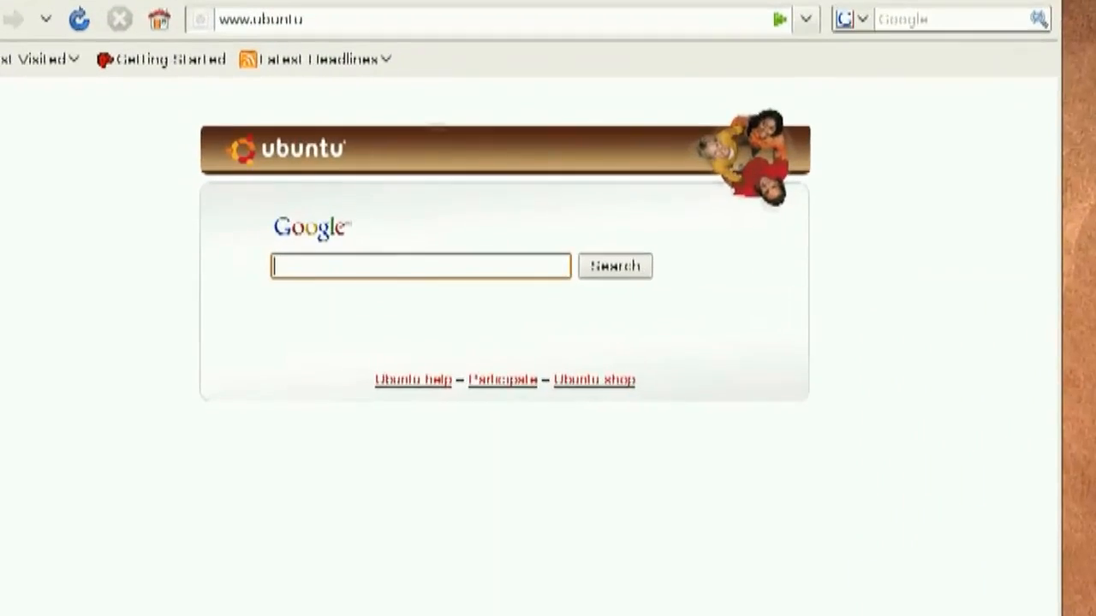
{"action": "type", "text": "ubuntu gui"}
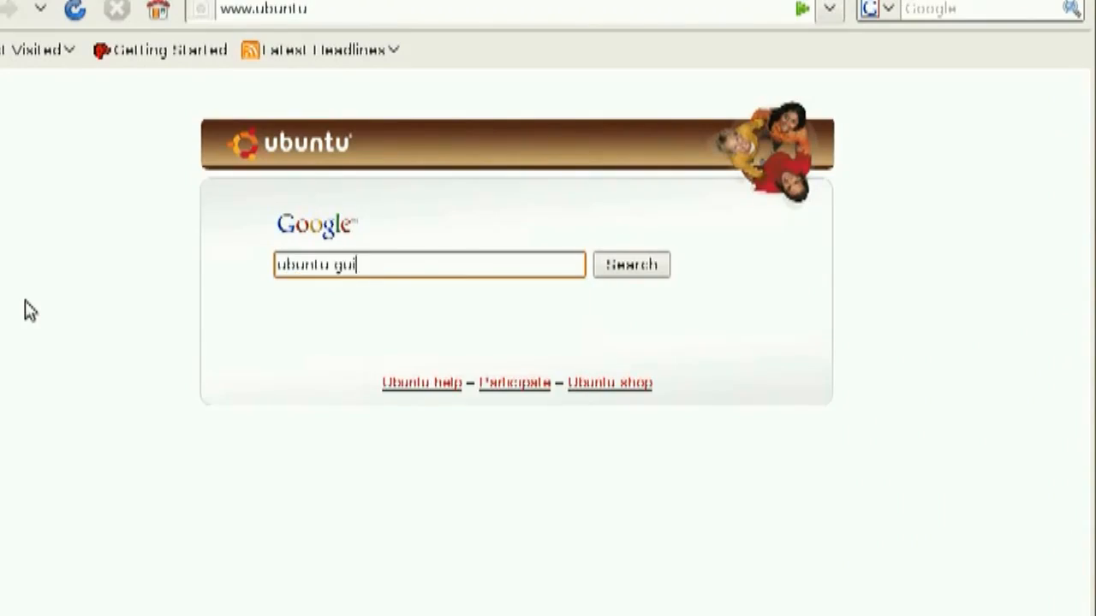
{"action": "left_click", "coordinate": [632, 263]}
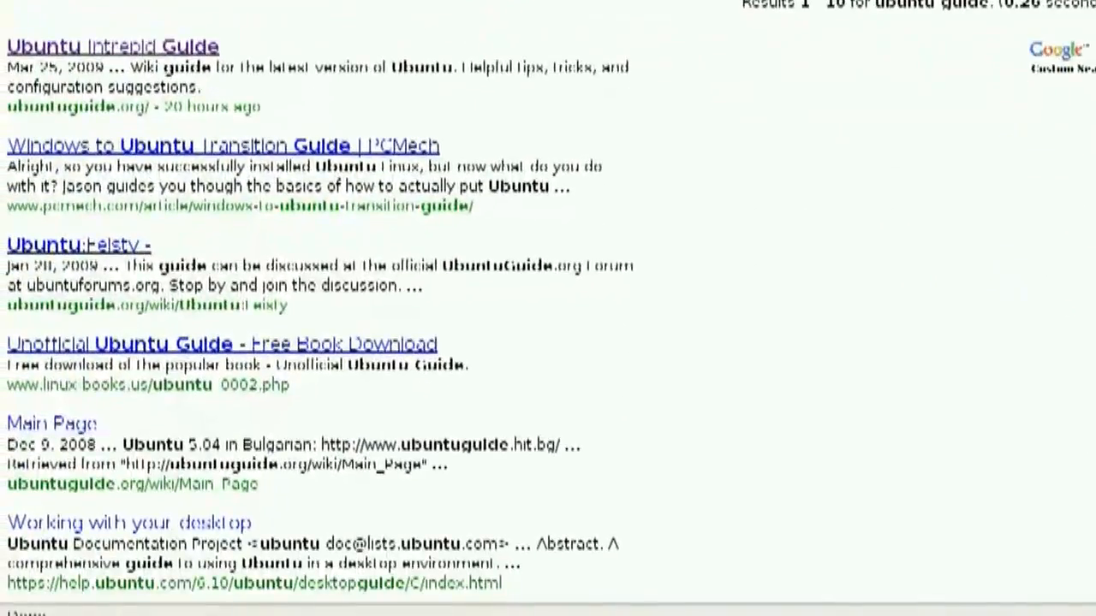
{"action": "left_click", "coordinate": [111, 47]}
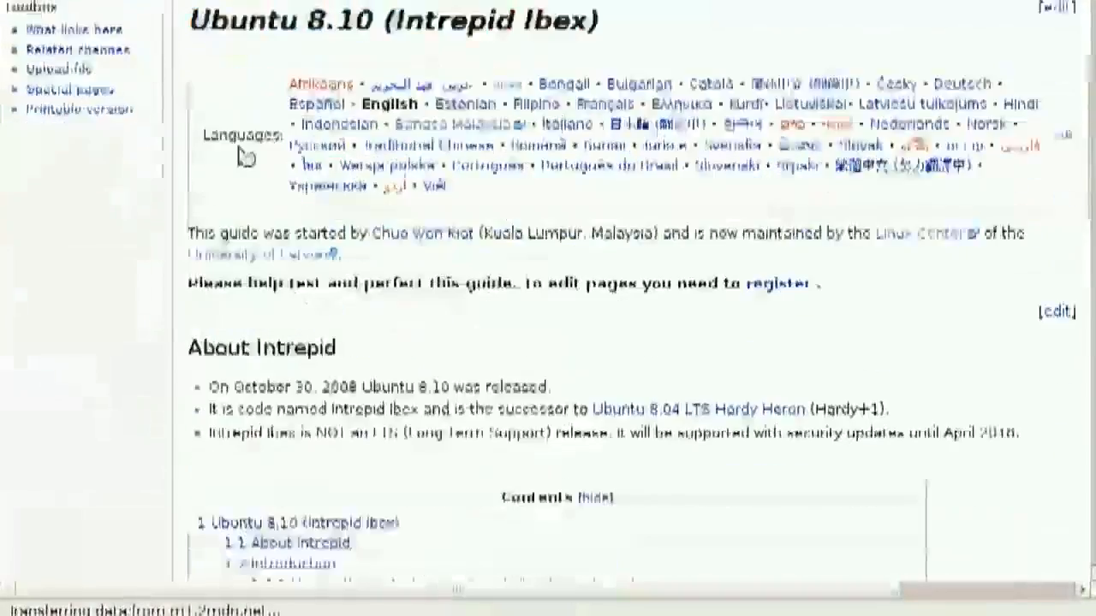
{"action": "scroll", "scroll_direction": "down", "scroll_amount": 3}
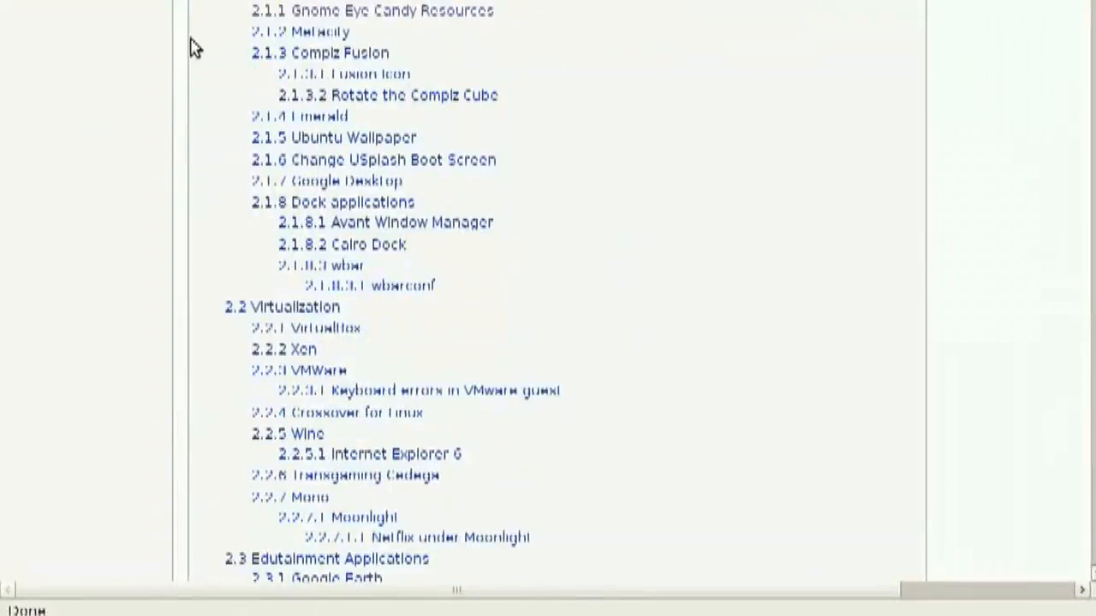
{"action": "mouse_move", "coordinate": [440, 19]}
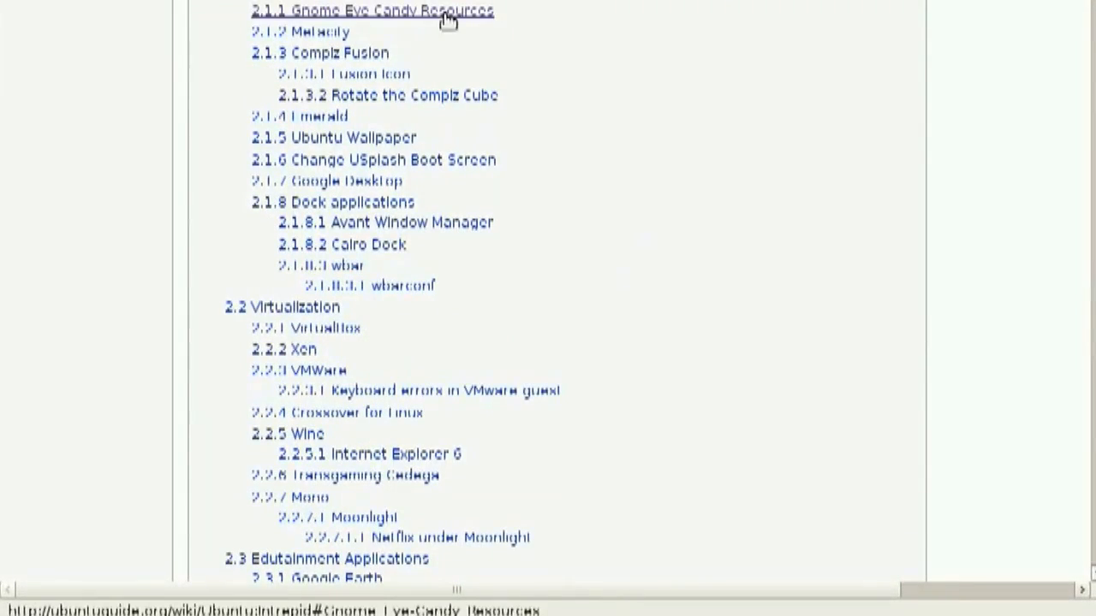
{"action": "left_click", "coordinate": [309, 53]}
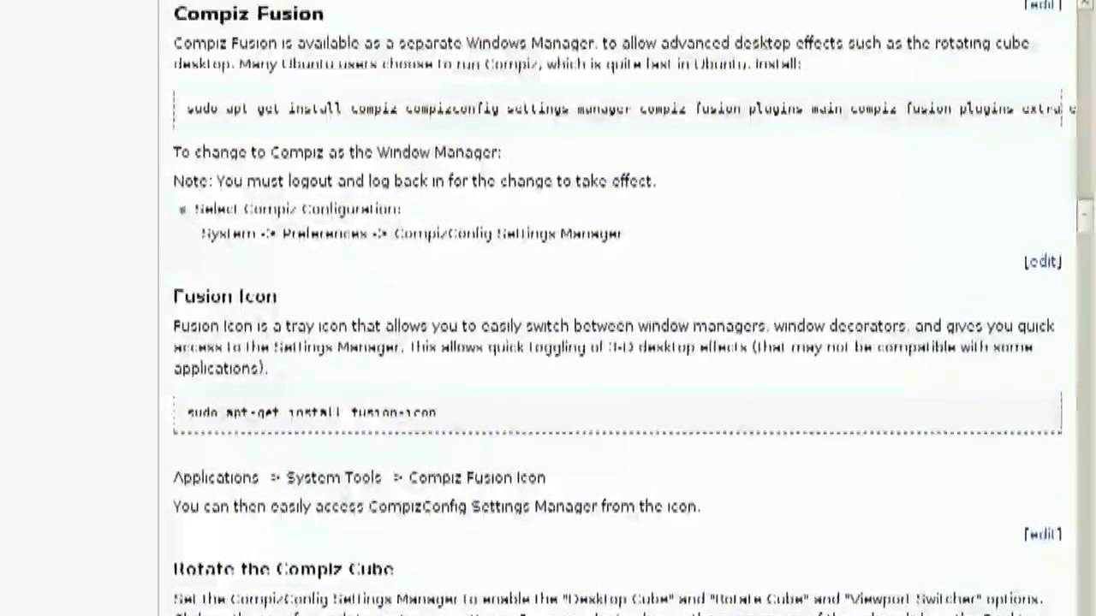
{"action": "scroll", "scroll_direction": "up", "scroll_amount": 3}
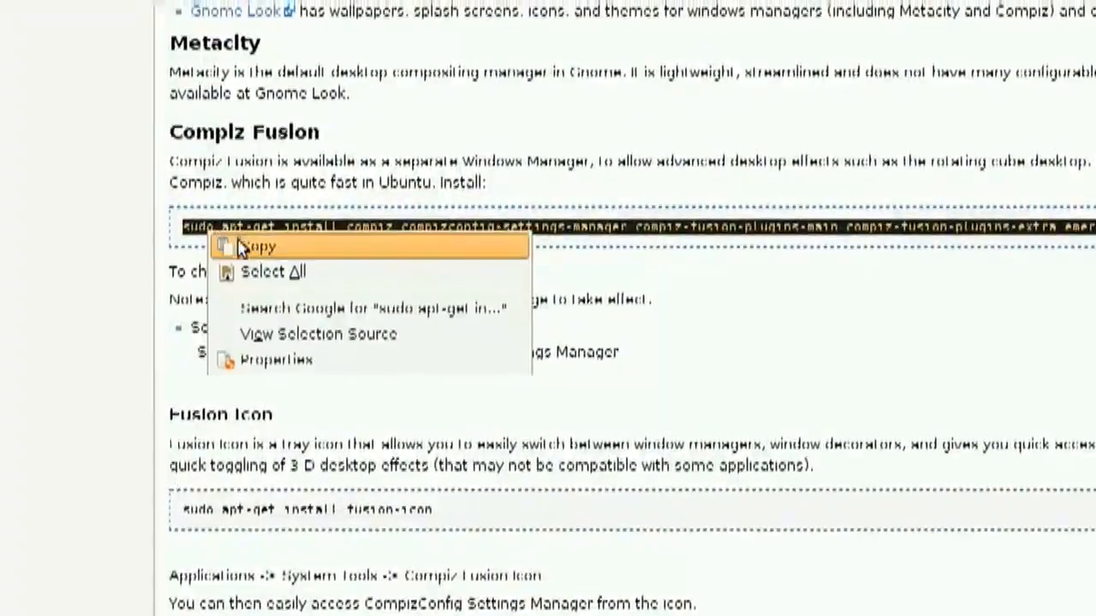
- Run the copied sudo apt-get install command for Compiz Fusion in Terminal
{"action": "left_click", "coordinate": [64, 12]}
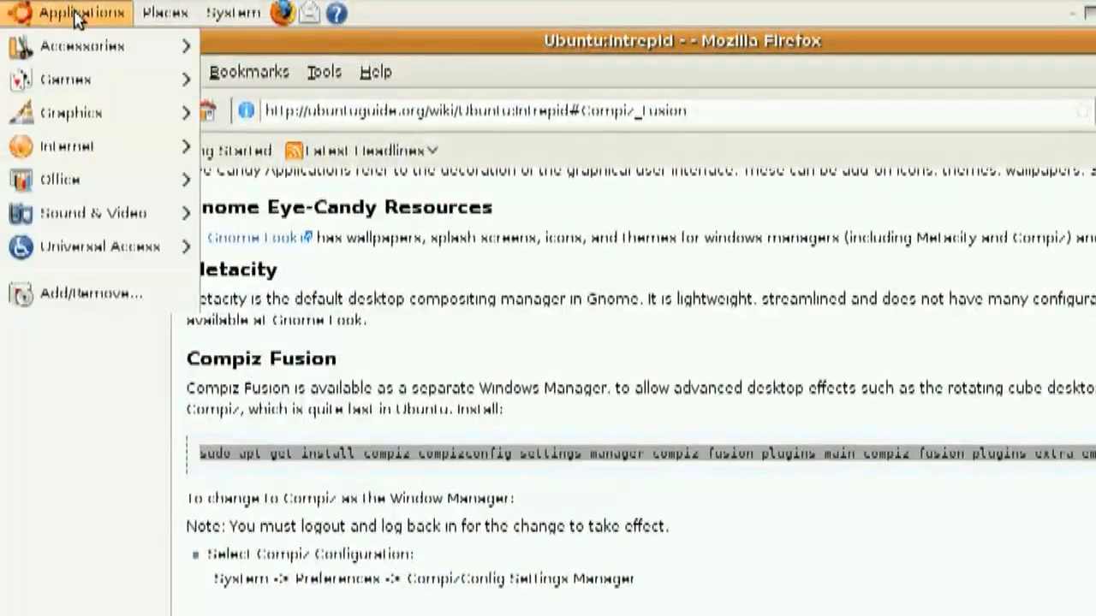
{"action": "mouse_move", "coordinate": [92, 46]}
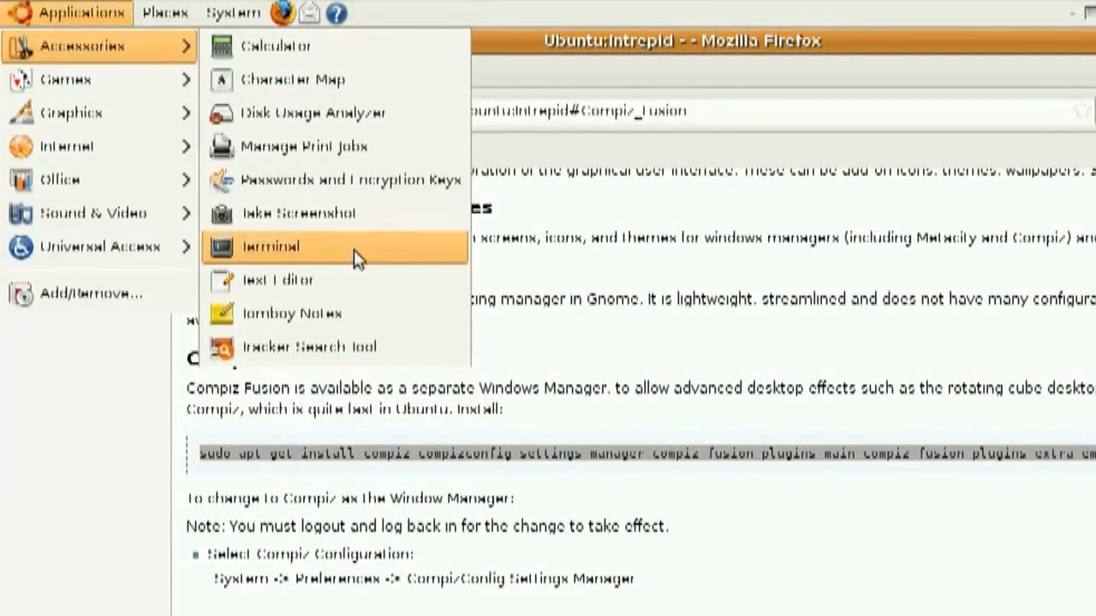
{"action": "left_click", "coordinate": [270, 246]}
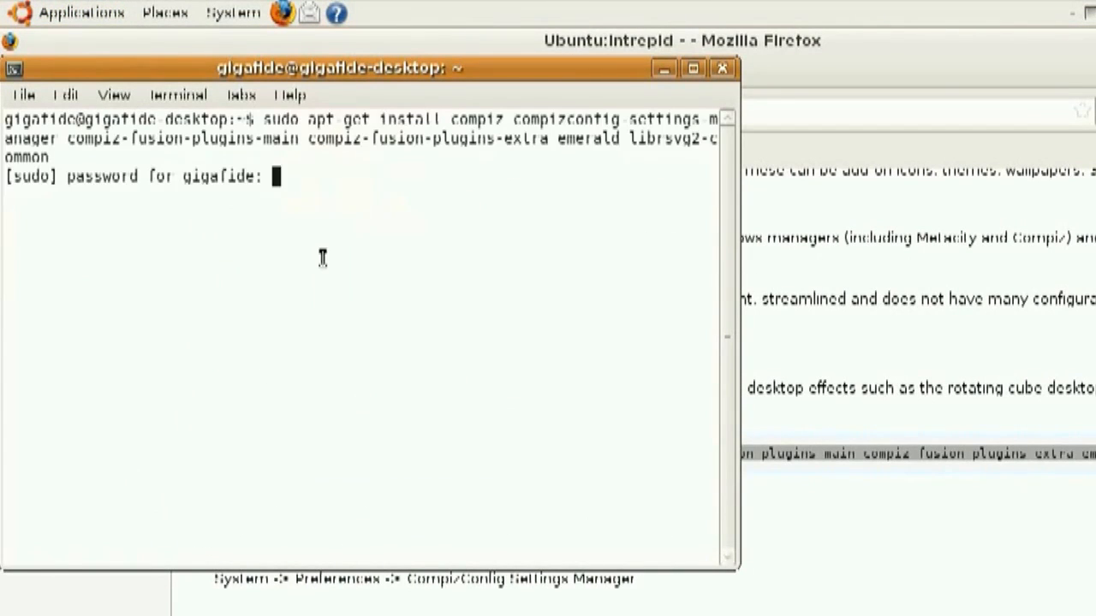
{"action": "key", "text": "Return"}
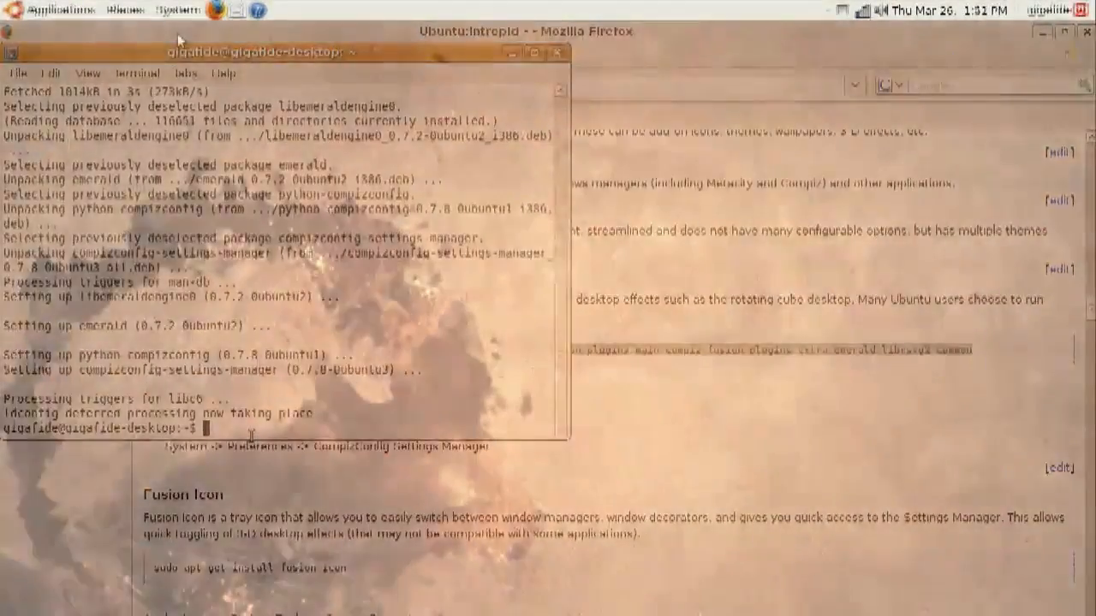
{"action": "left_click", "coordinate": [167, 9]}
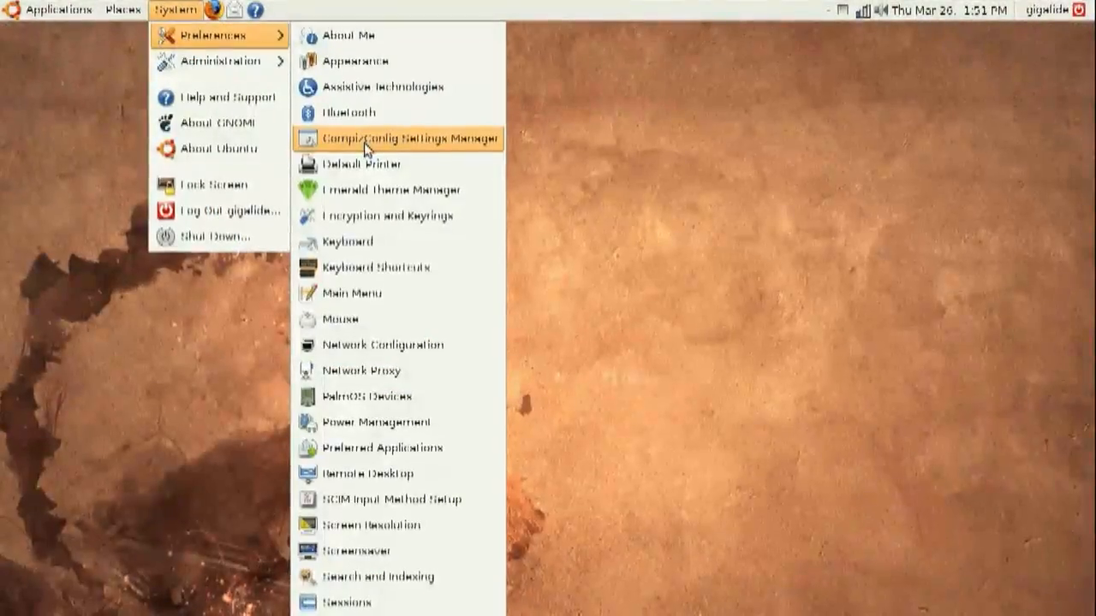
- Browse the CompizConfig Settings Manager plugin list, then visit GNOME-Look.org's latest artwork in Firefox
{"action": "left_click", "coordinate": [408, 138]}
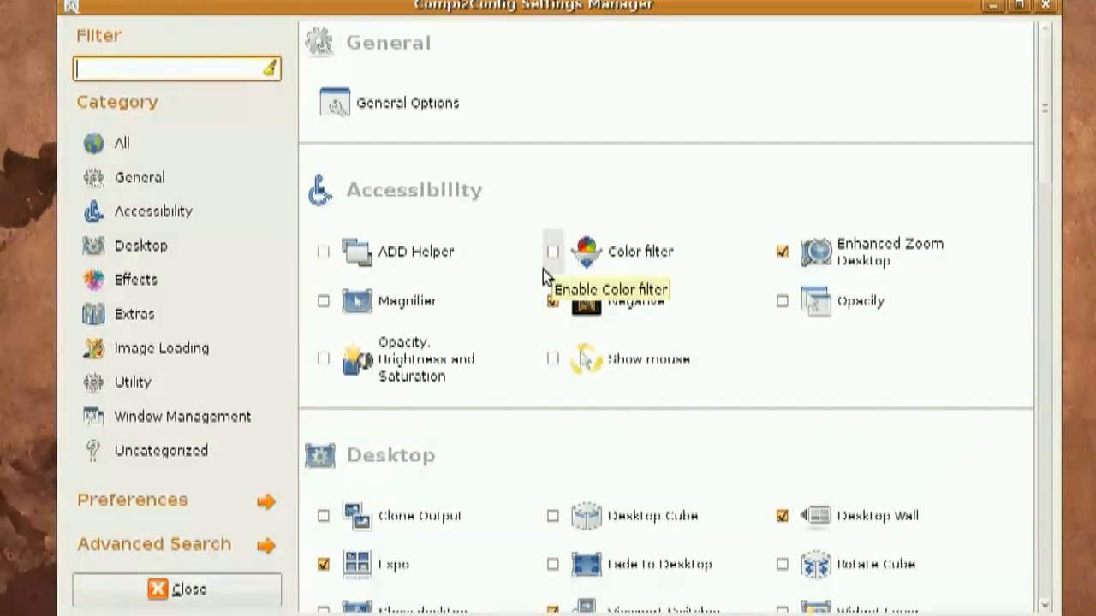
{"action": "scroll", "scroll_direction": "down", "scroll_amount": 3}
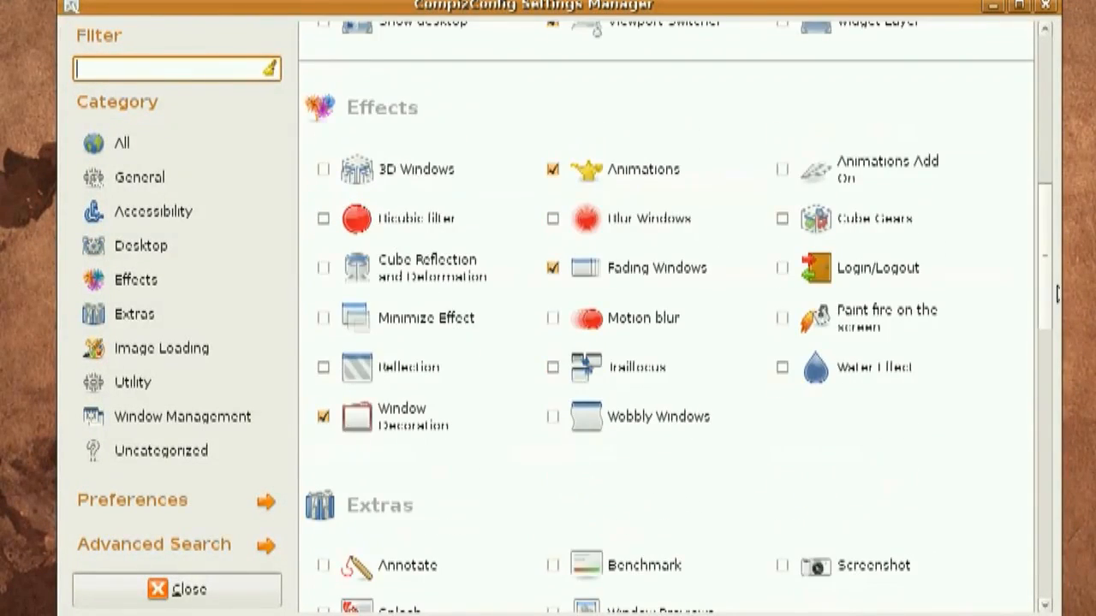
{"action": "scroll", "scroll_direction": "down", "scroll_amount": 3}
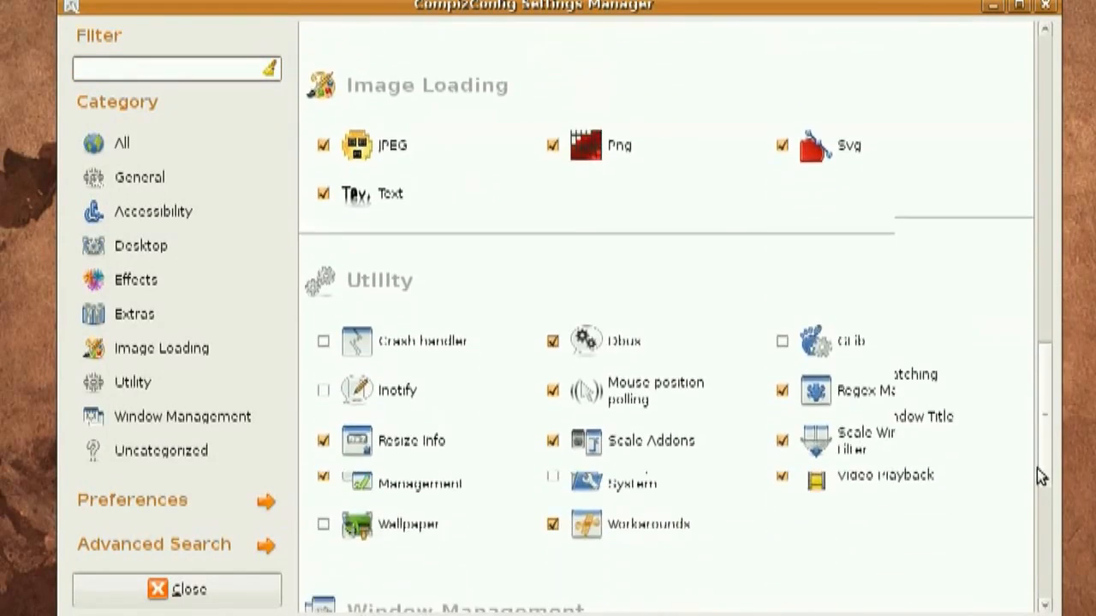
{"action": "scroll", "scroll_direction": "down", "scroll_amount": 3}
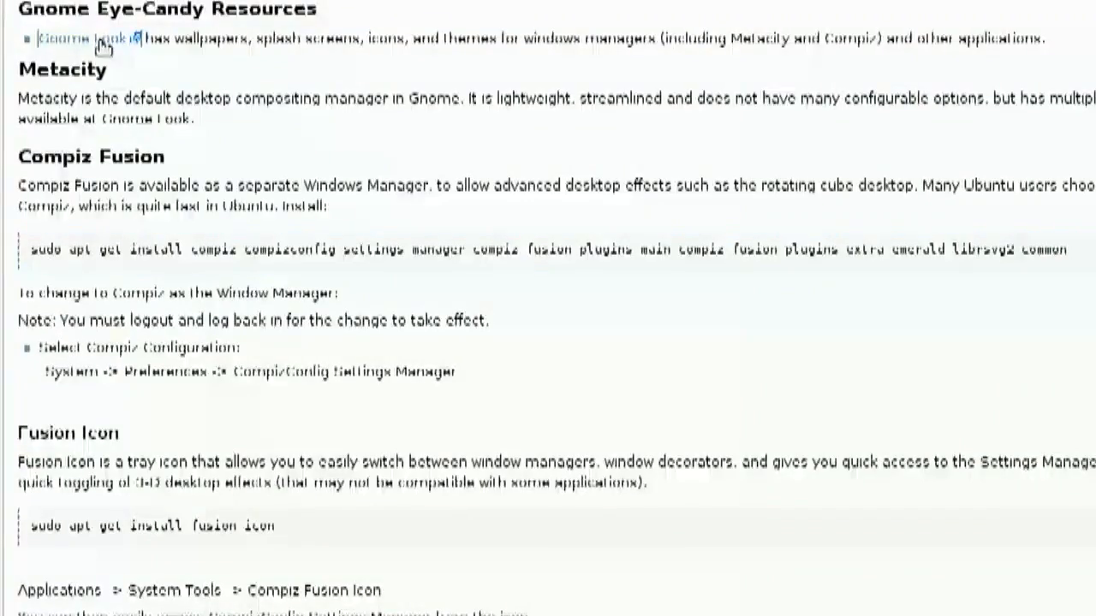
{"action": "left_click", "coordinate": [81, 39]}
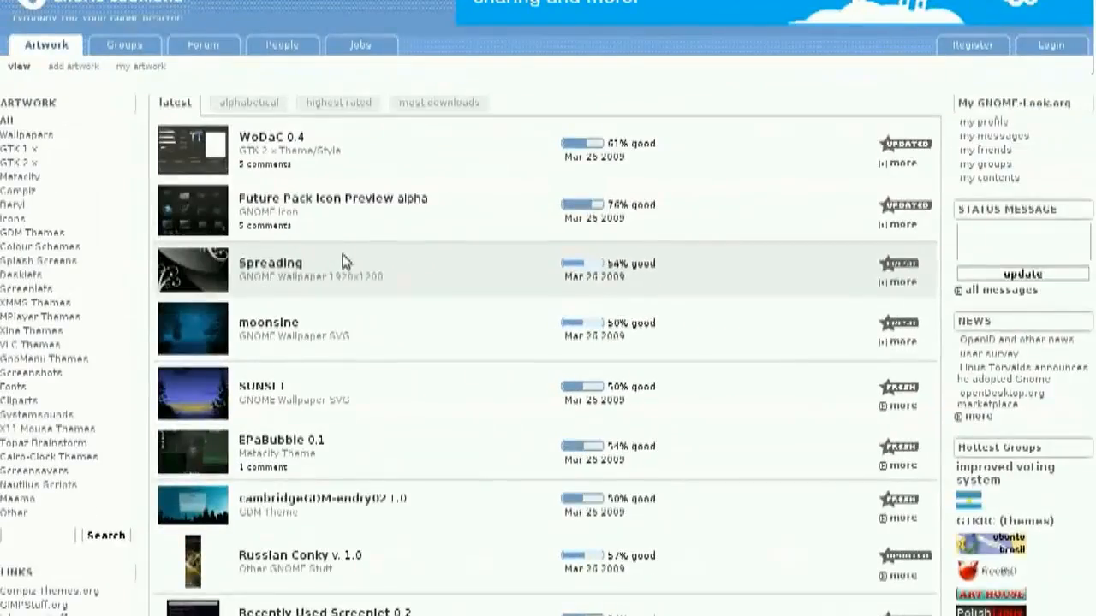